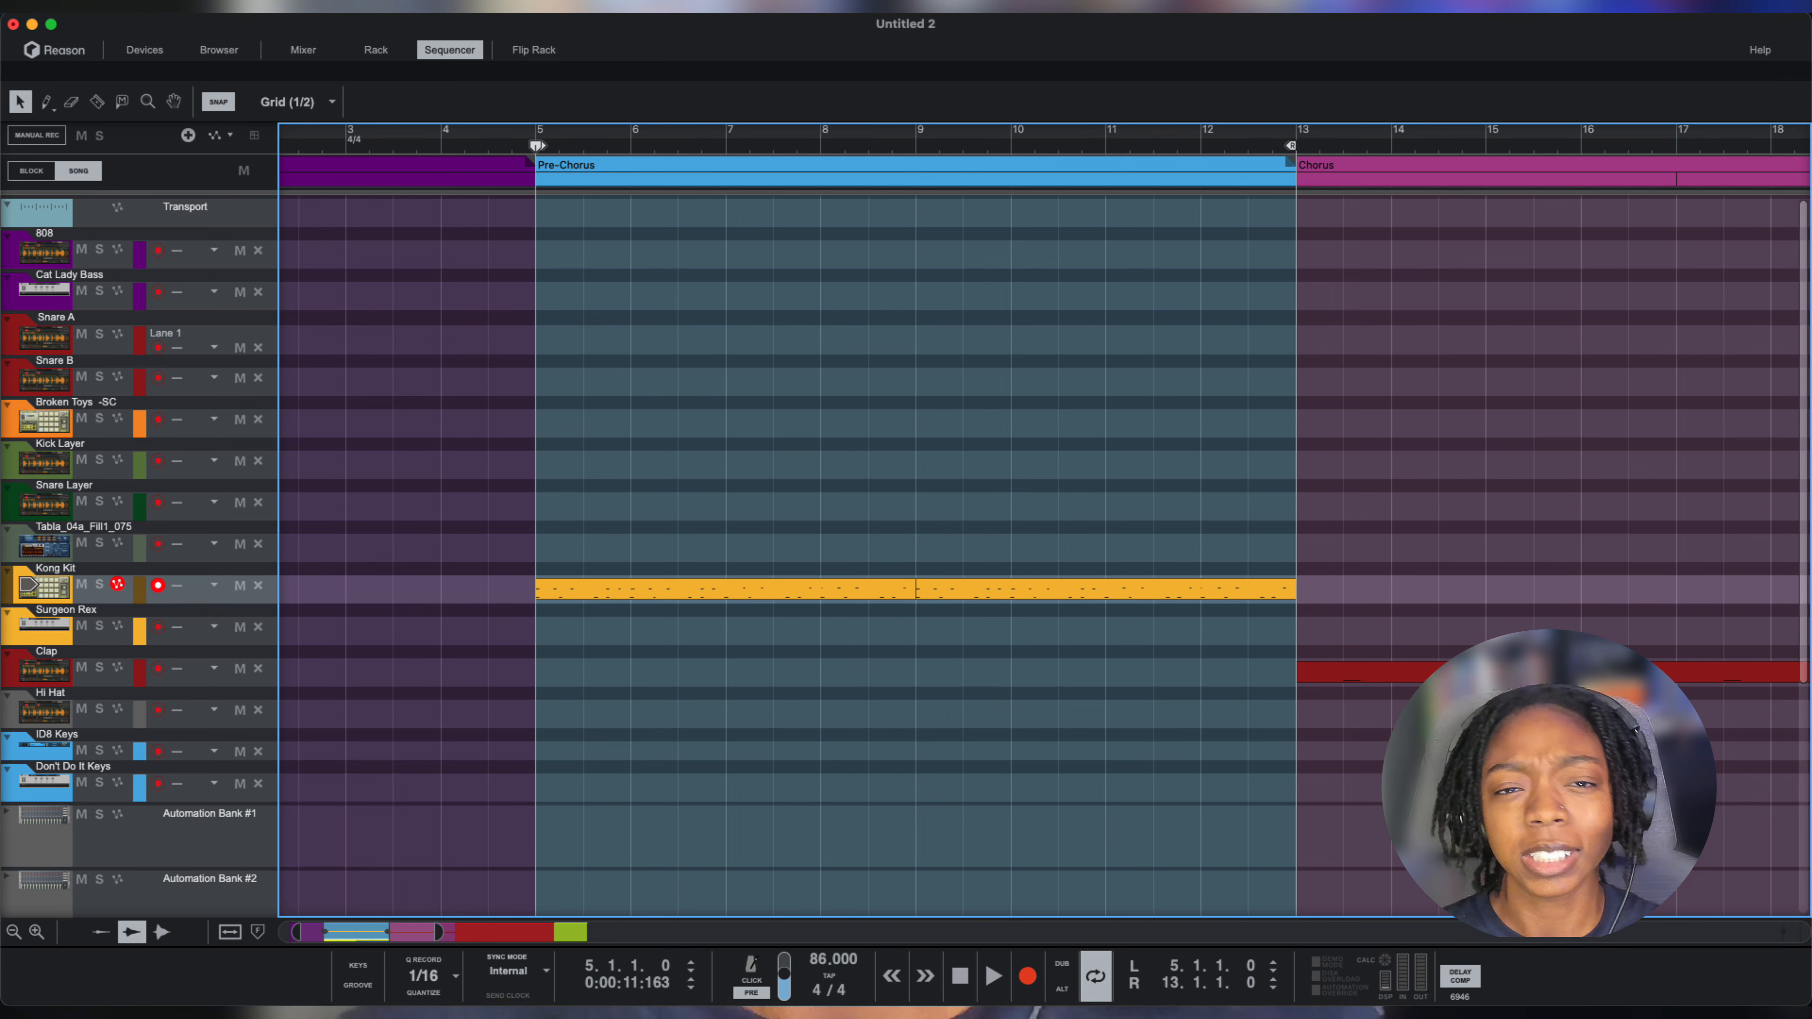
pyautogui.moveTo(736, 643)
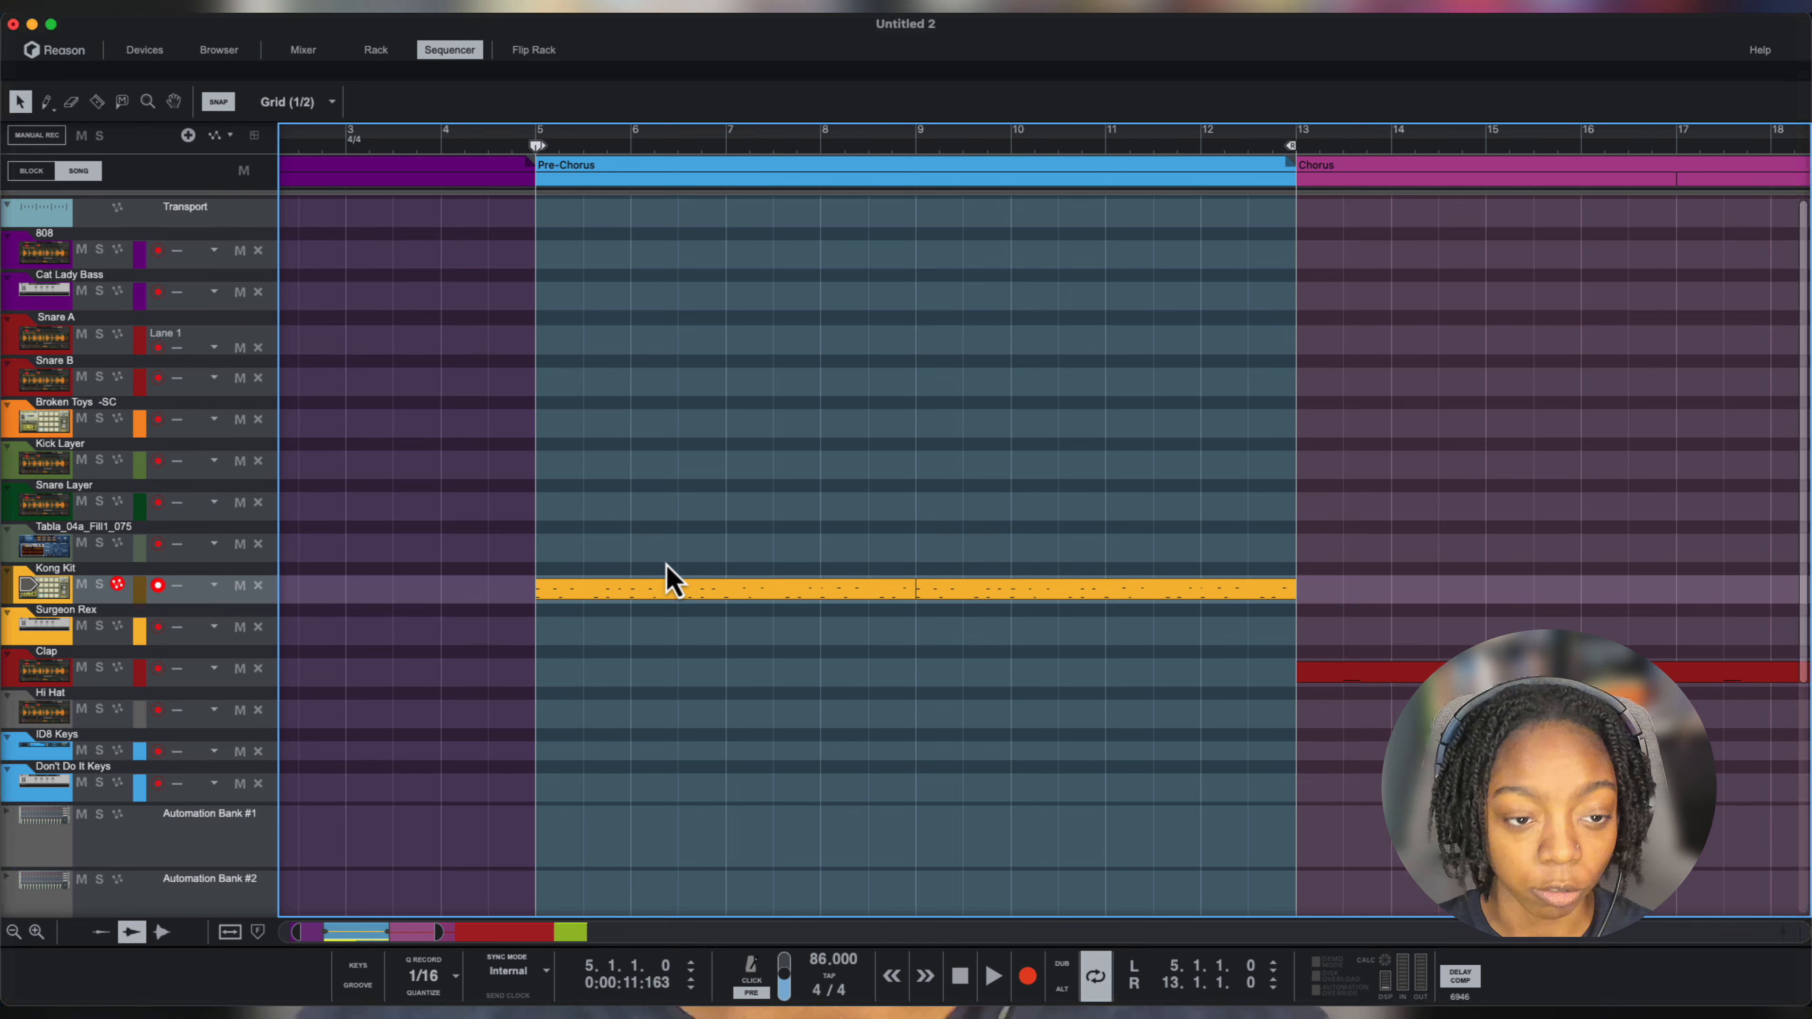
# Move the song position into the Pre-Chorus and bring the Snare Layer sampler into view.
pyautogui.click(993, 975)
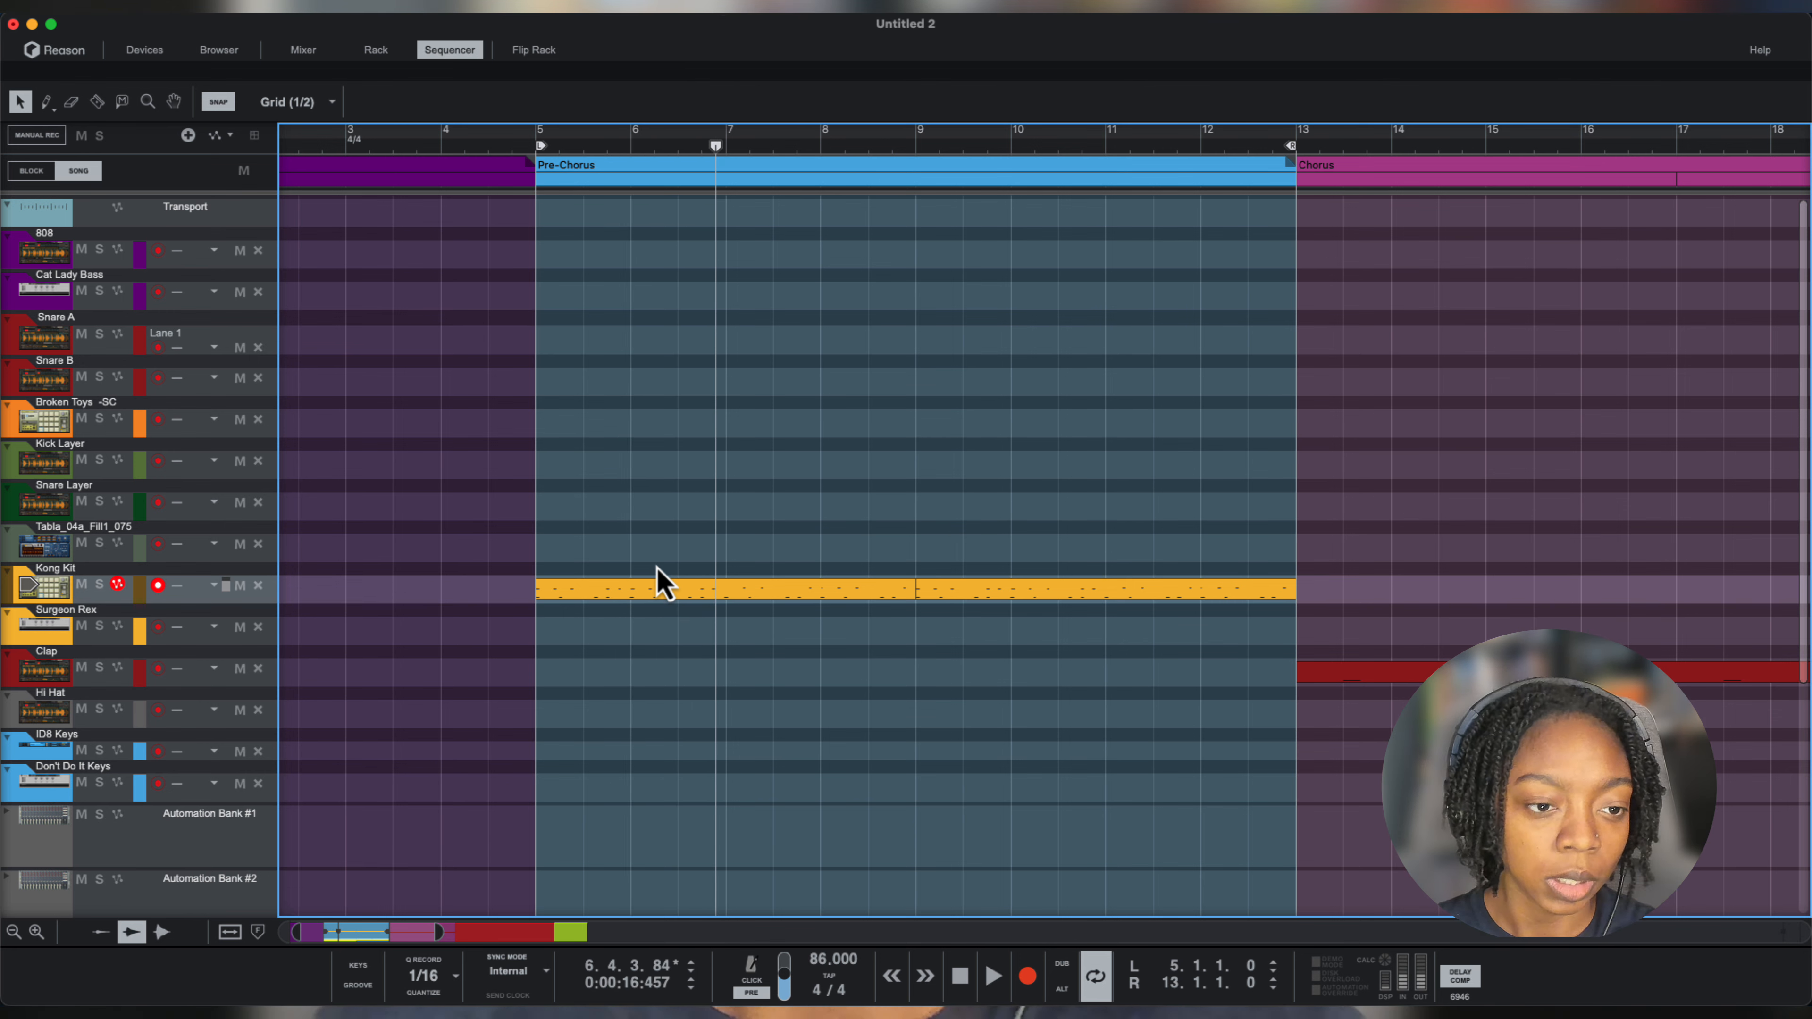
pyautogui.moveTo(668, 614)
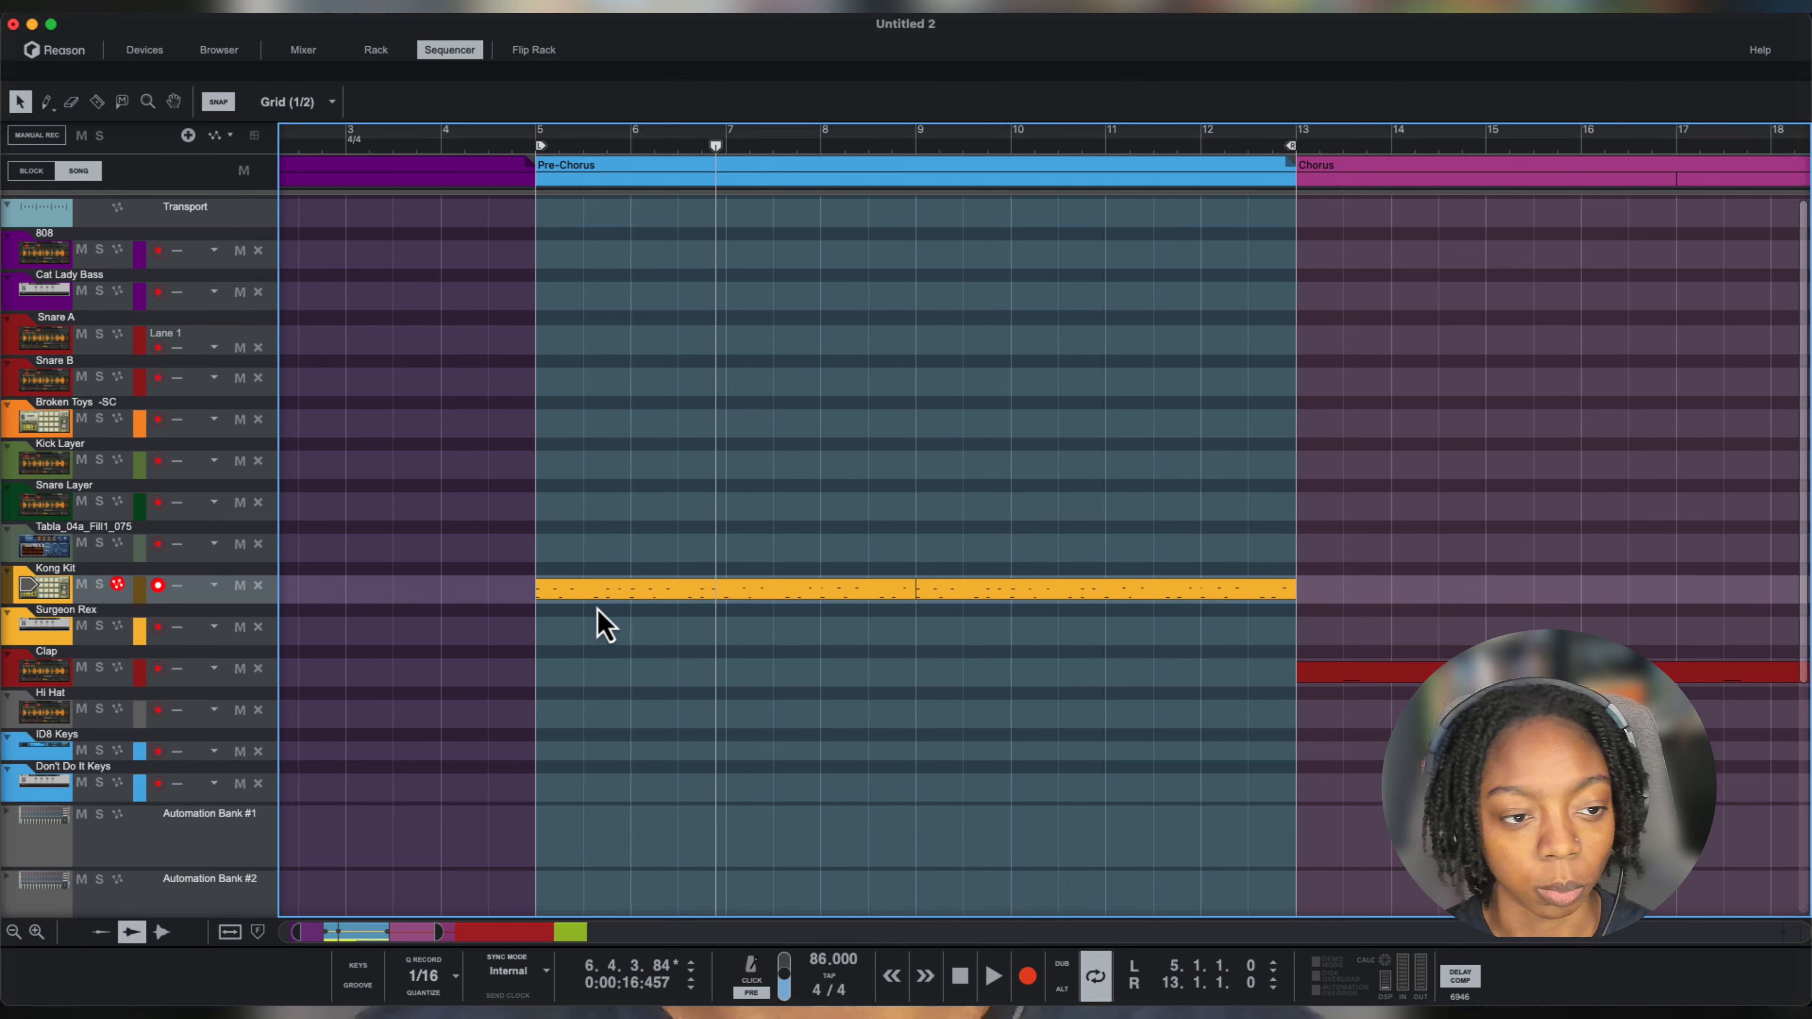
pyautogui.moveTo(615, 163)
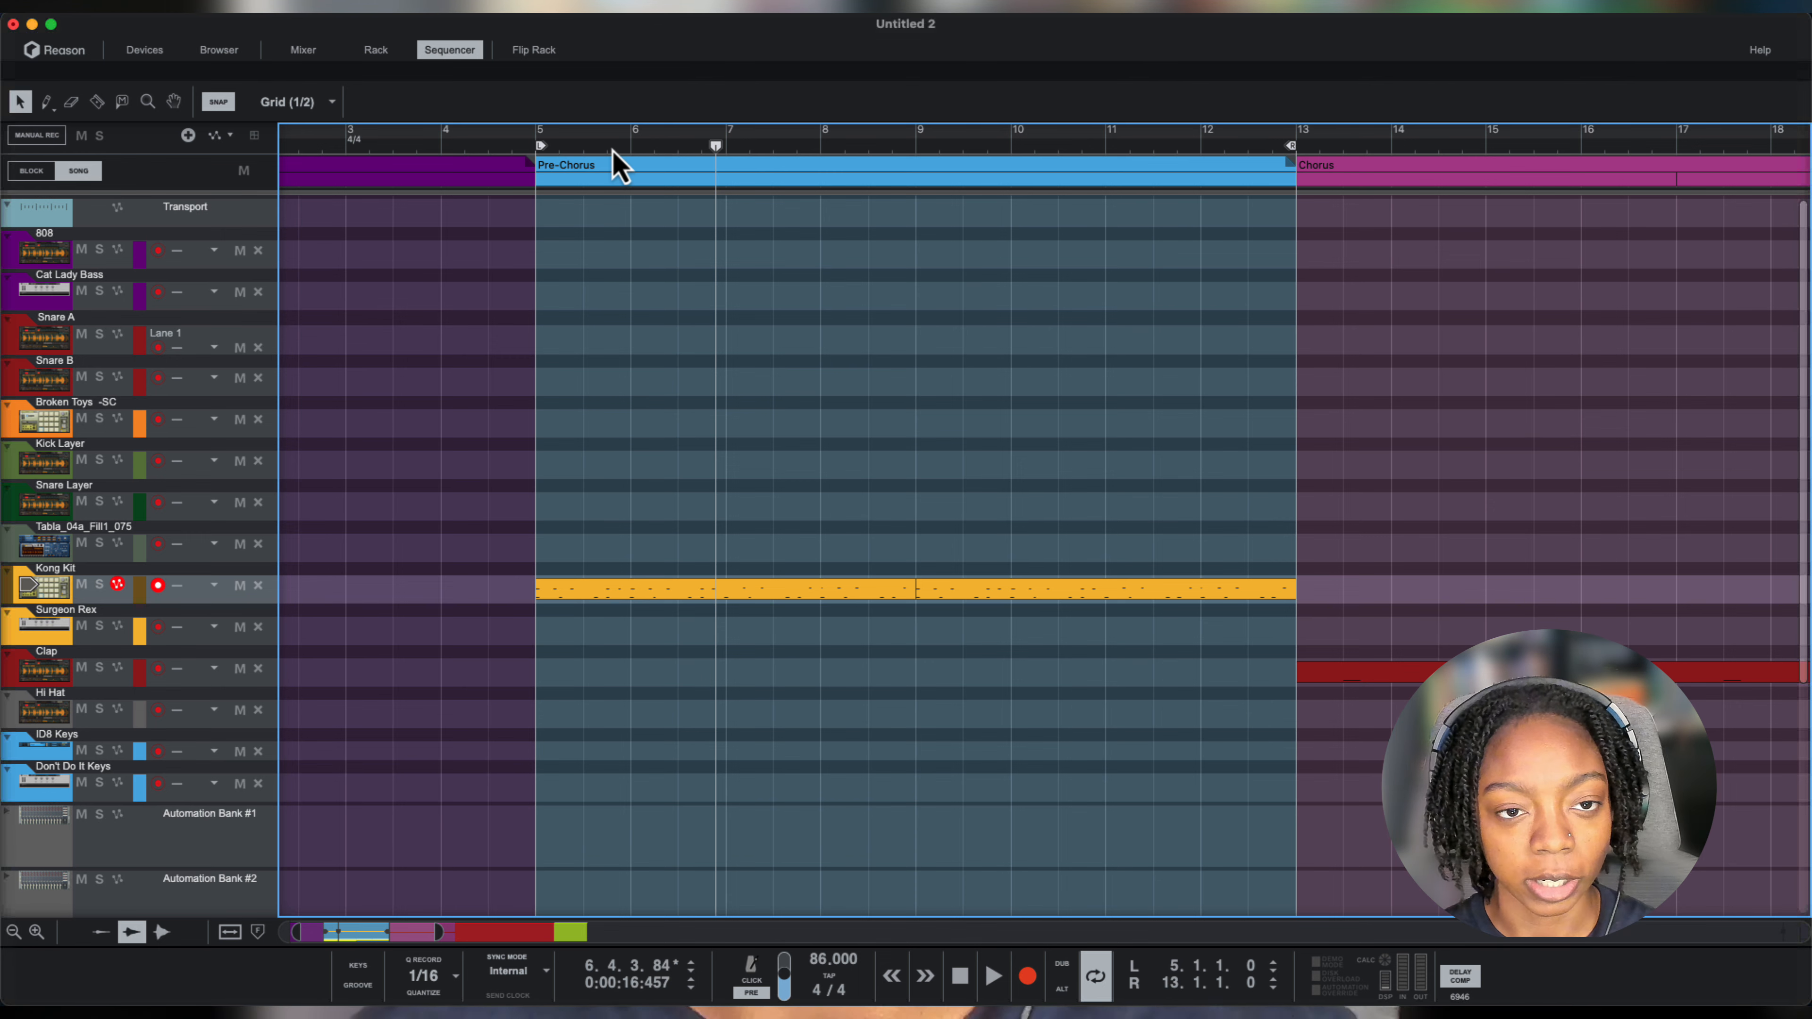
pyautogui.click(375, 49)
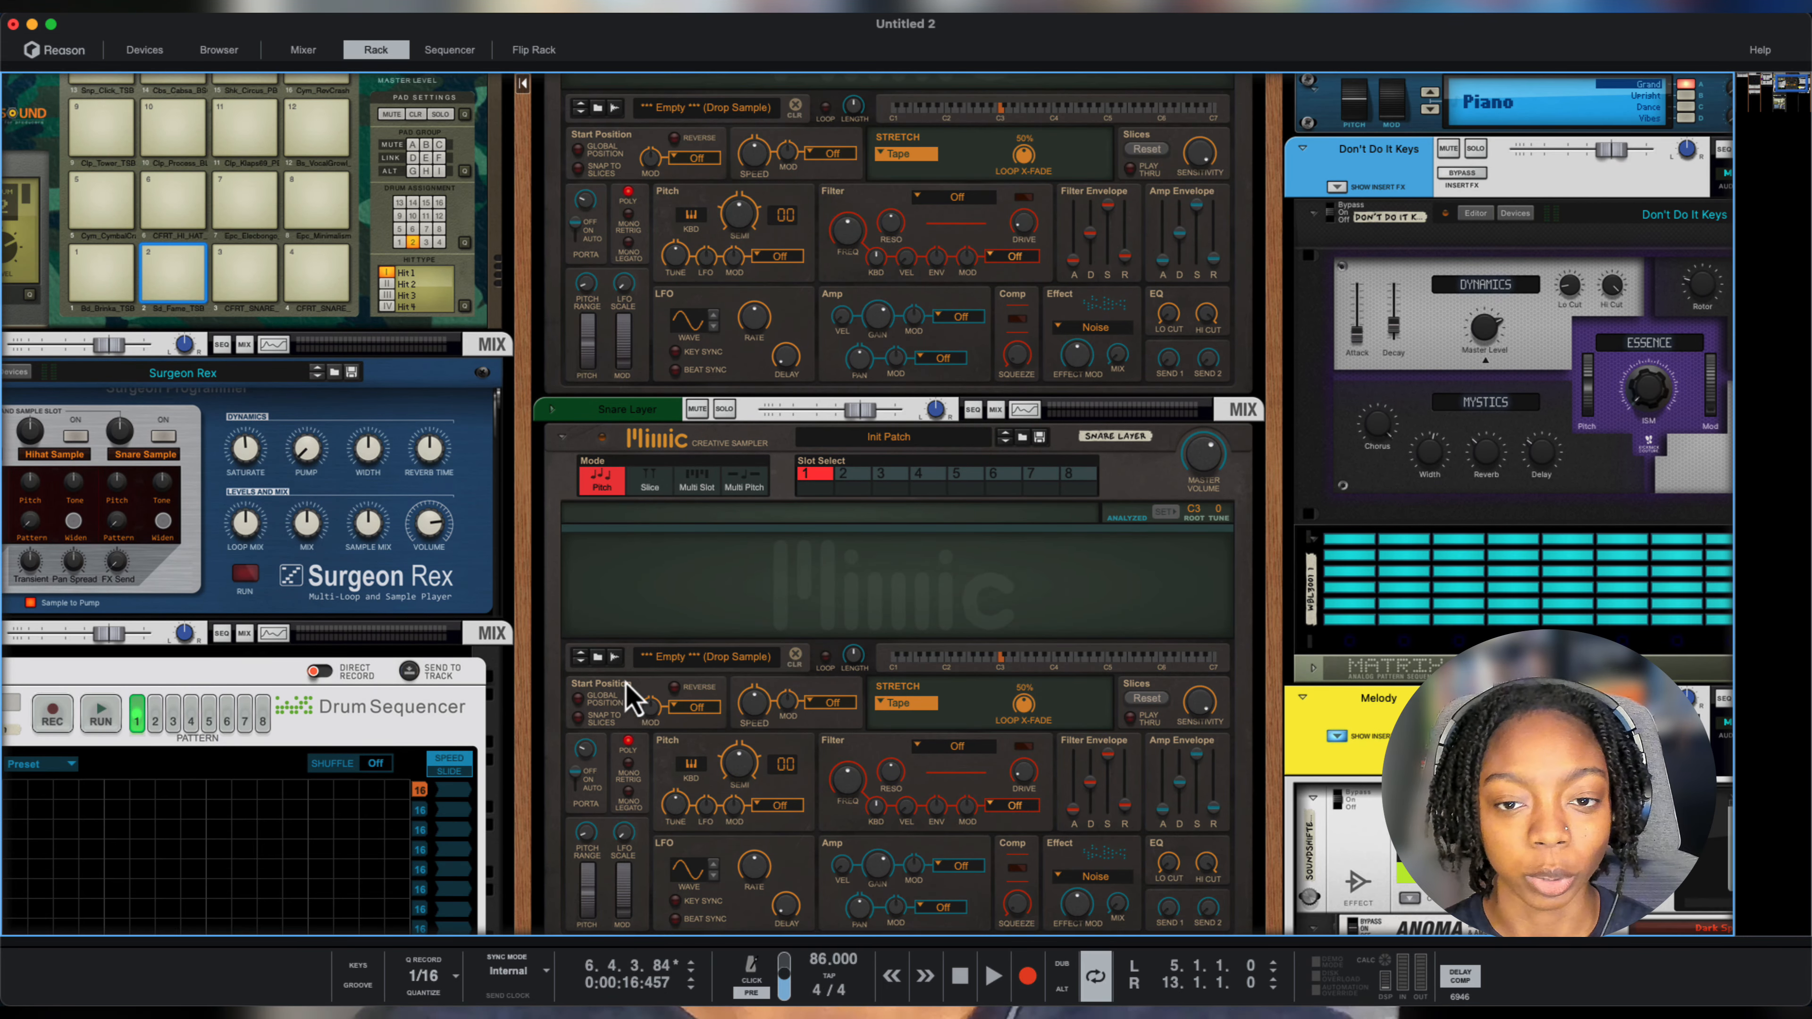
pyautogui.scroll(-3)
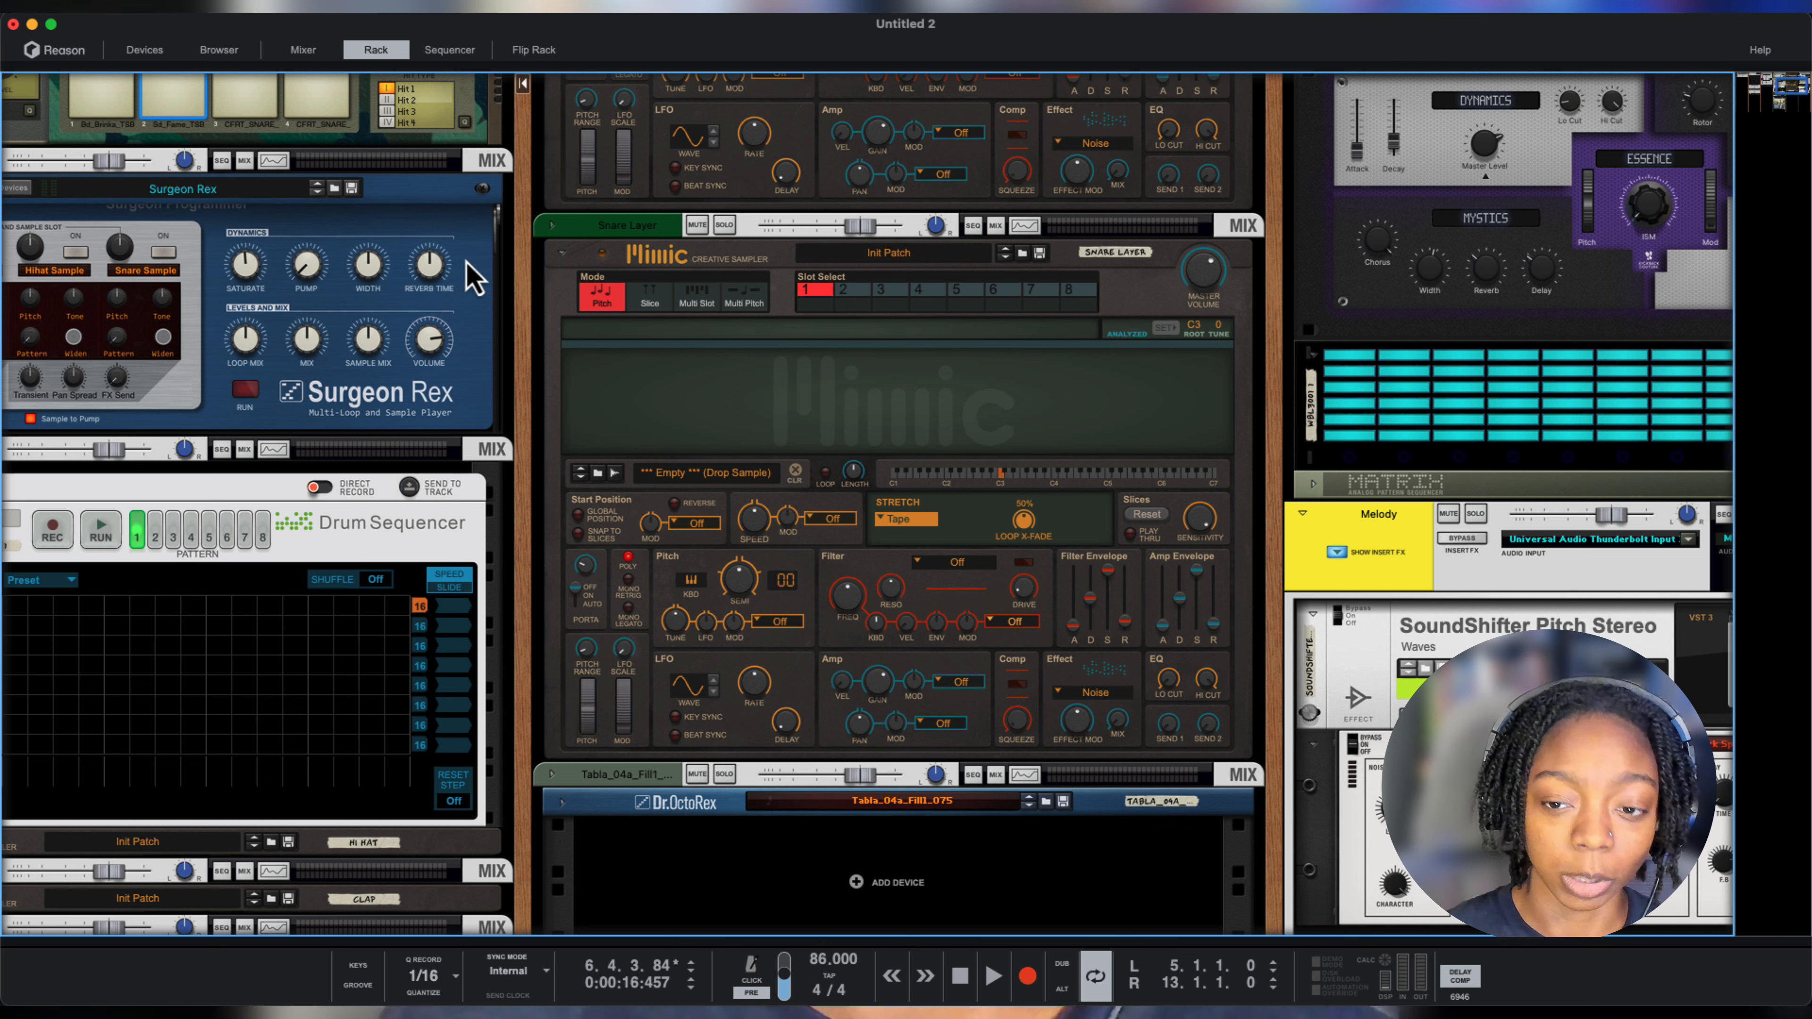
# Load Clip_185_tabby.wav into the Snare Layer Mimic sampler.
pyautogui.click(219, 49)
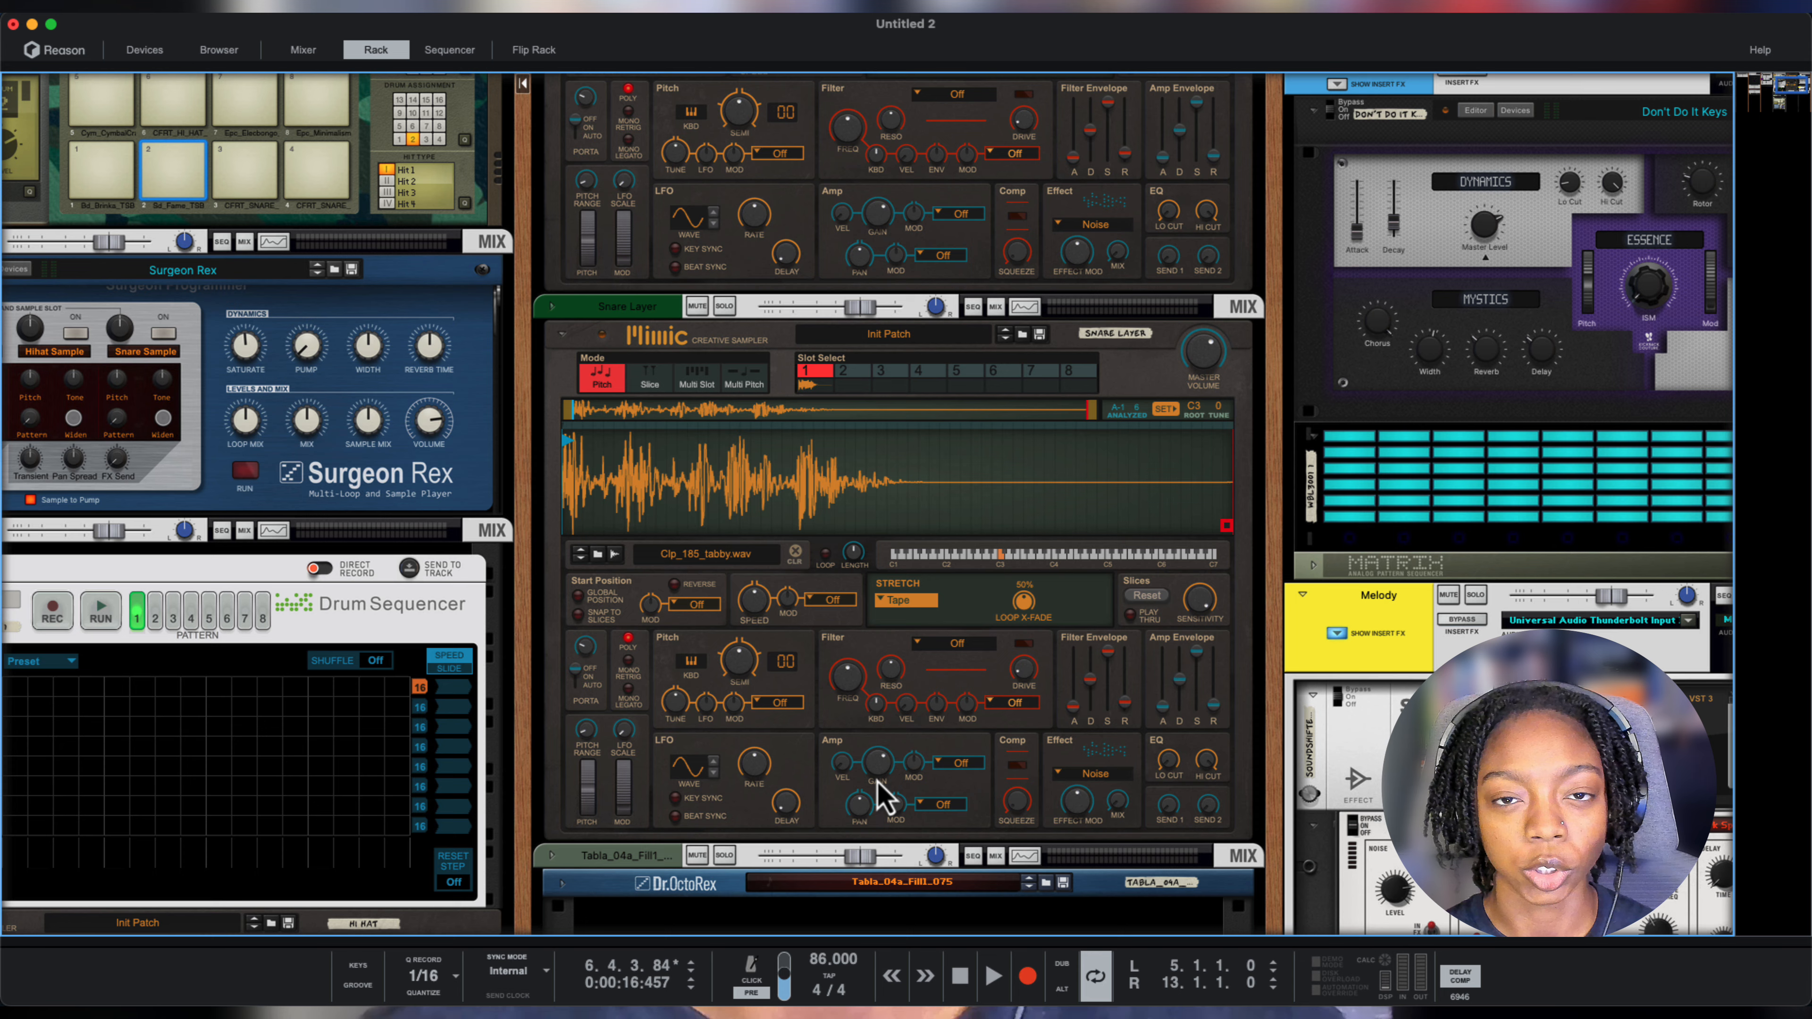
pyautogui.click(449, 49)
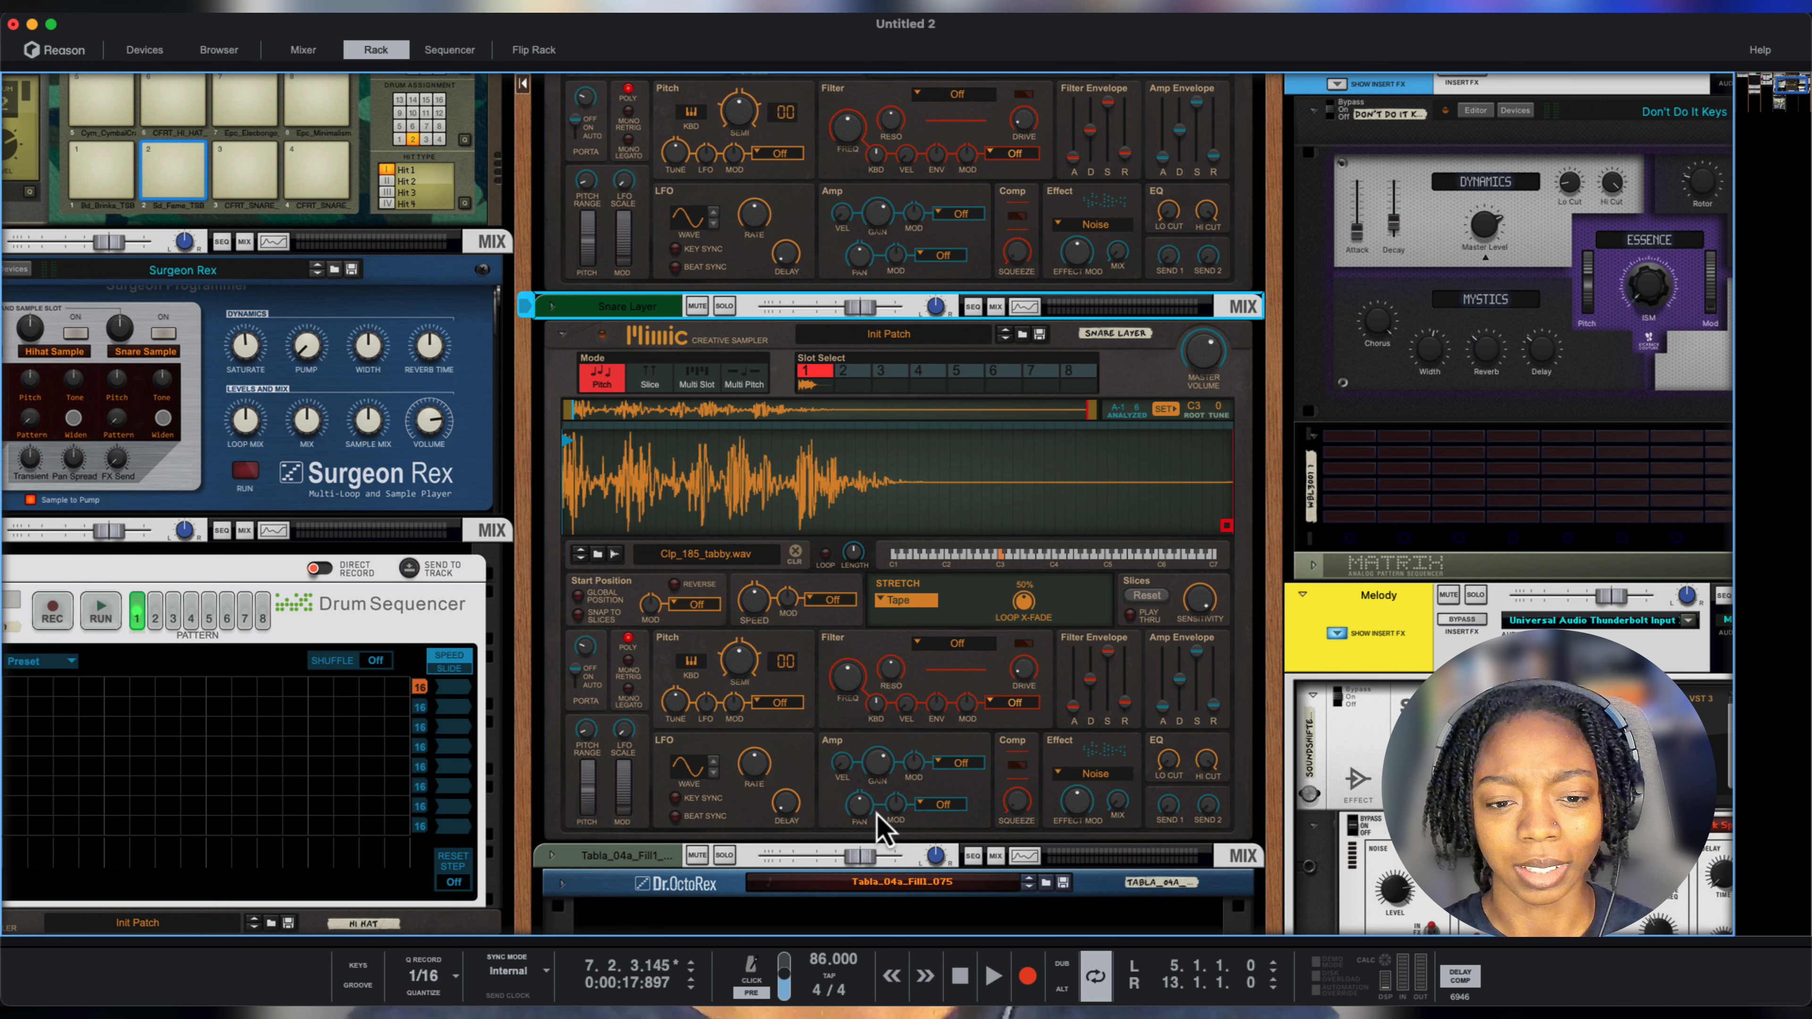
pyautogui.click(302, 49)
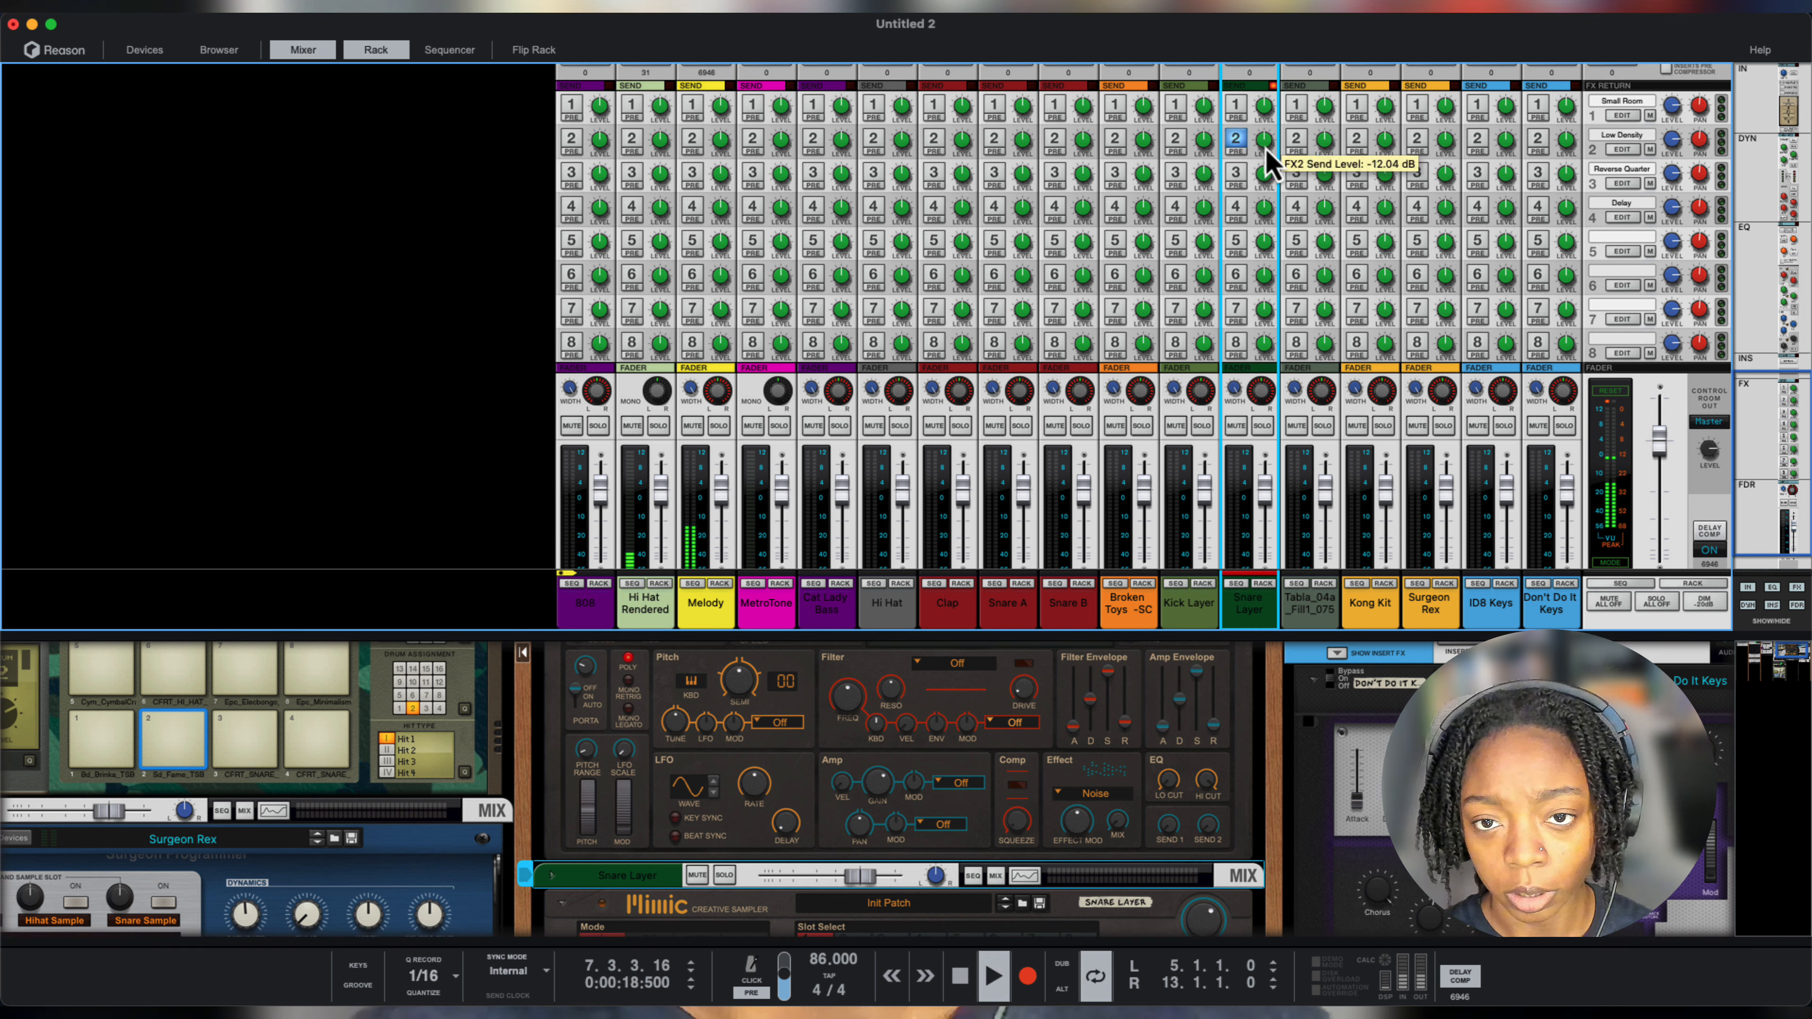
# Set the Snare Layer's send 2 level to about -12 dB for the Low Density reverb.
pyautogui.moveTo(1265, 170); pyautogui.dragTo(1264, 185)
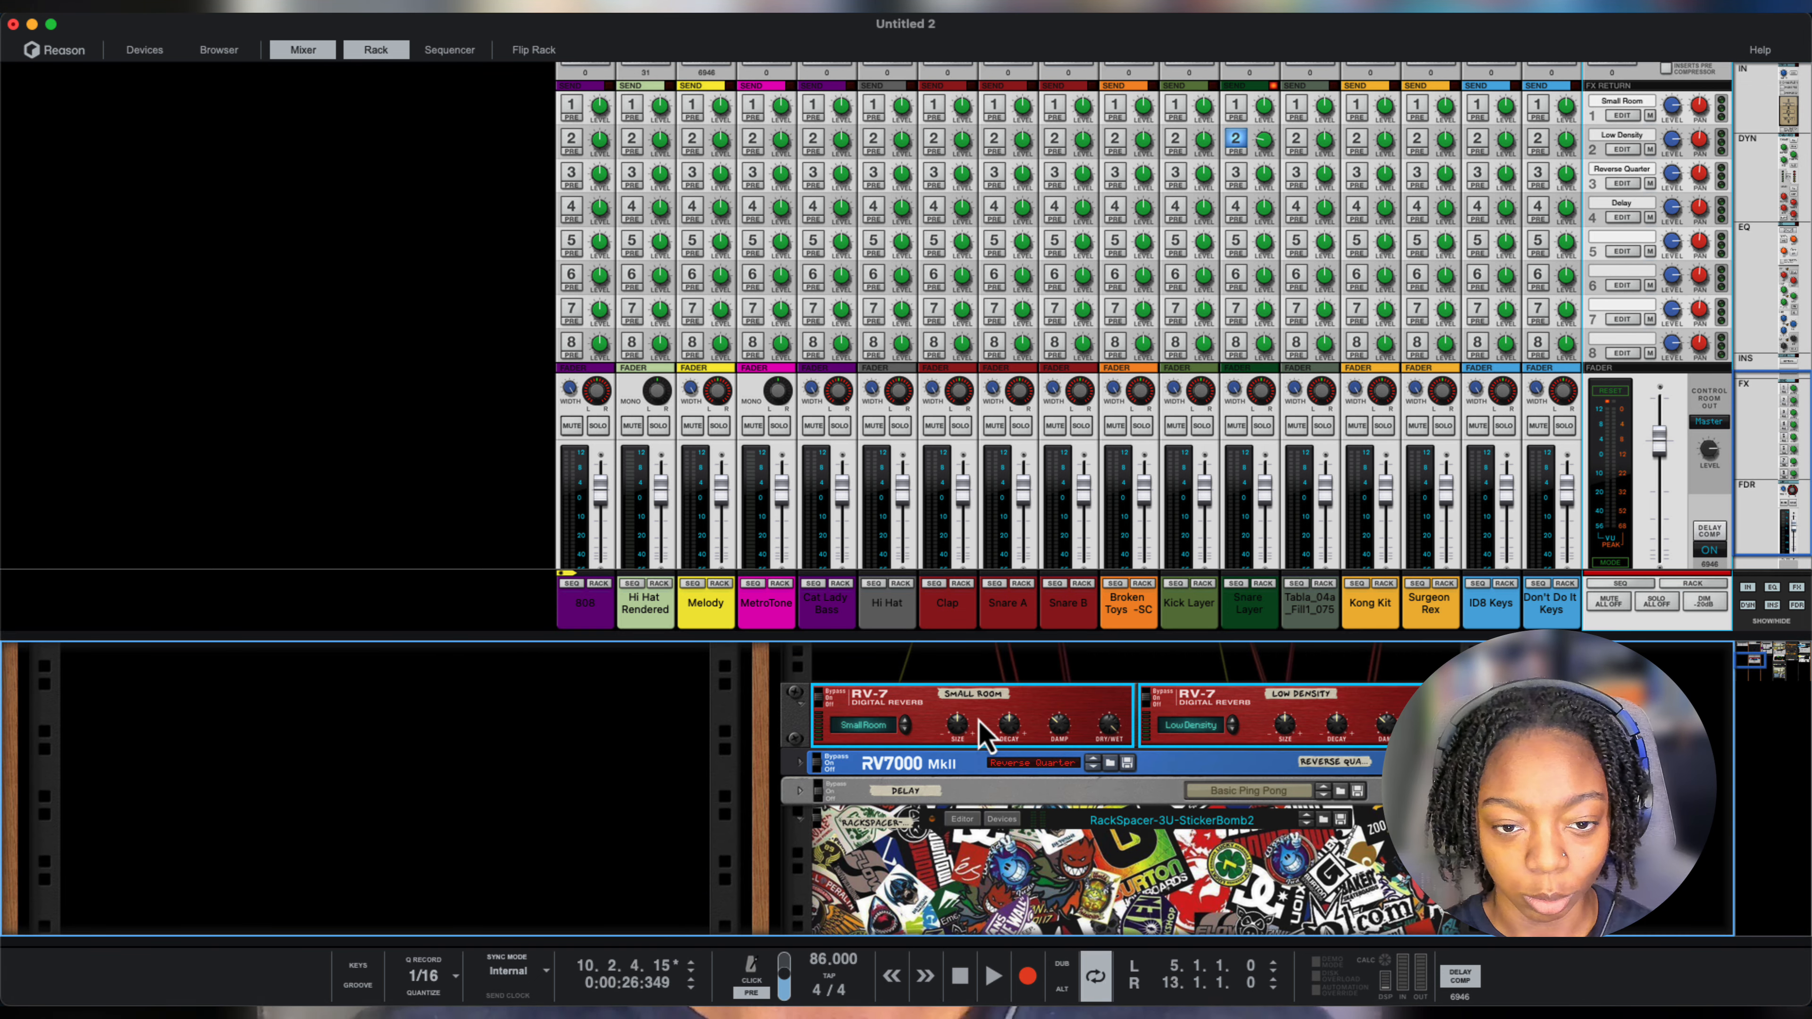
pyautogui.click(449, 49)
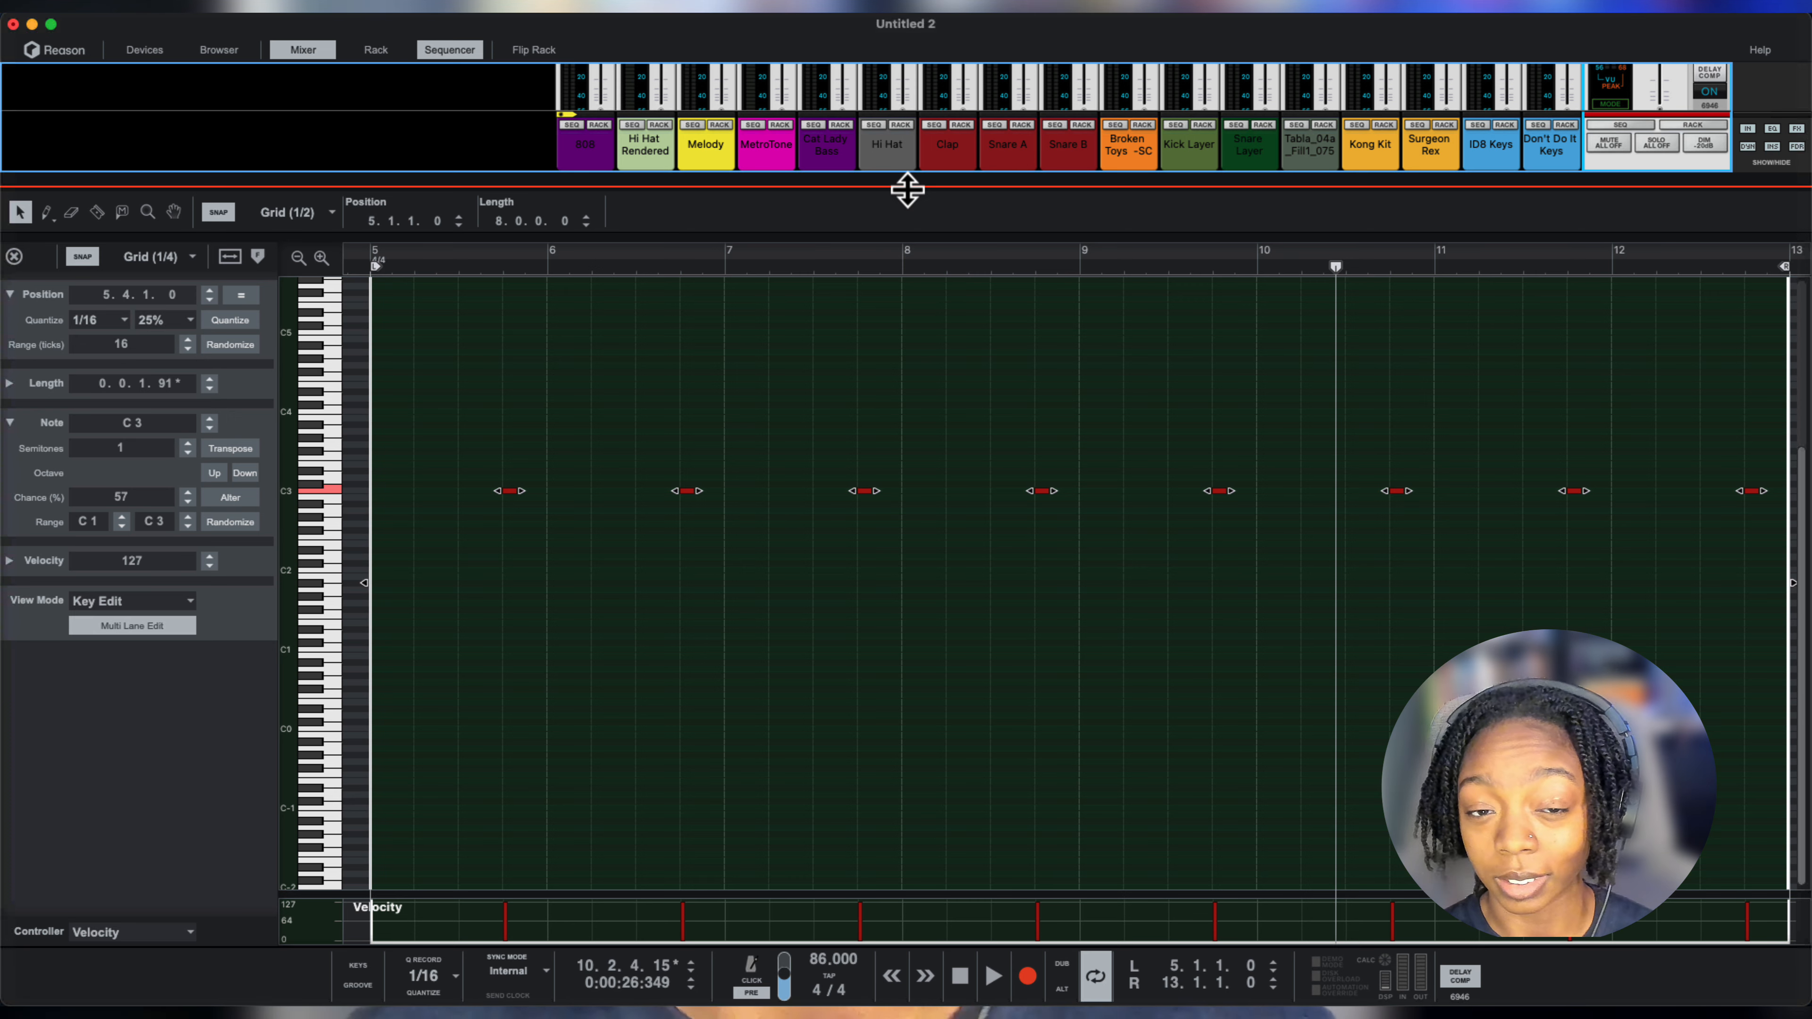
# Audition the Broken Toys Kong kit's oulala, pushhhh and rore pads in the rack.
pyautogui.click(376, 49)
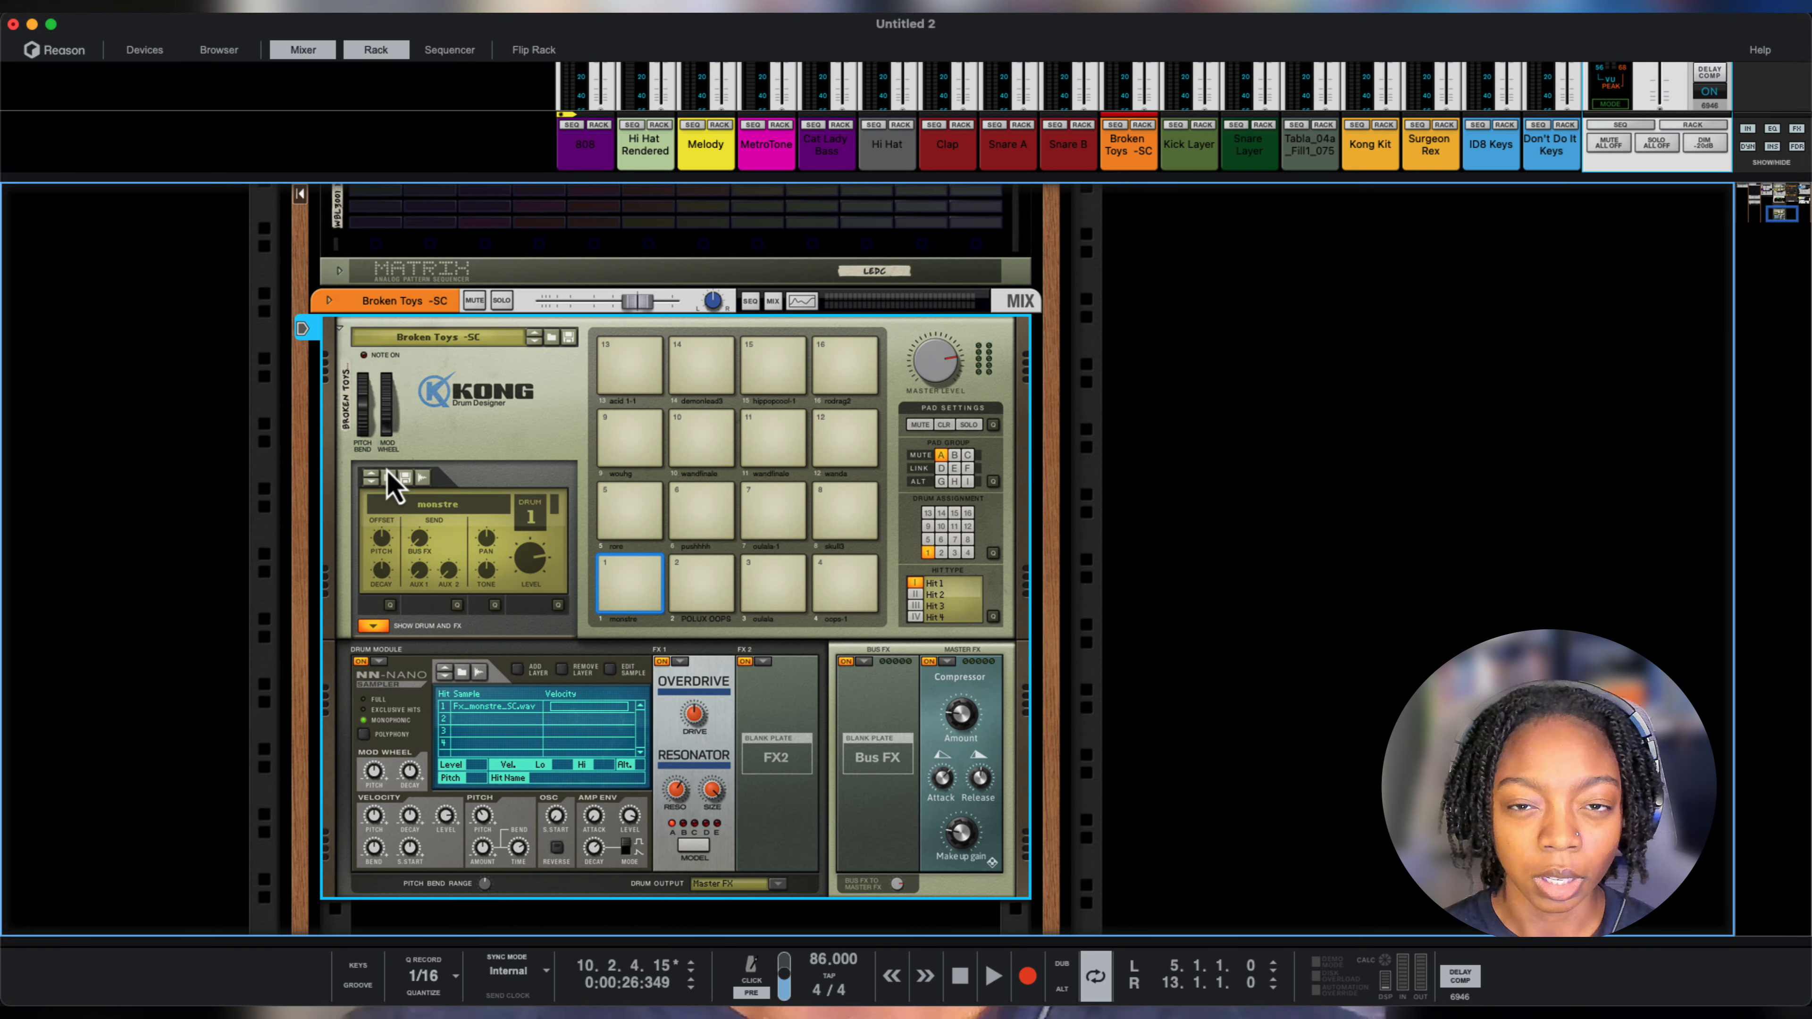
pyautogui.moveTo(456, 386)
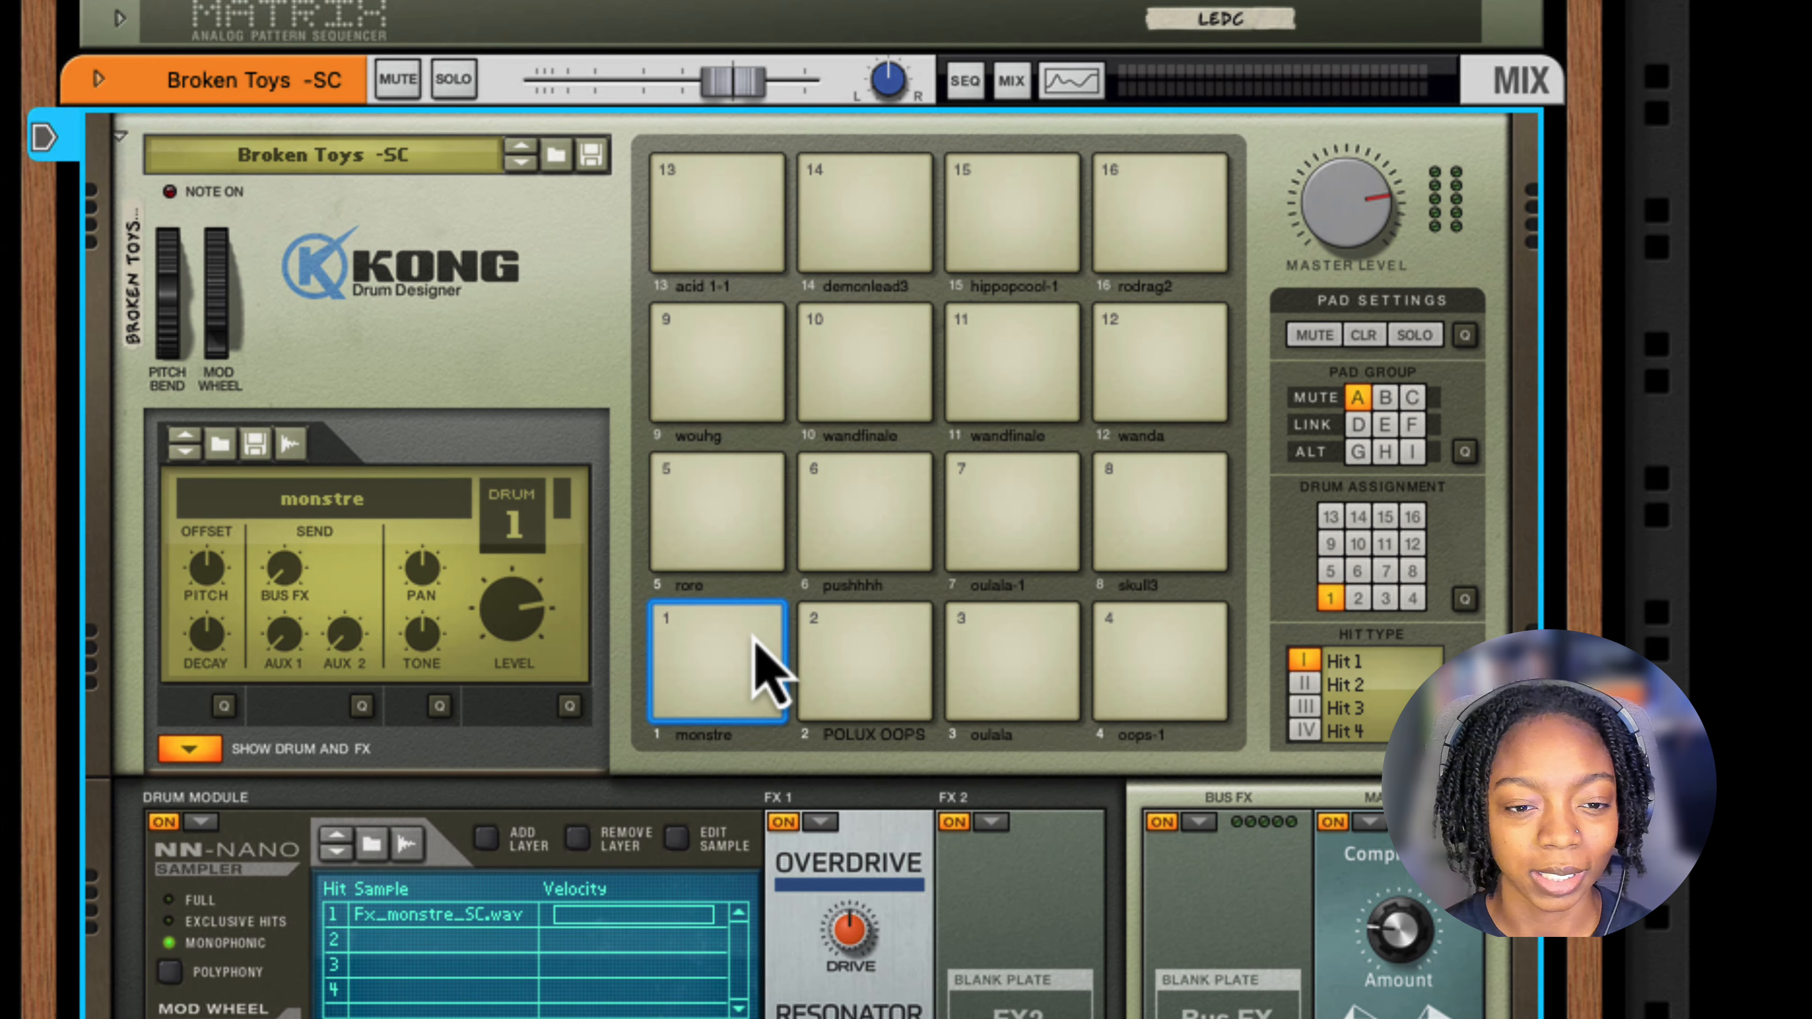
pyautogui.click(1010, 666)
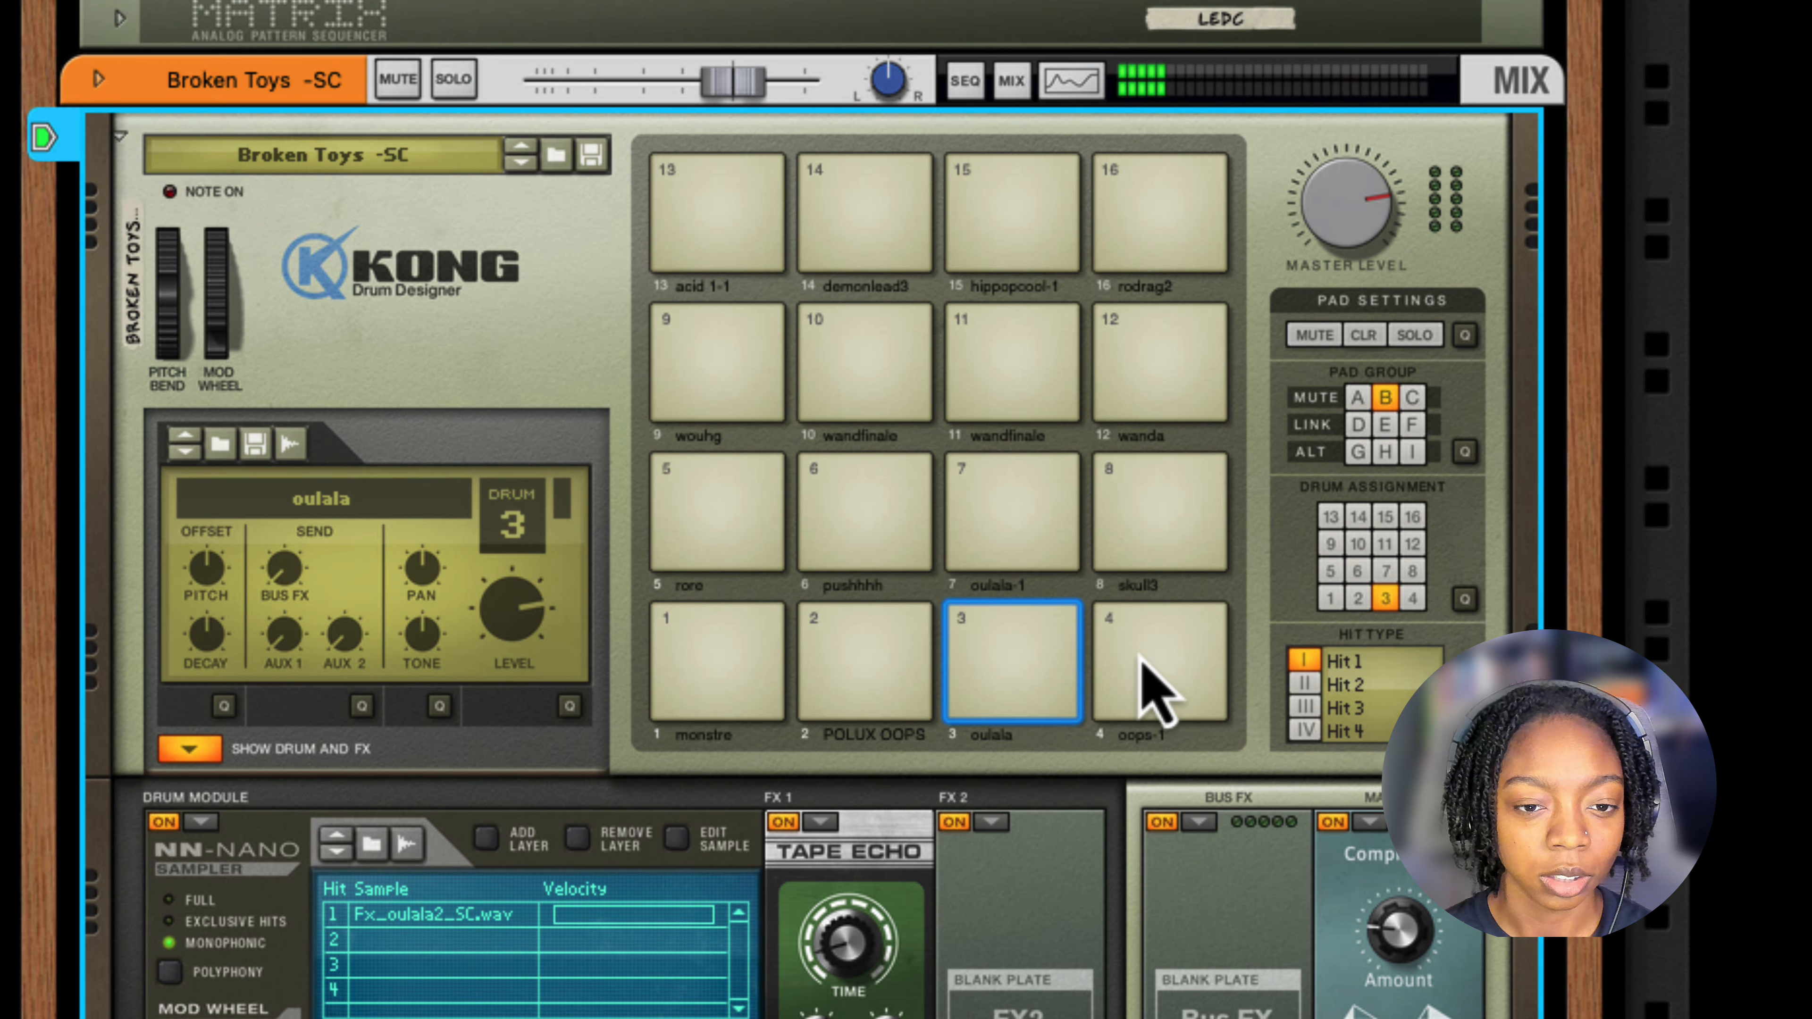
pyautogui.click(863, 520)
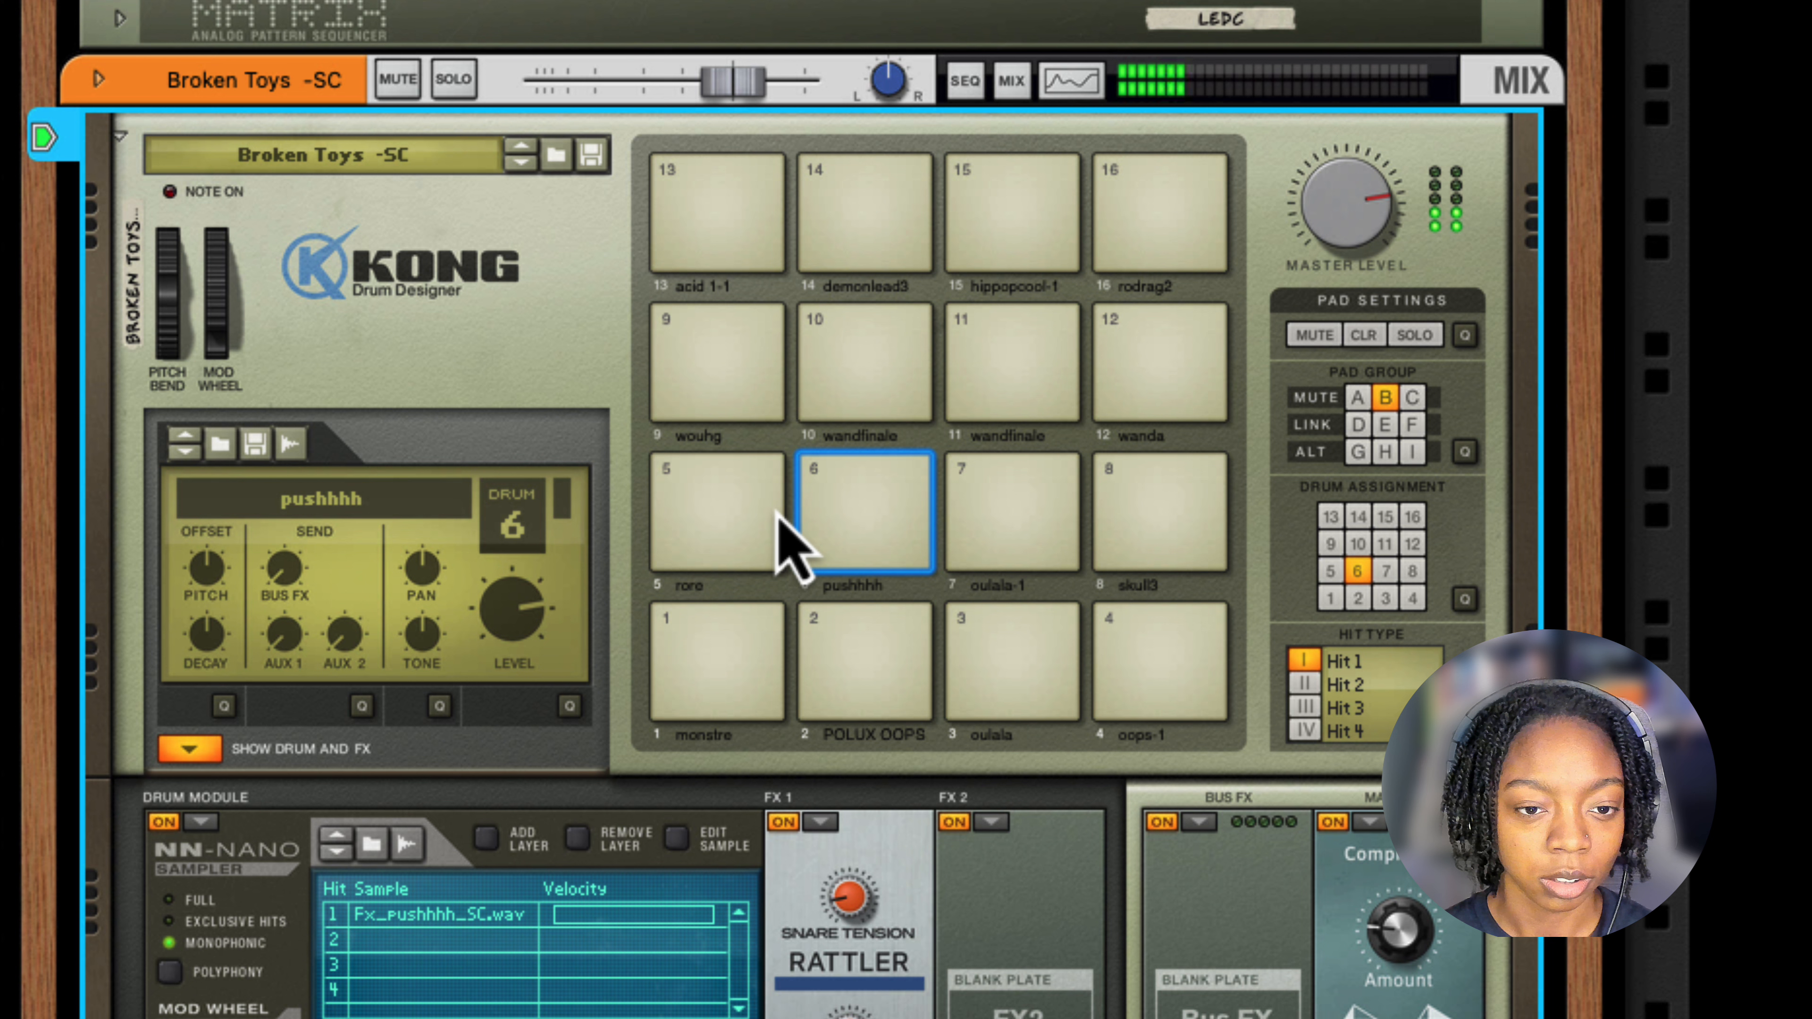
pyautogui.click(714, 516)
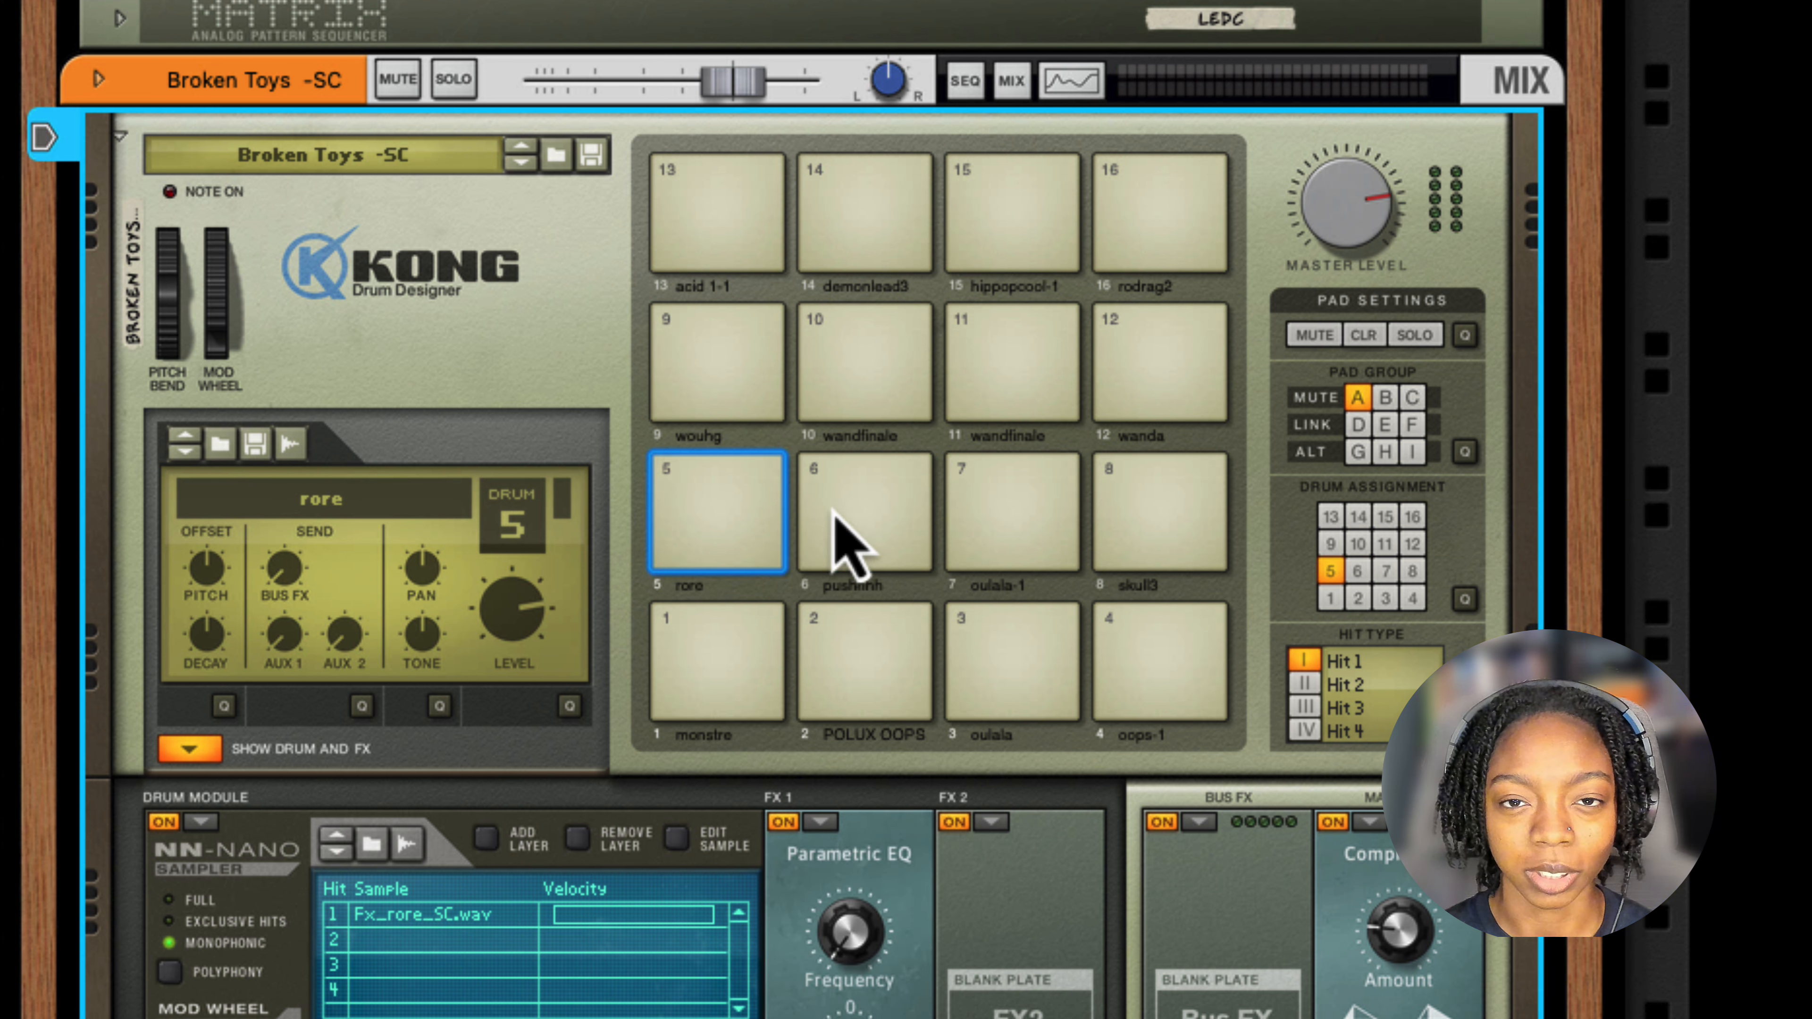
pyautogui.moveTo(701, 472)
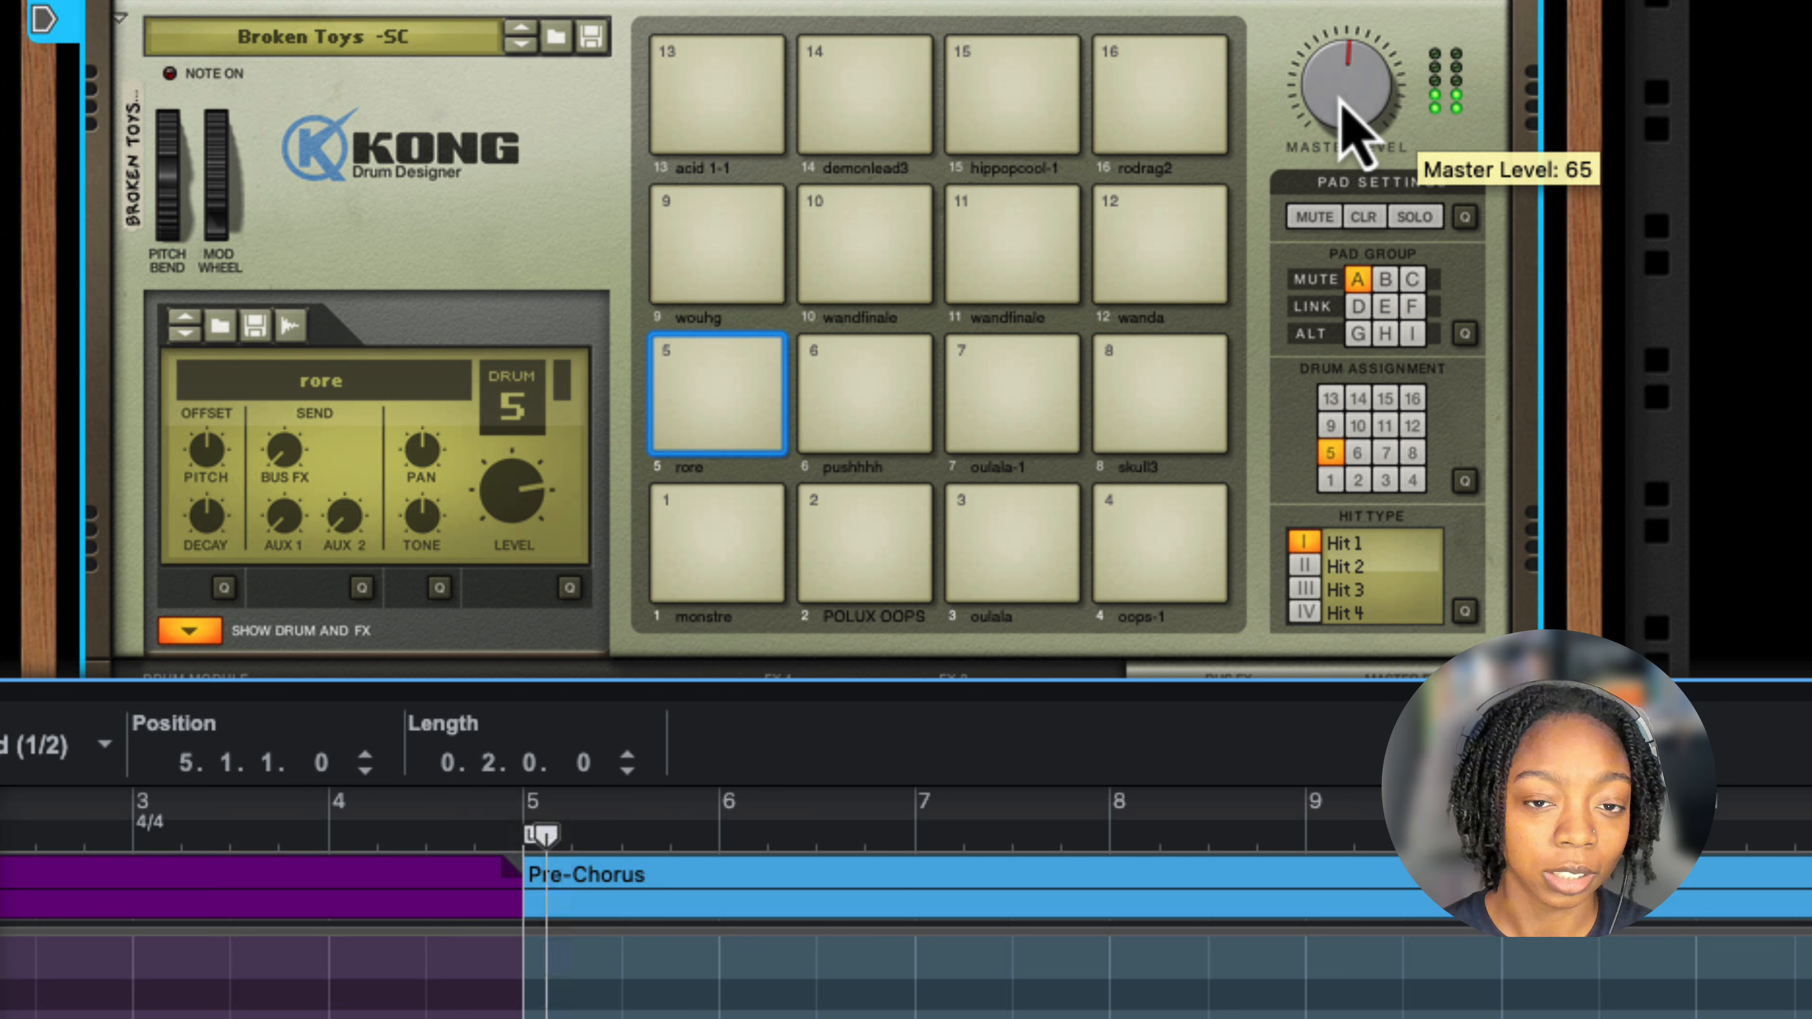
# Lower the Broken Toys master level to 37 and send it to the Small Room reverb at about -12 dB.
pyautogui.moveTo(1343, 93); pyautogui.dragTo(1344, 127)
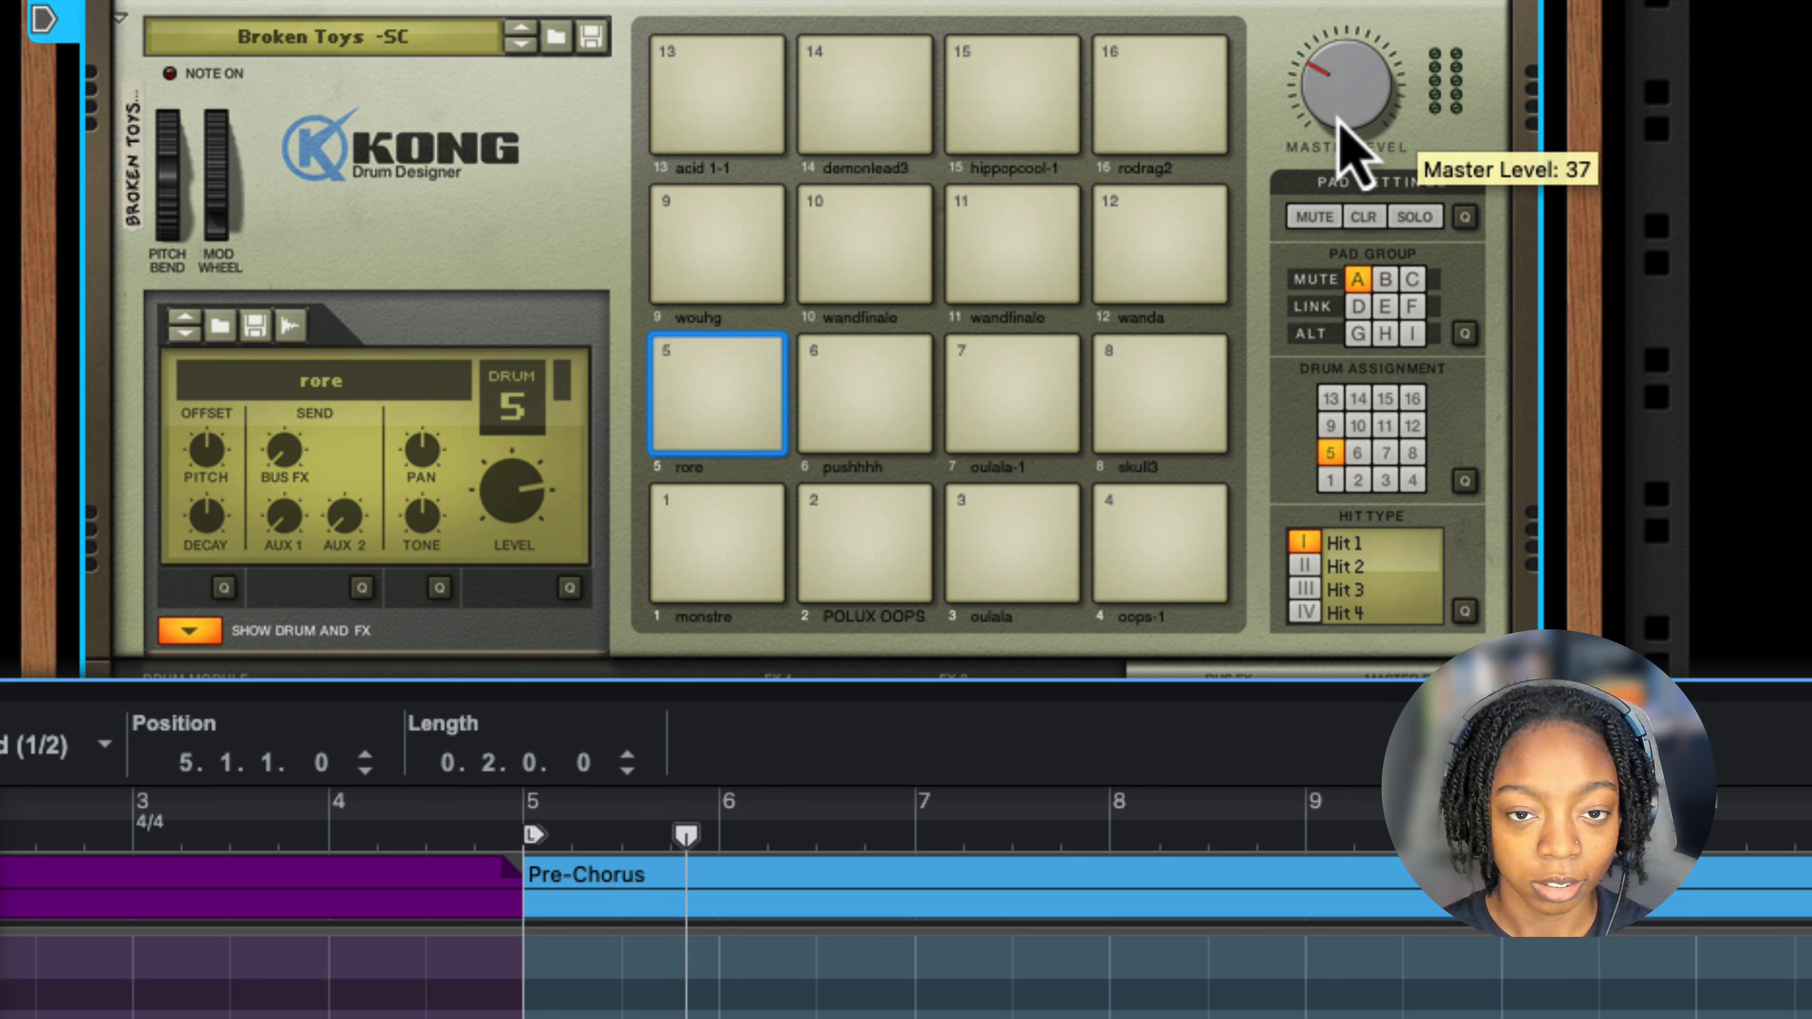
pyautogui.moveTo(1346, 92); pyautogui.dragTo(1346, 115)
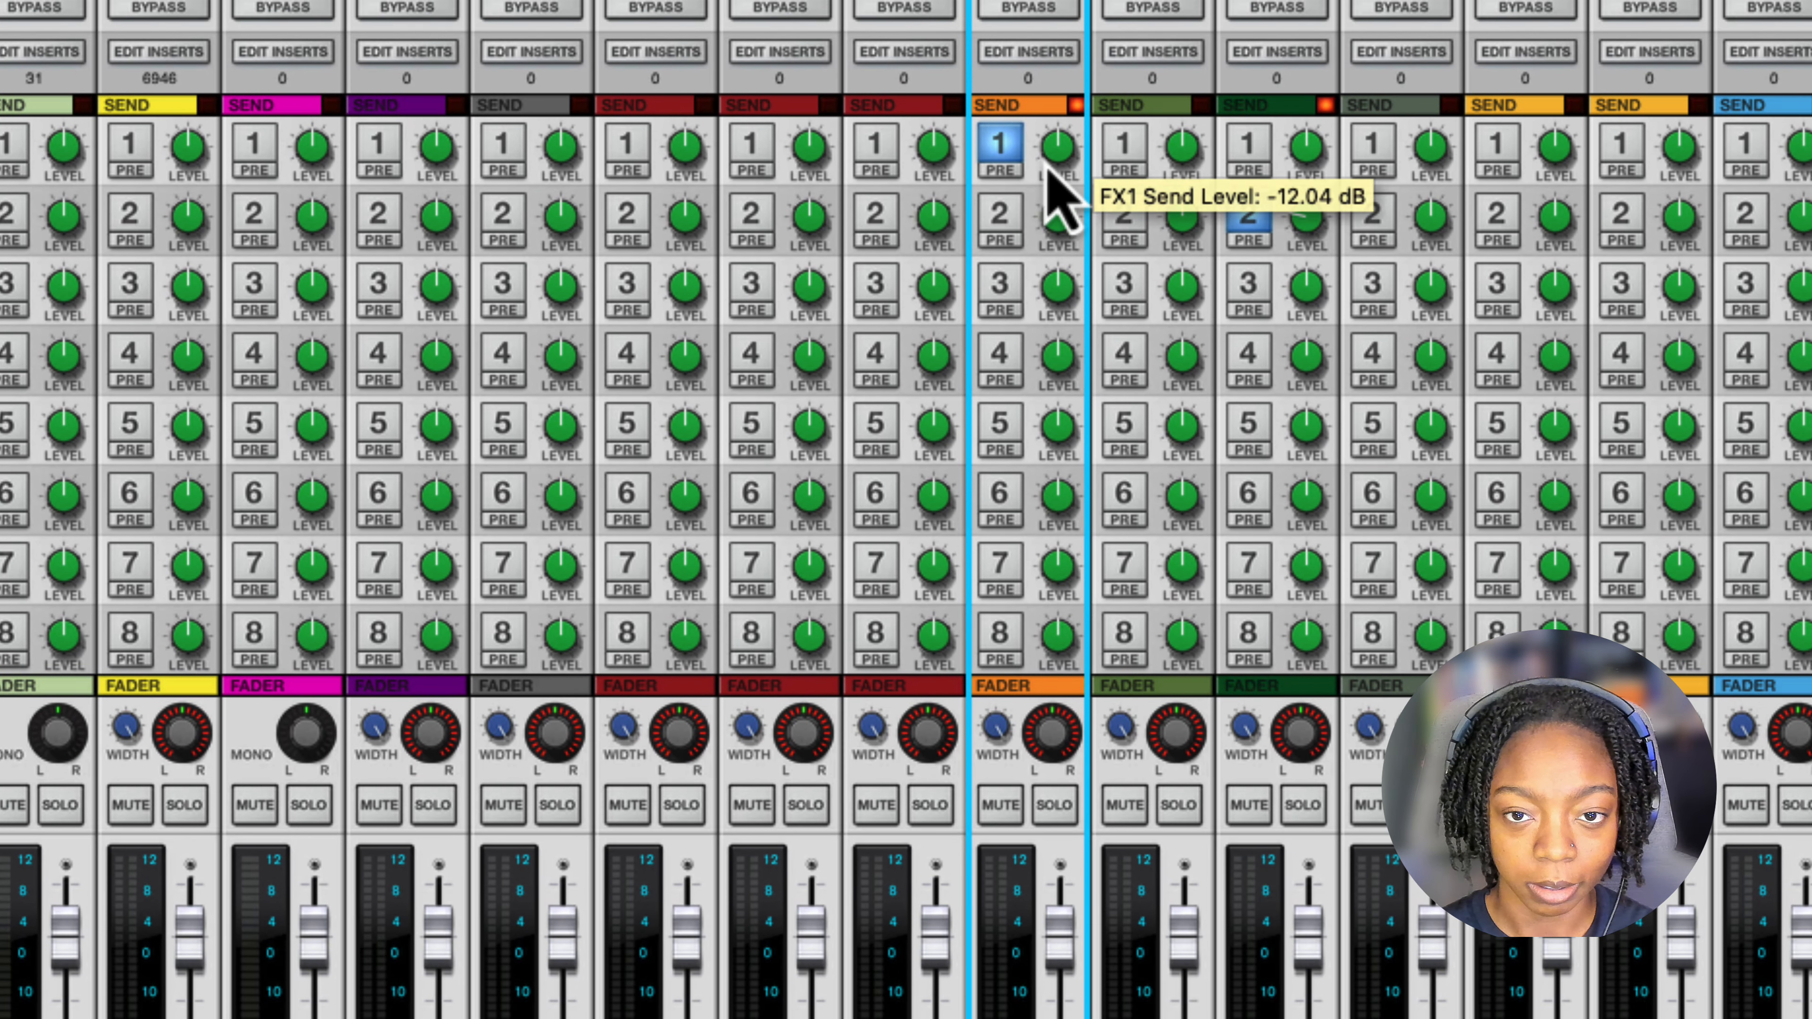
pyautogui.moveTo(1051, 150); pyautogui.dragTo(1052, 207)
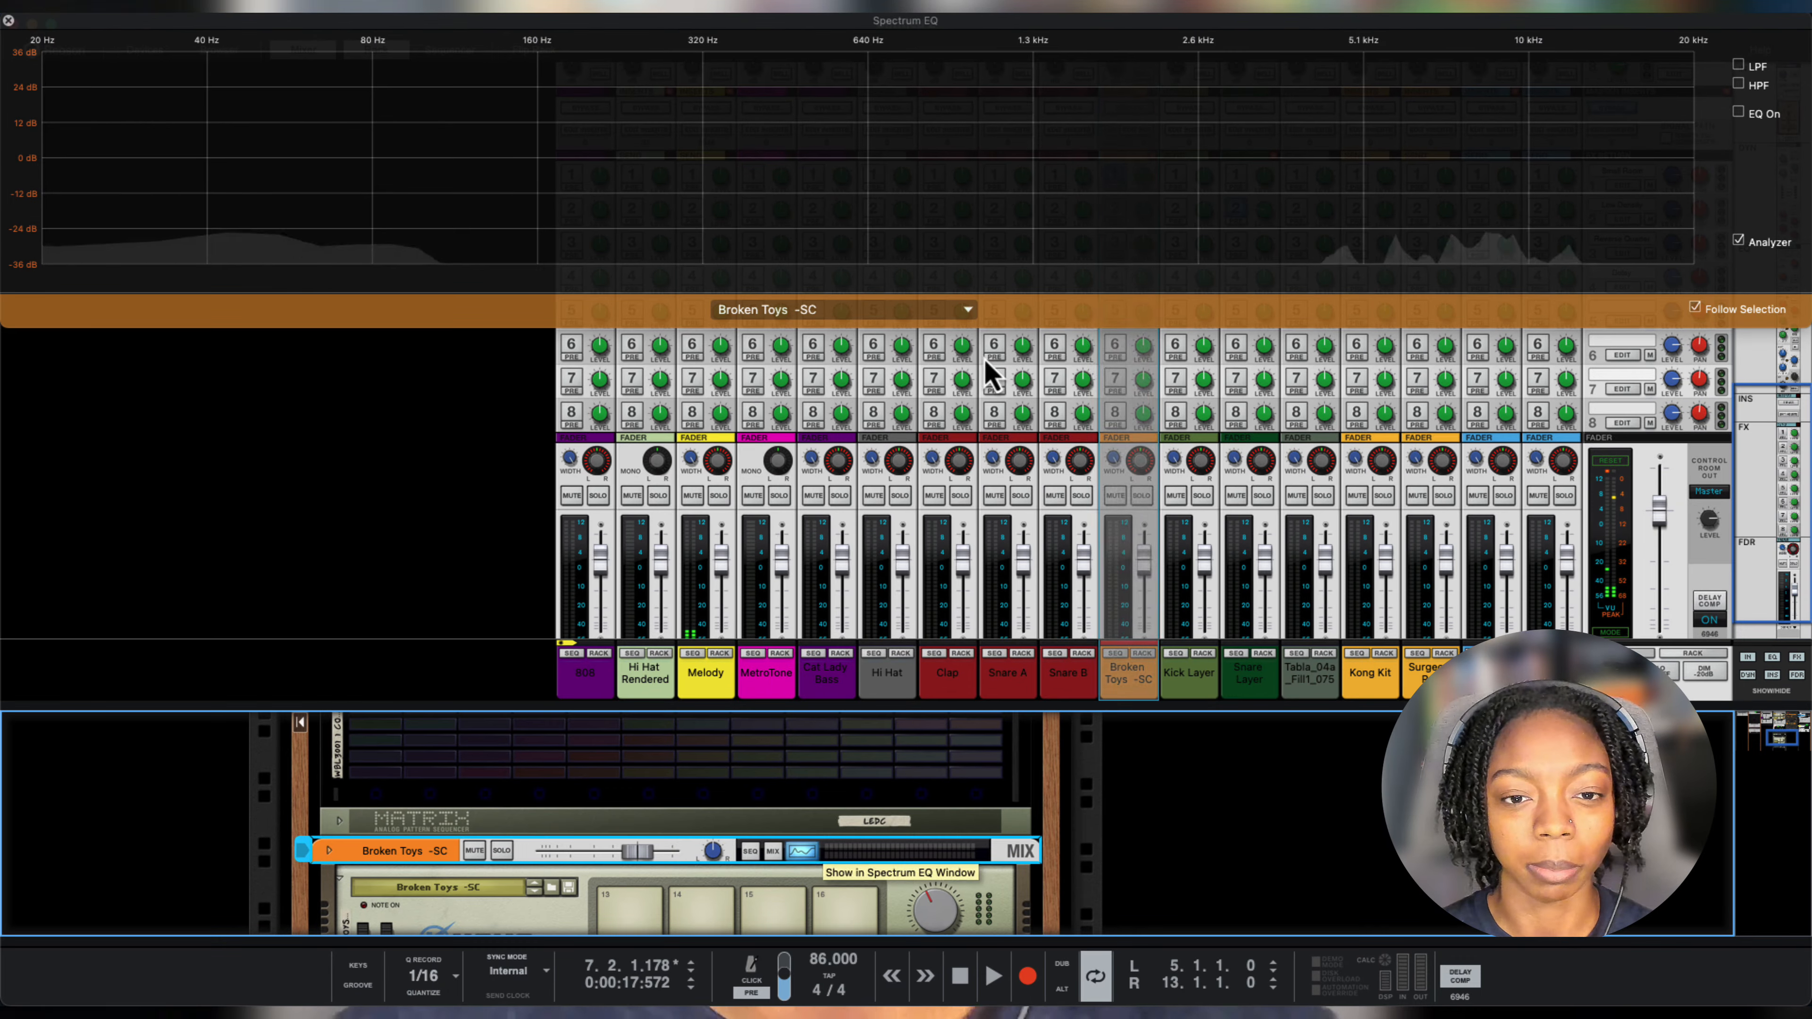
pyautogui.click(1736, 86)
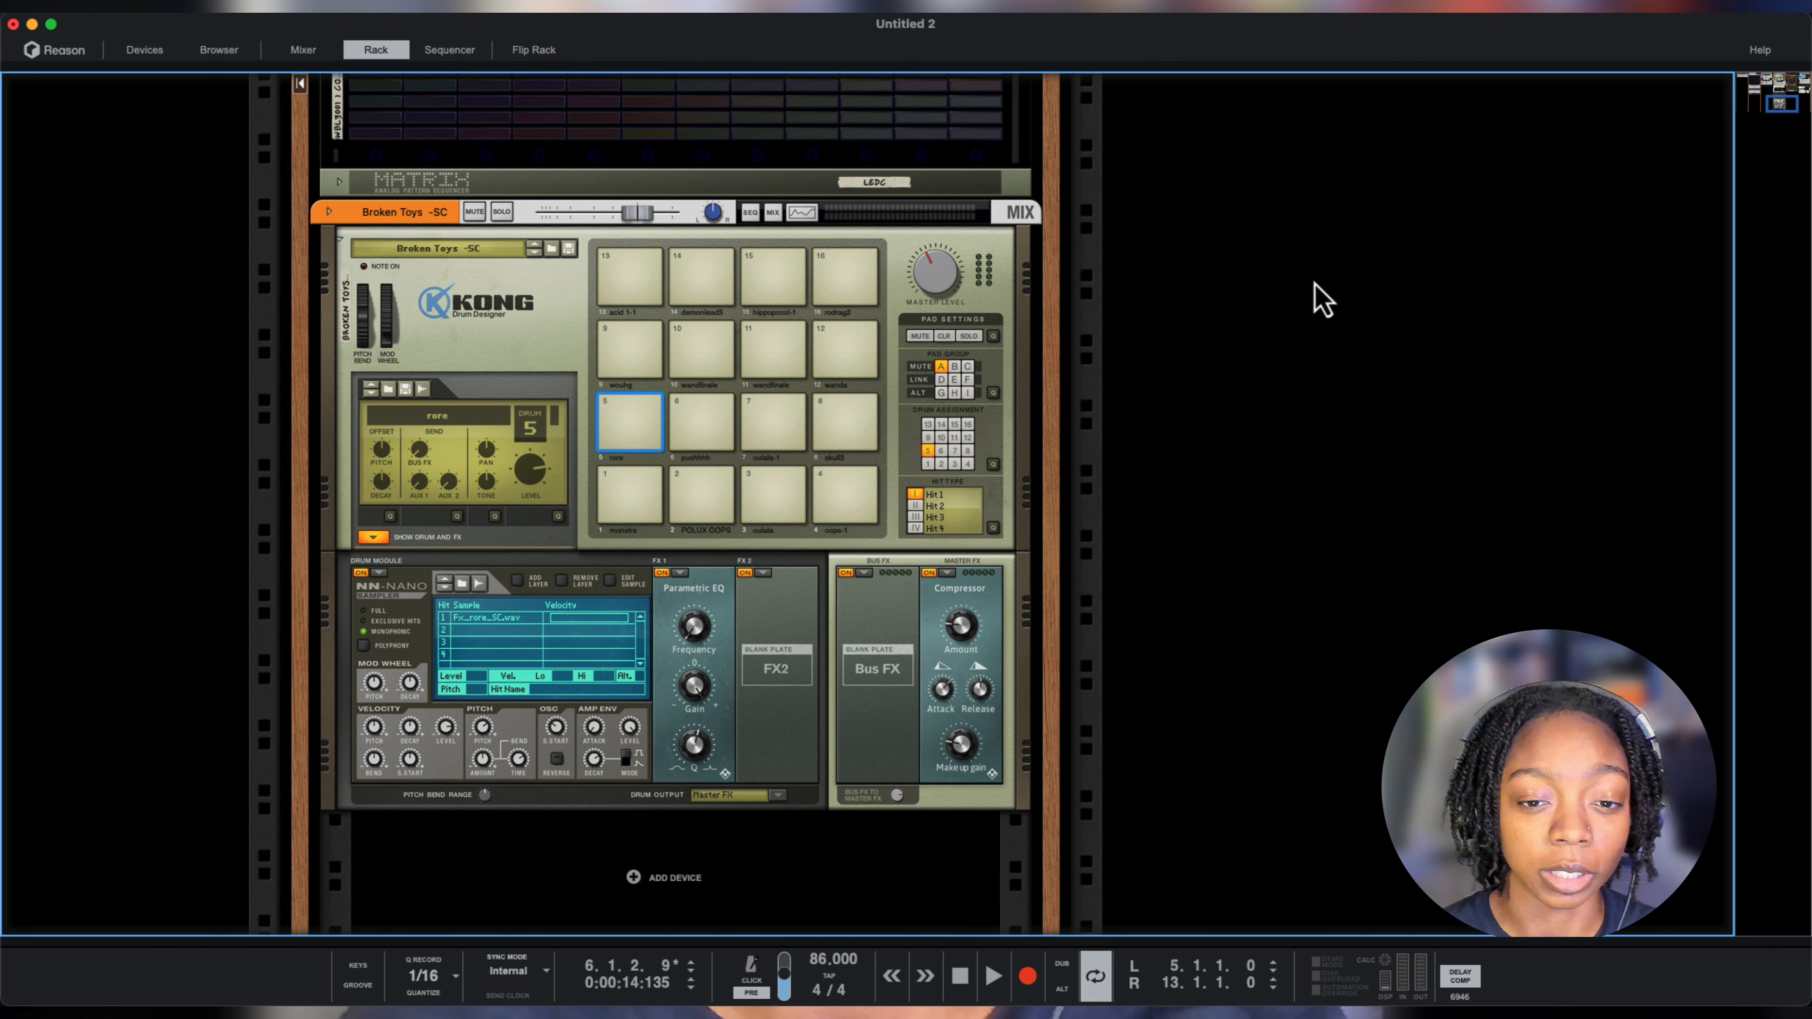
# Select the Pre-Chorus block and preview the tabla fill loop in Dr. OctoRex.
pyautogui.click(449, 49)
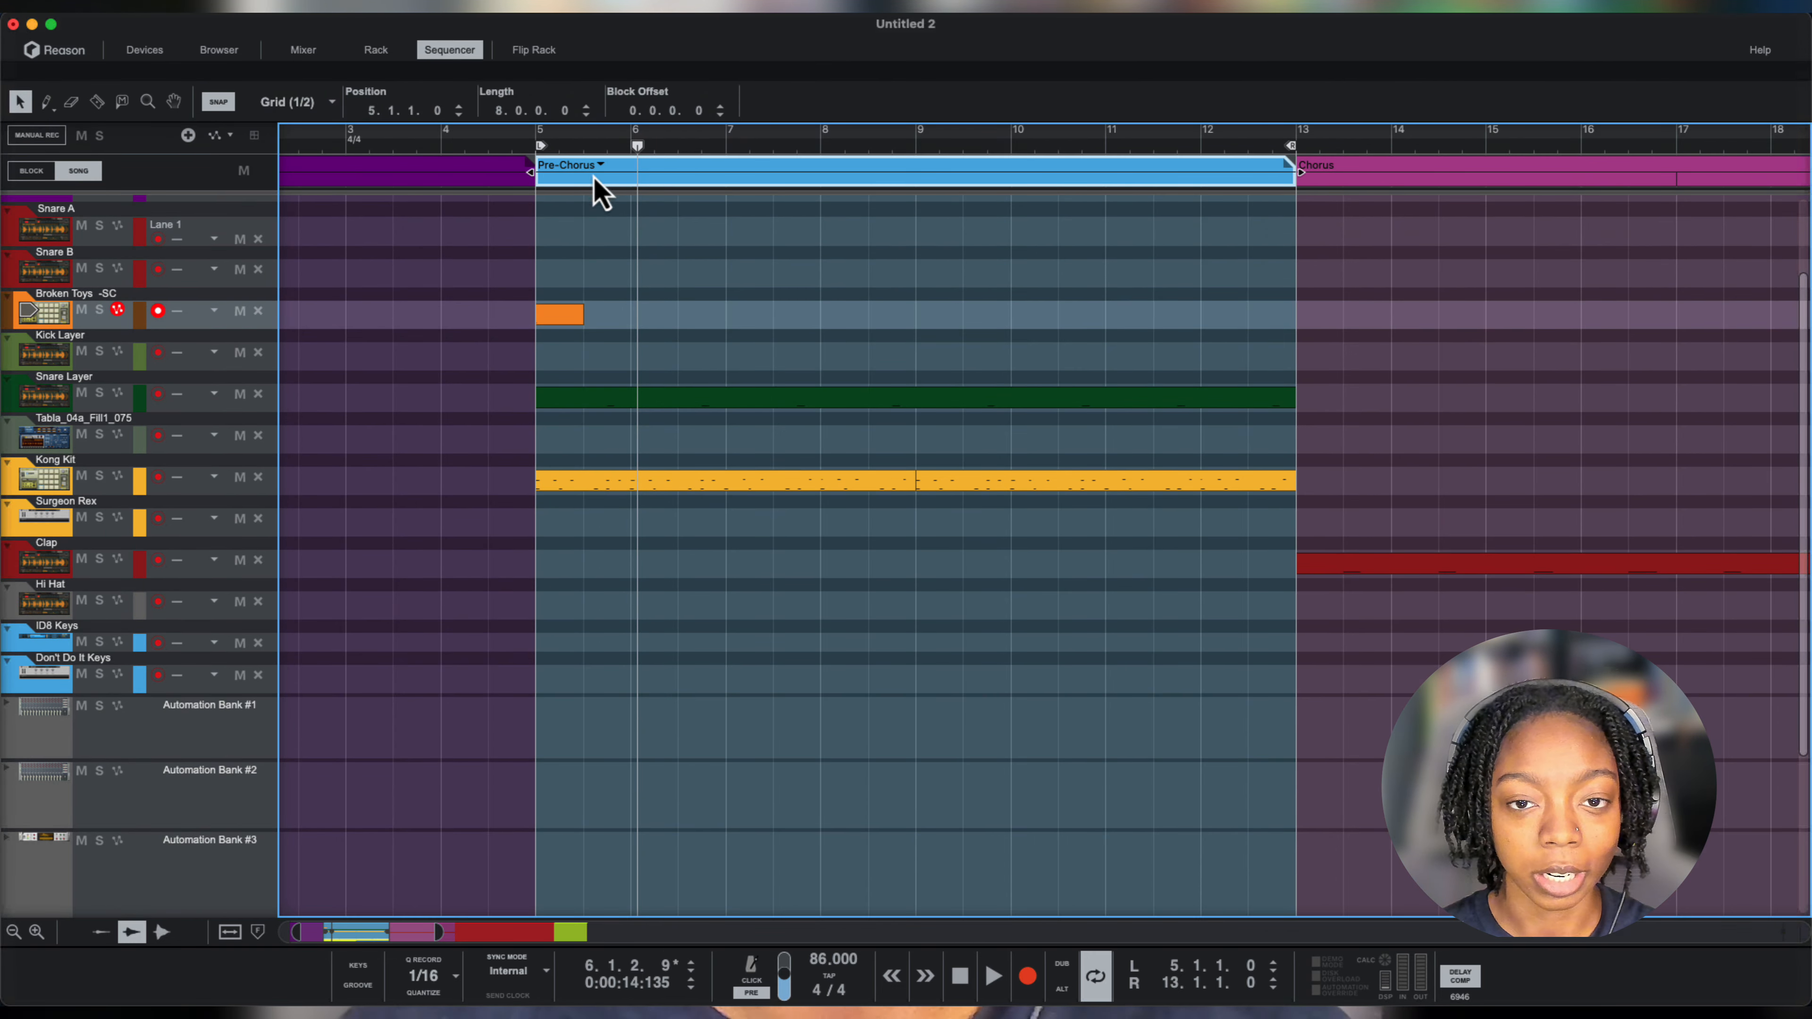
pyautogui.click(1103, 146)
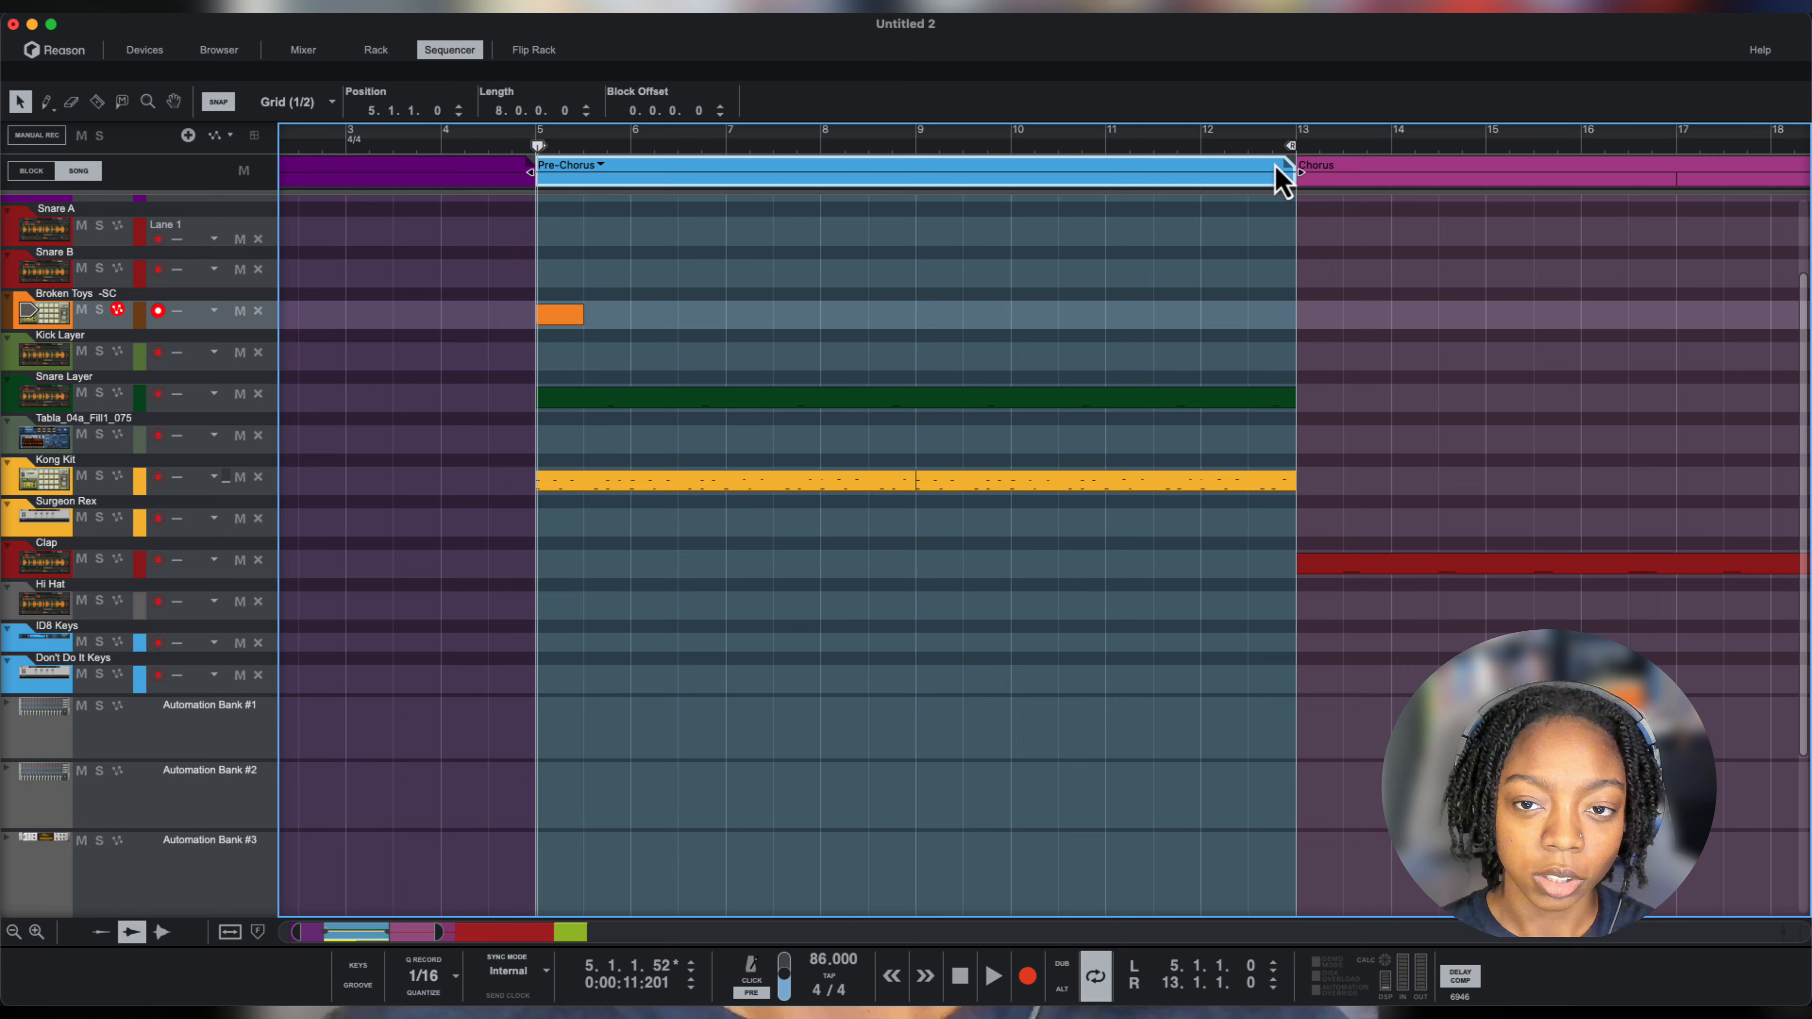
pyautogui.click(376, 49)
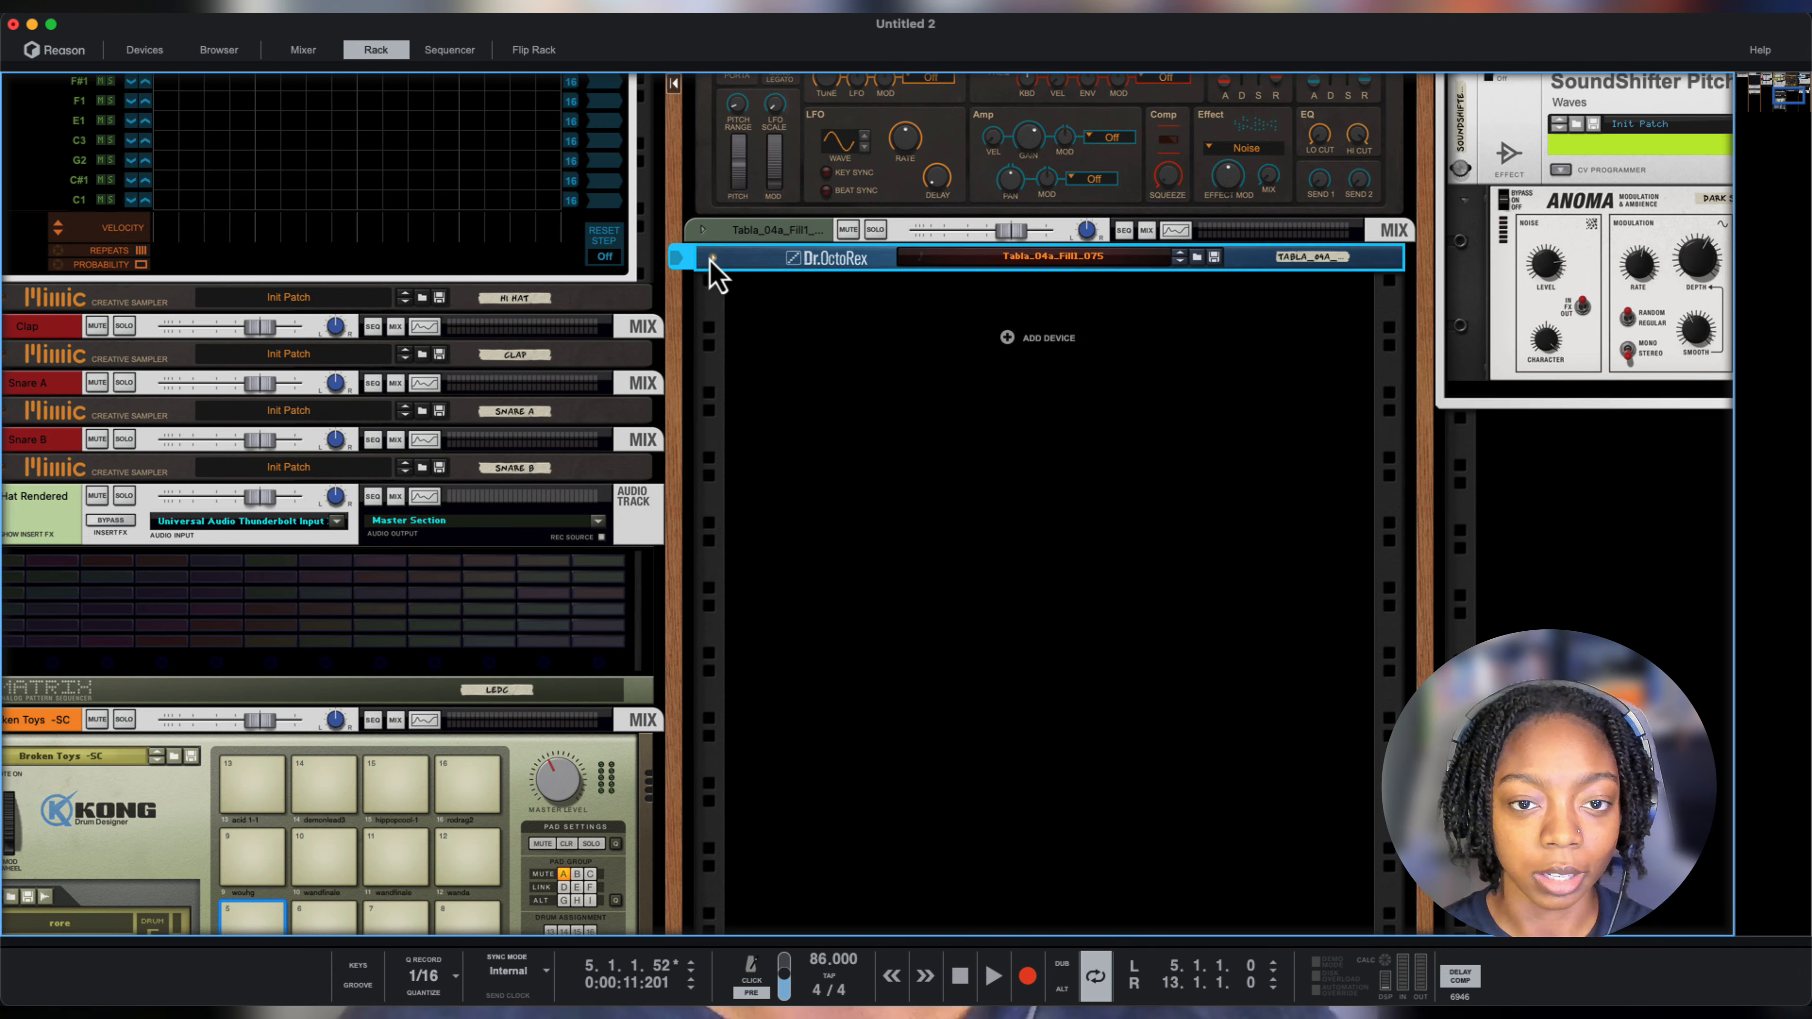
pyautogui.click(716, 258)
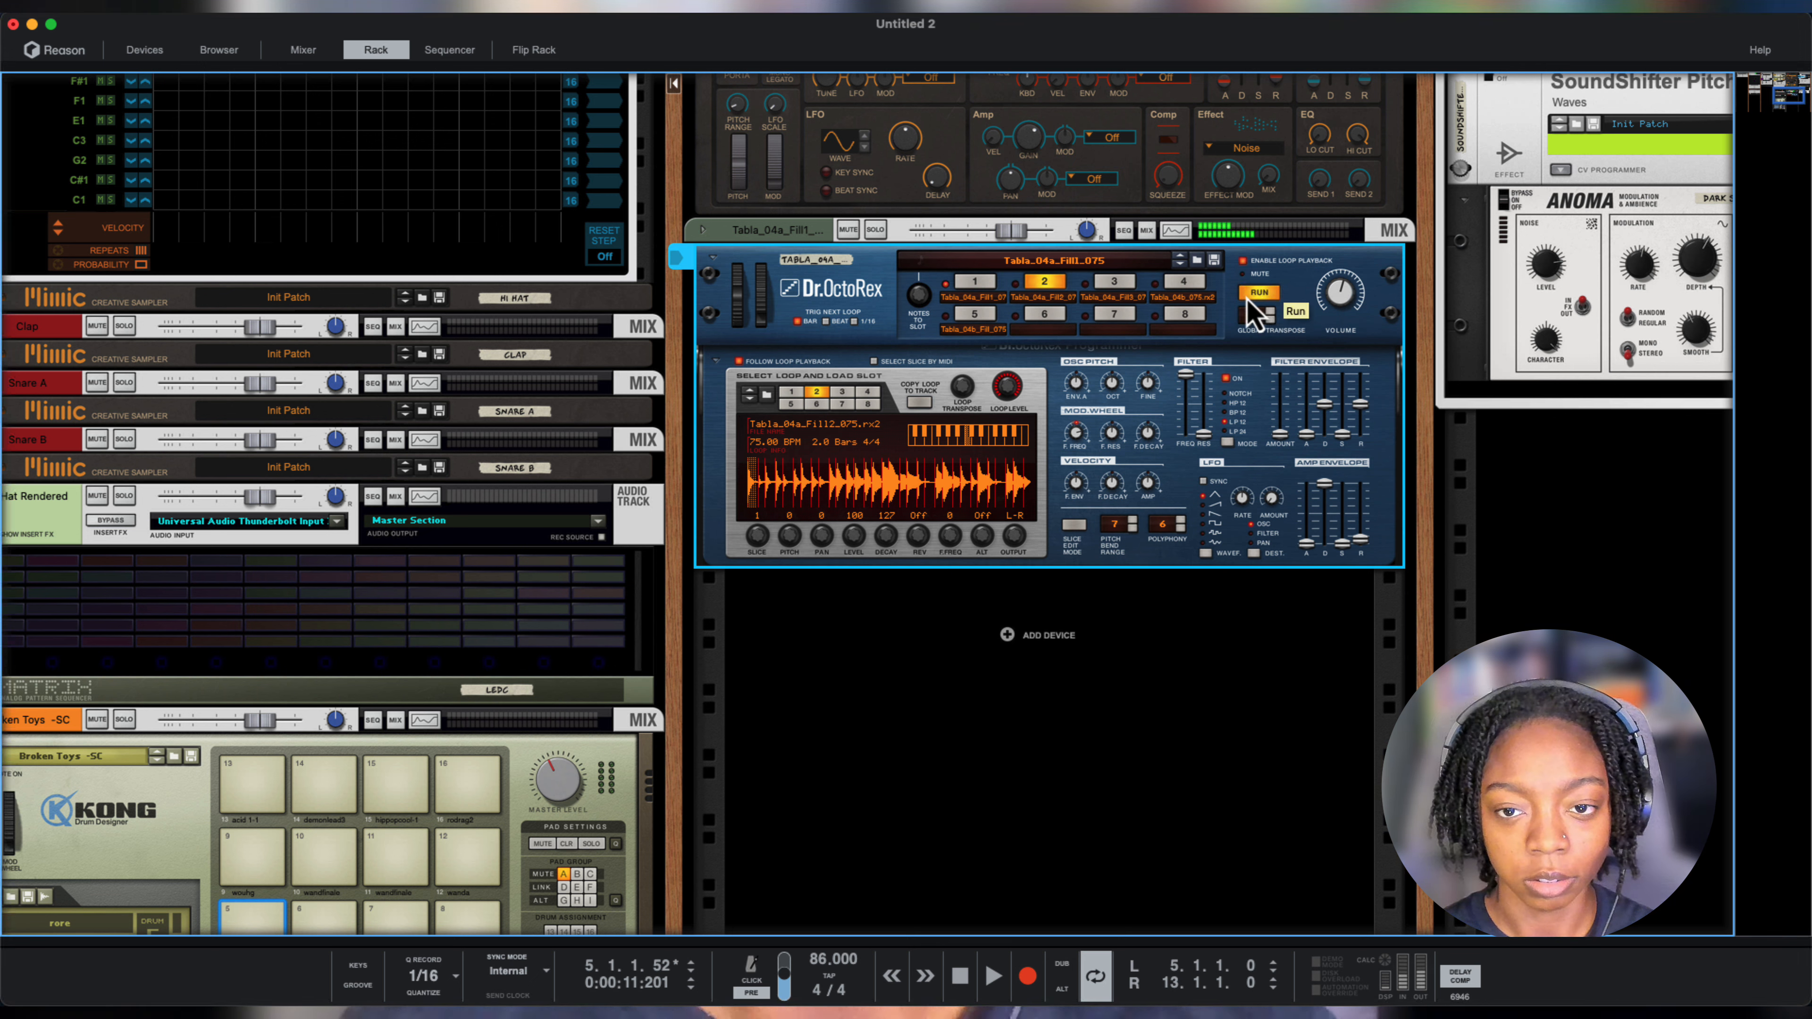
pyautogui.click(993, 976)
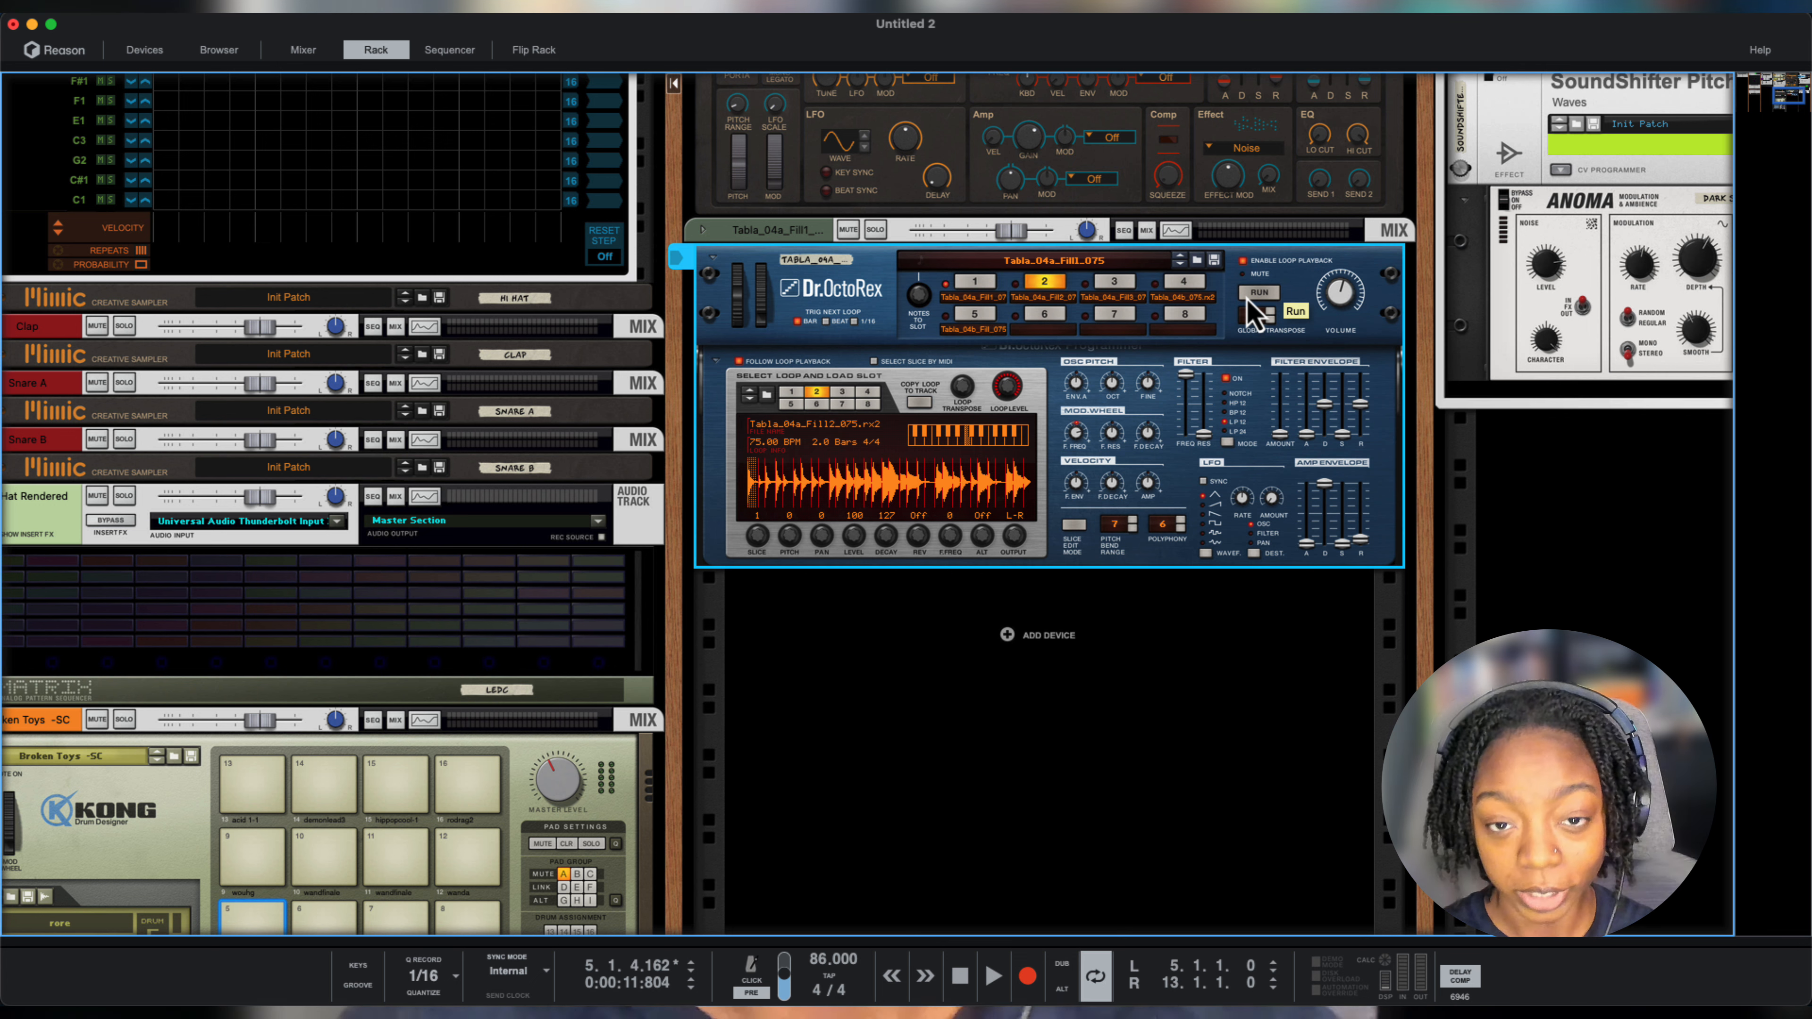
# Copy the tabla loop to the track as a clip spanning bars 11–13.
pyautogui.click(449, 49)
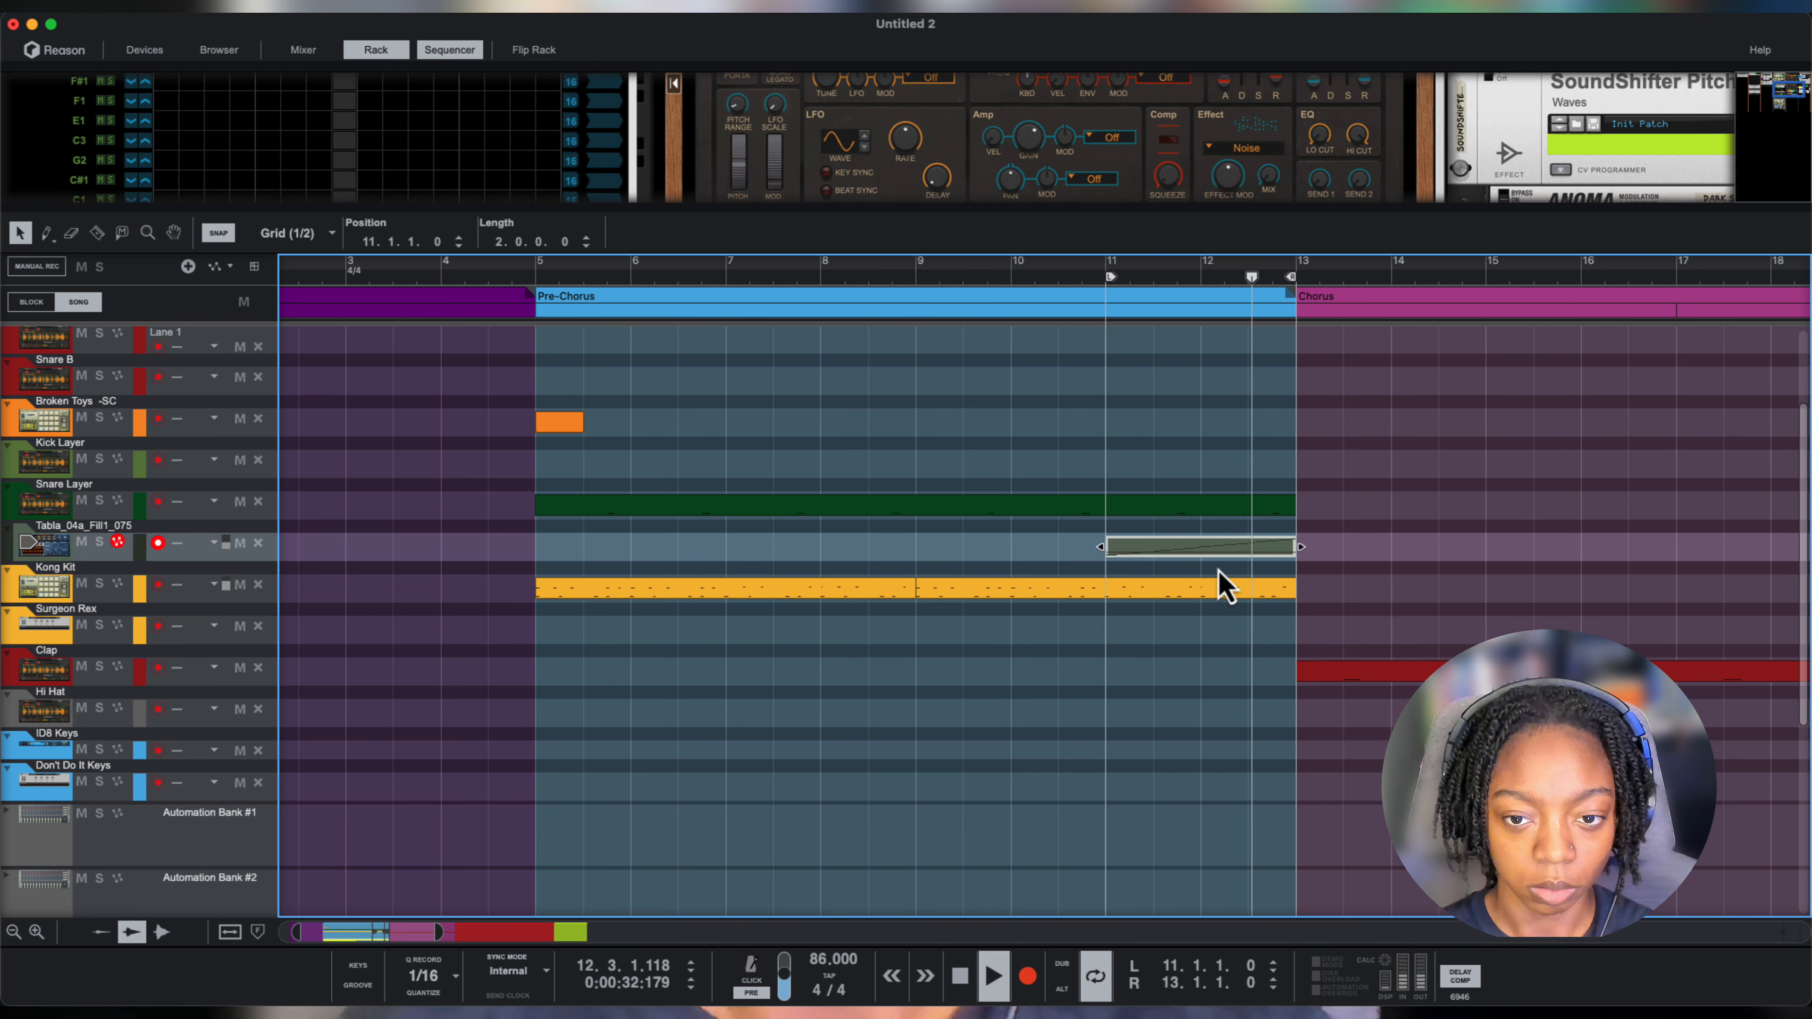
pyautogui.click(1111, 277)
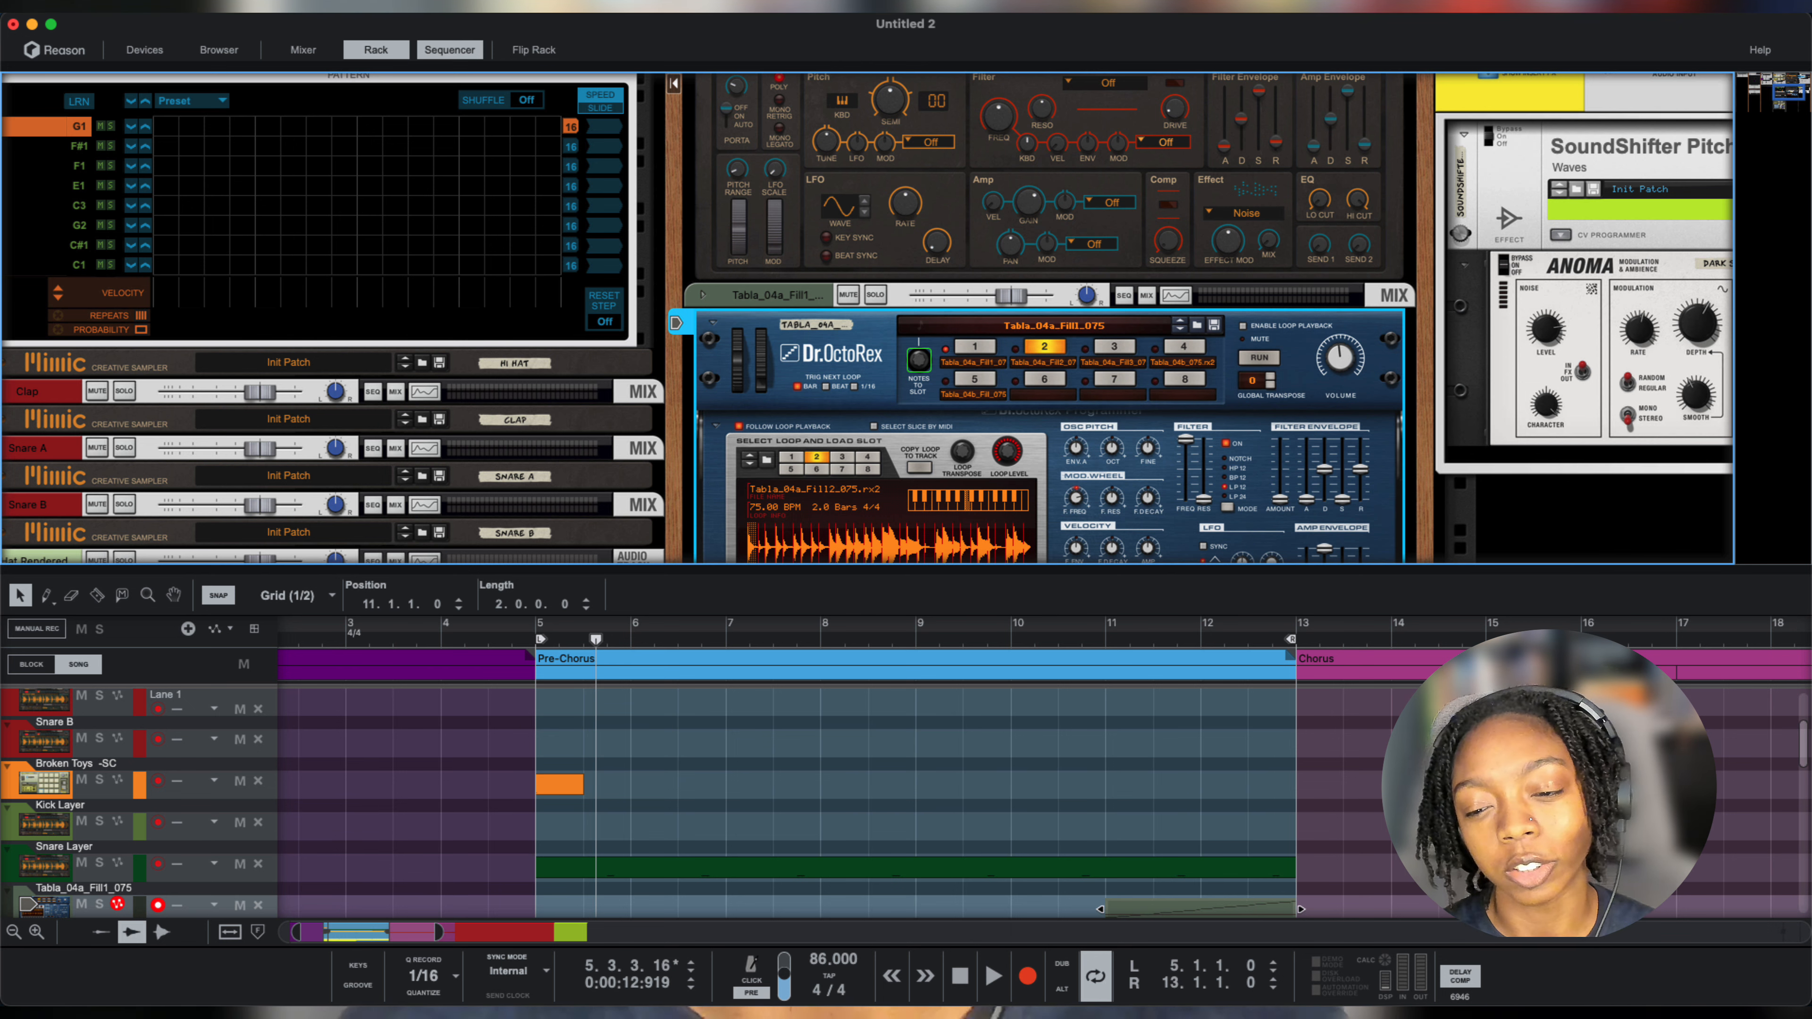
pyautogui.moveTo(856, 596)
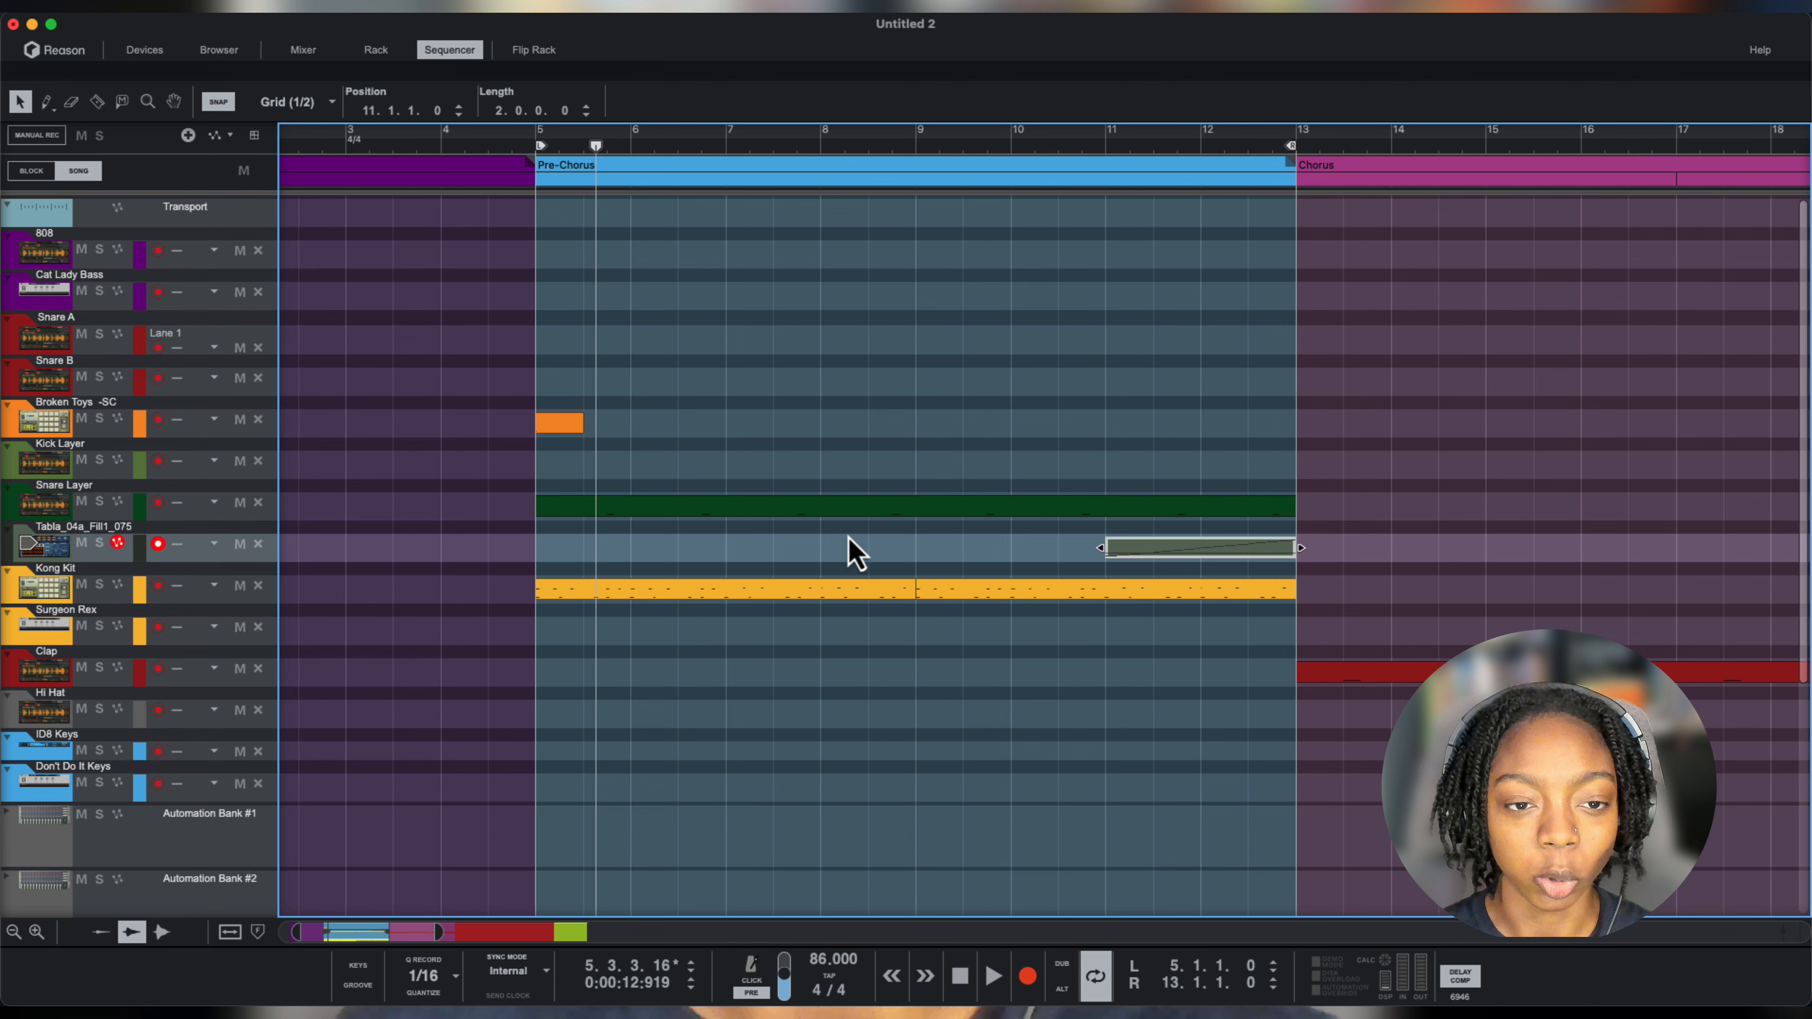
pyautogui.moveTo(898, 554)
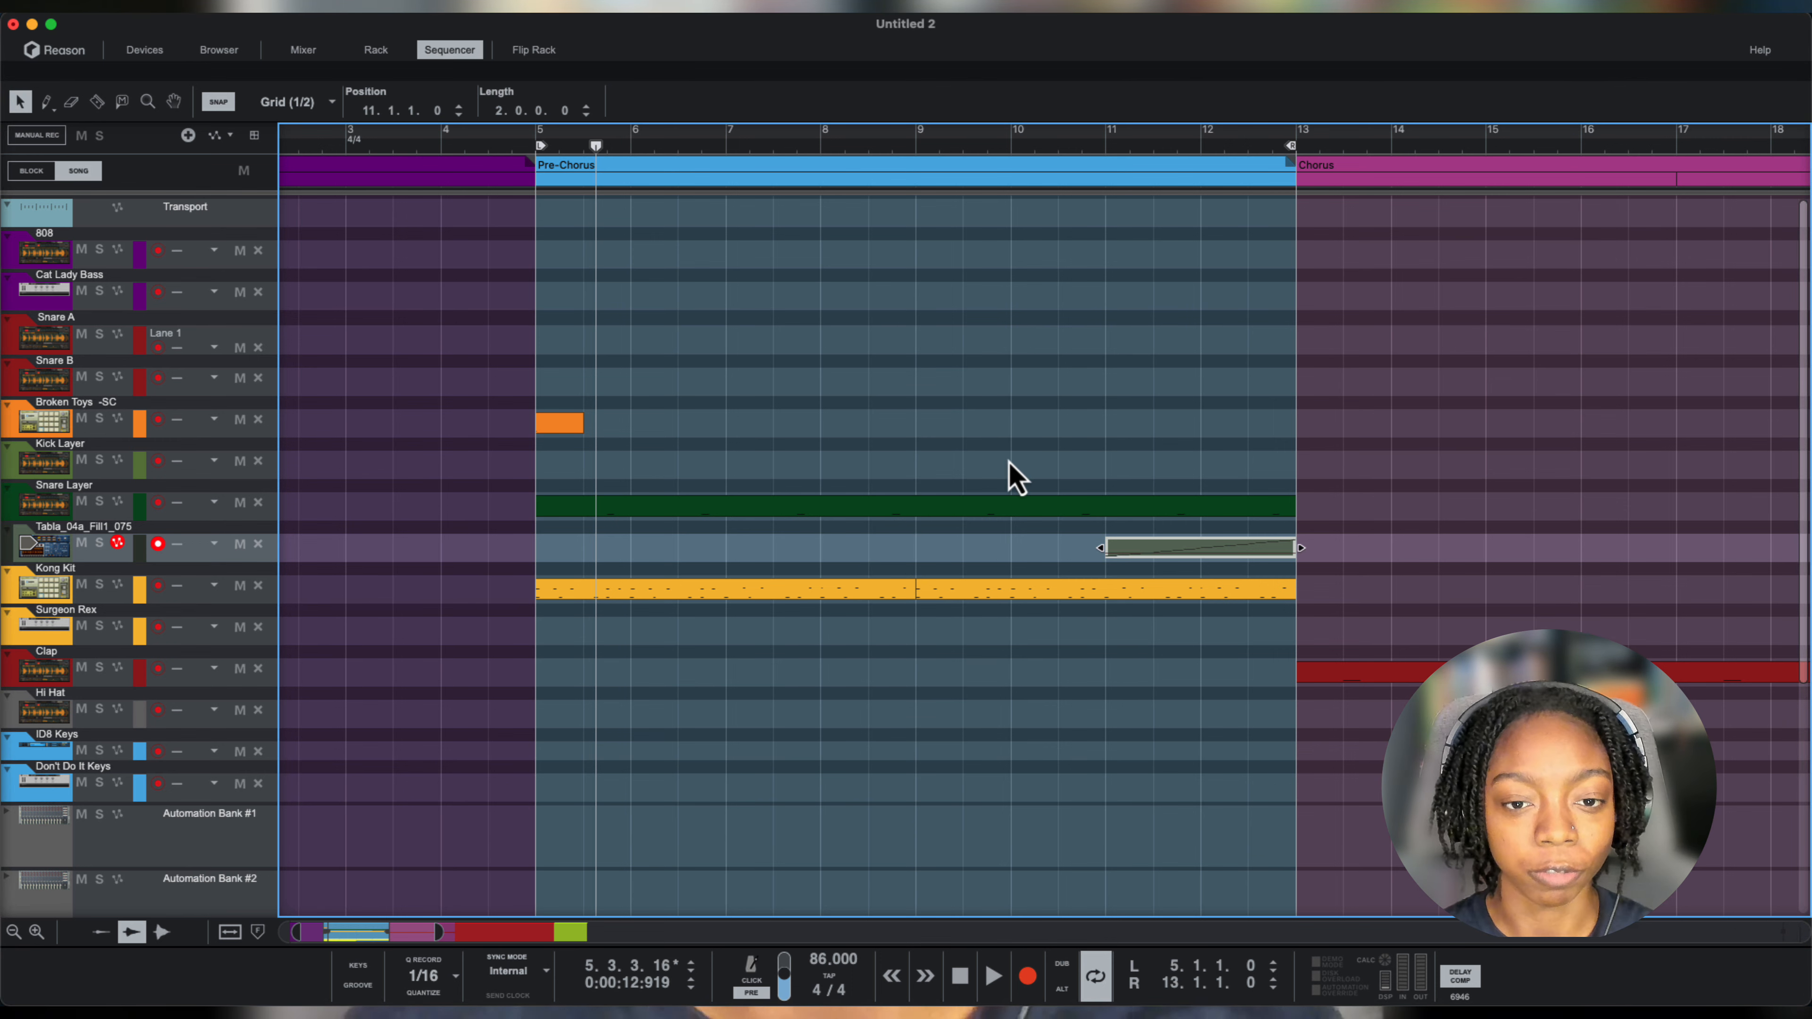
# Select Kong's Sd_Fame_TSB snare pad and draw a hit in a new Kong Kit clip at bar 5.
pyautogui.click(375, 49)
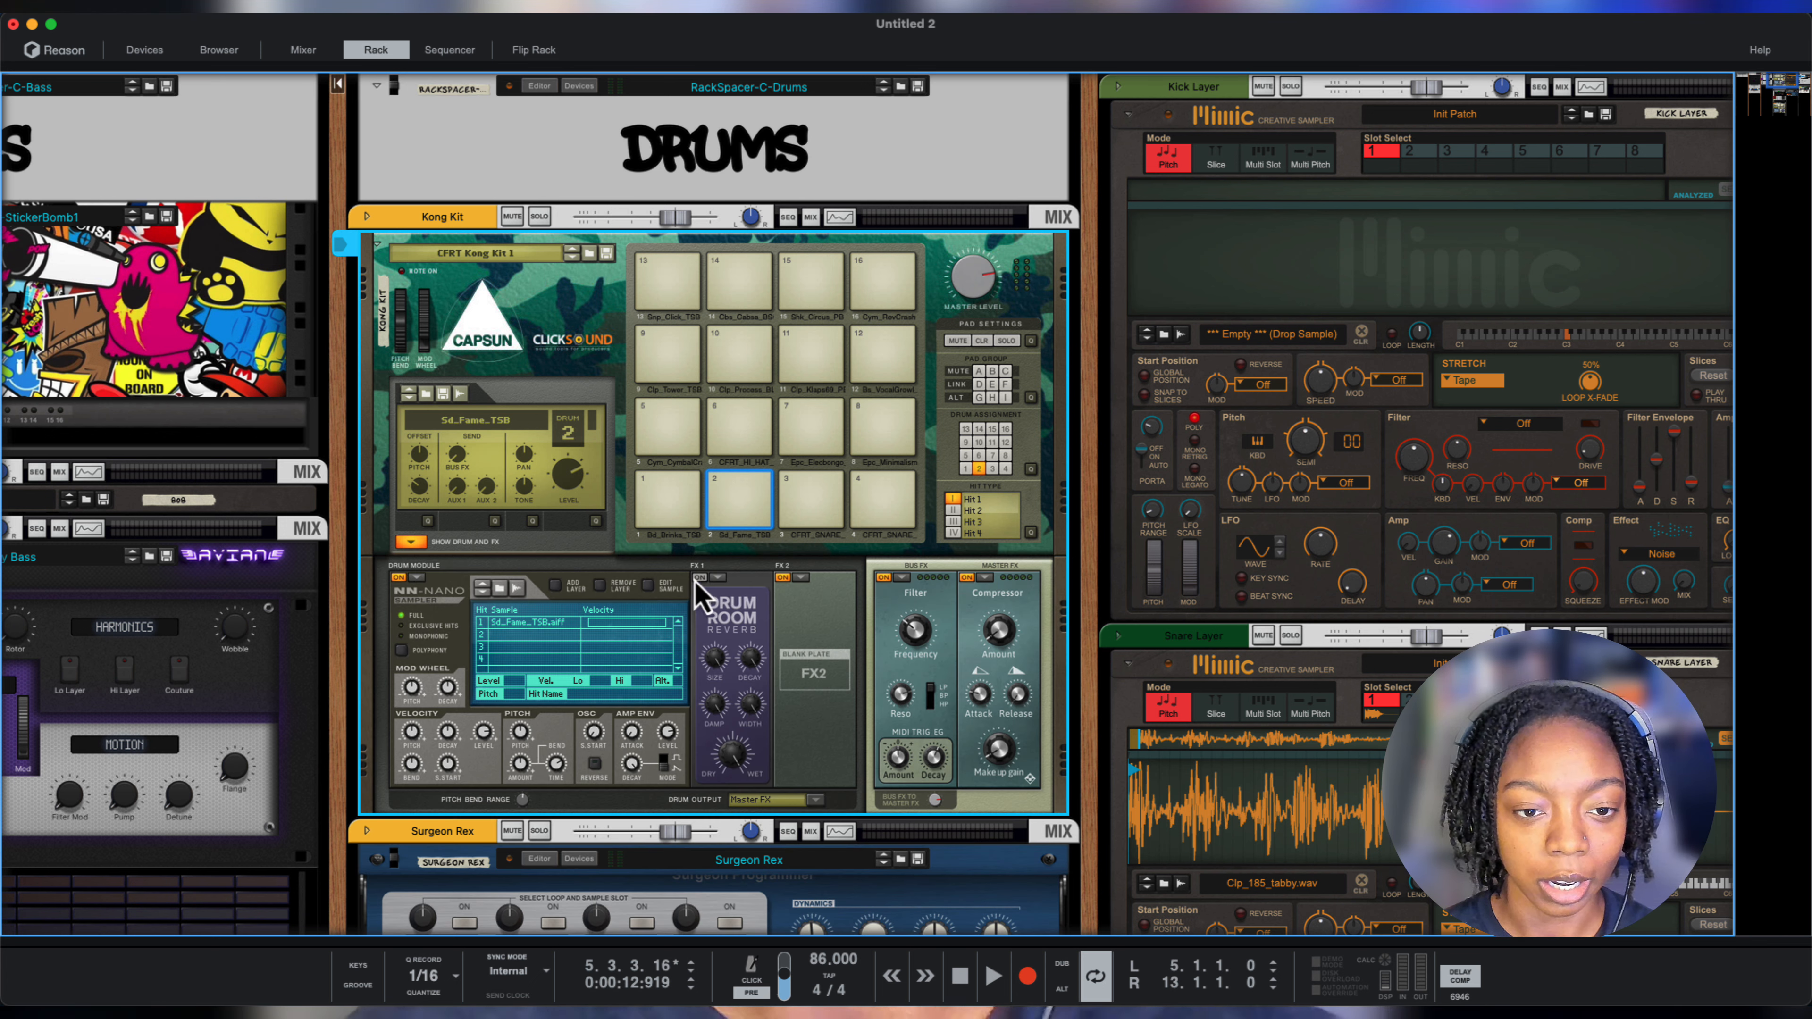
pyautogui.click(740, 501)
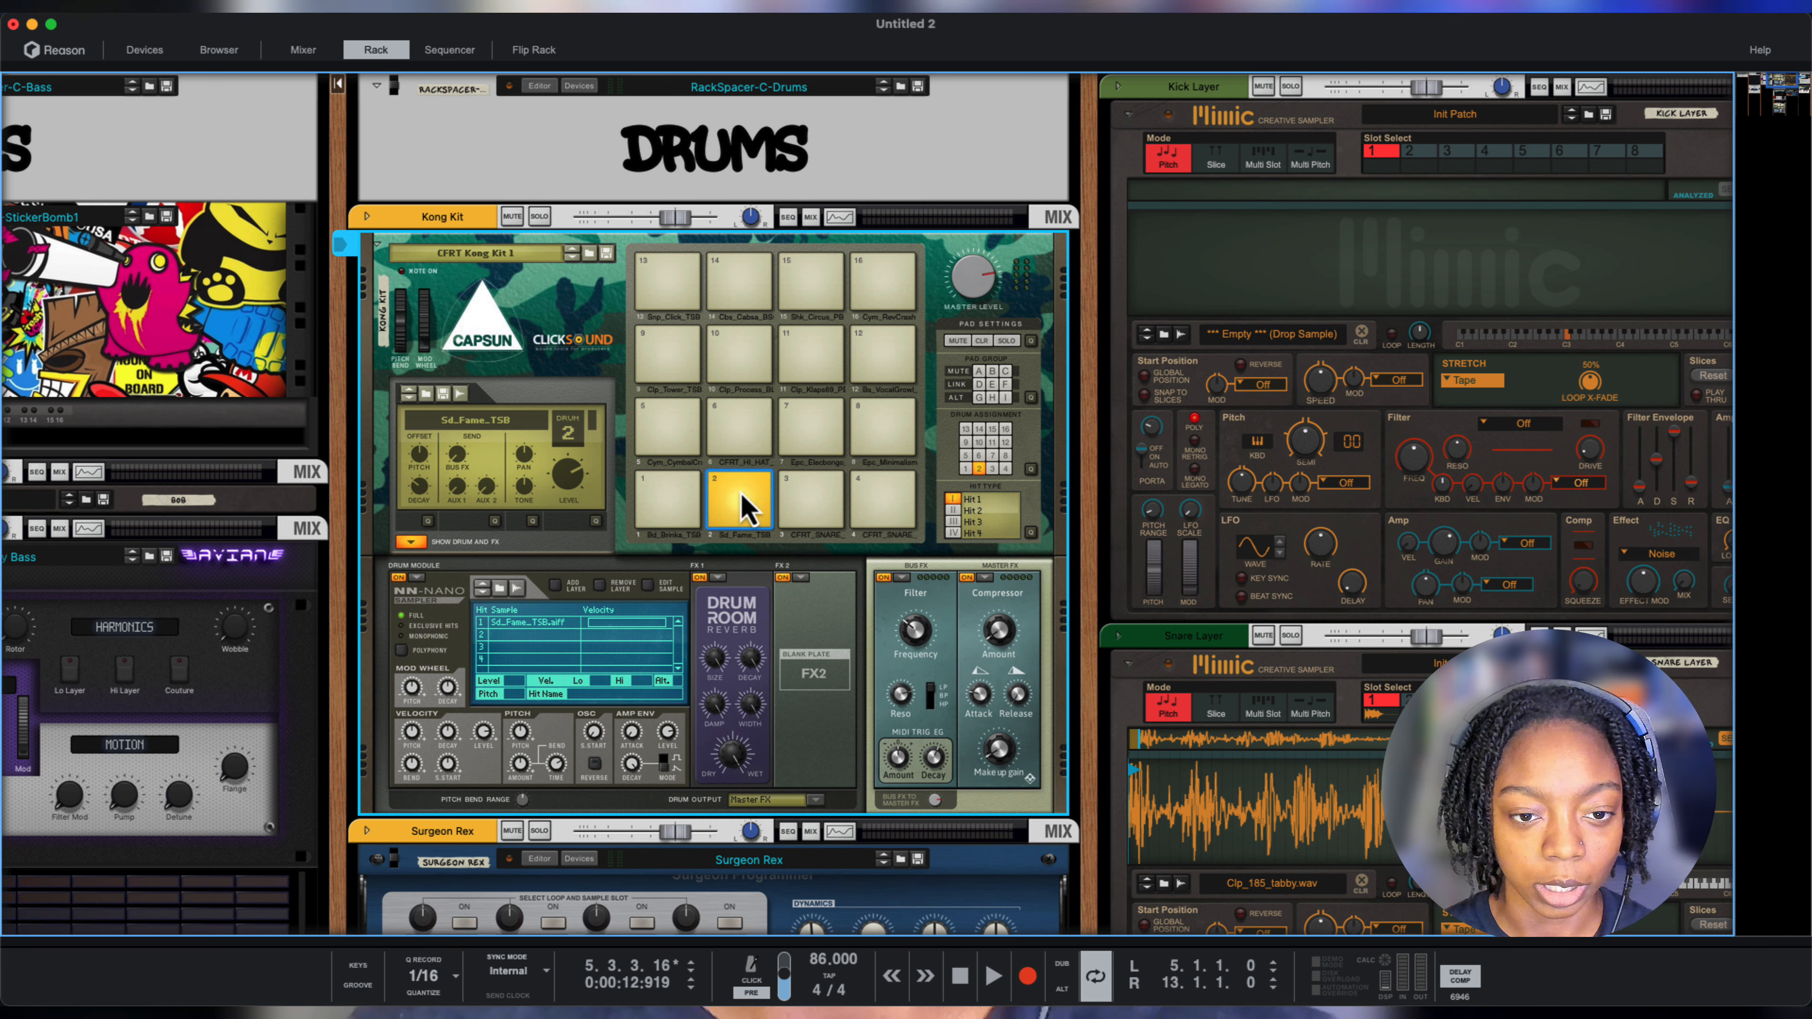
pyautogui.click(449, 49)
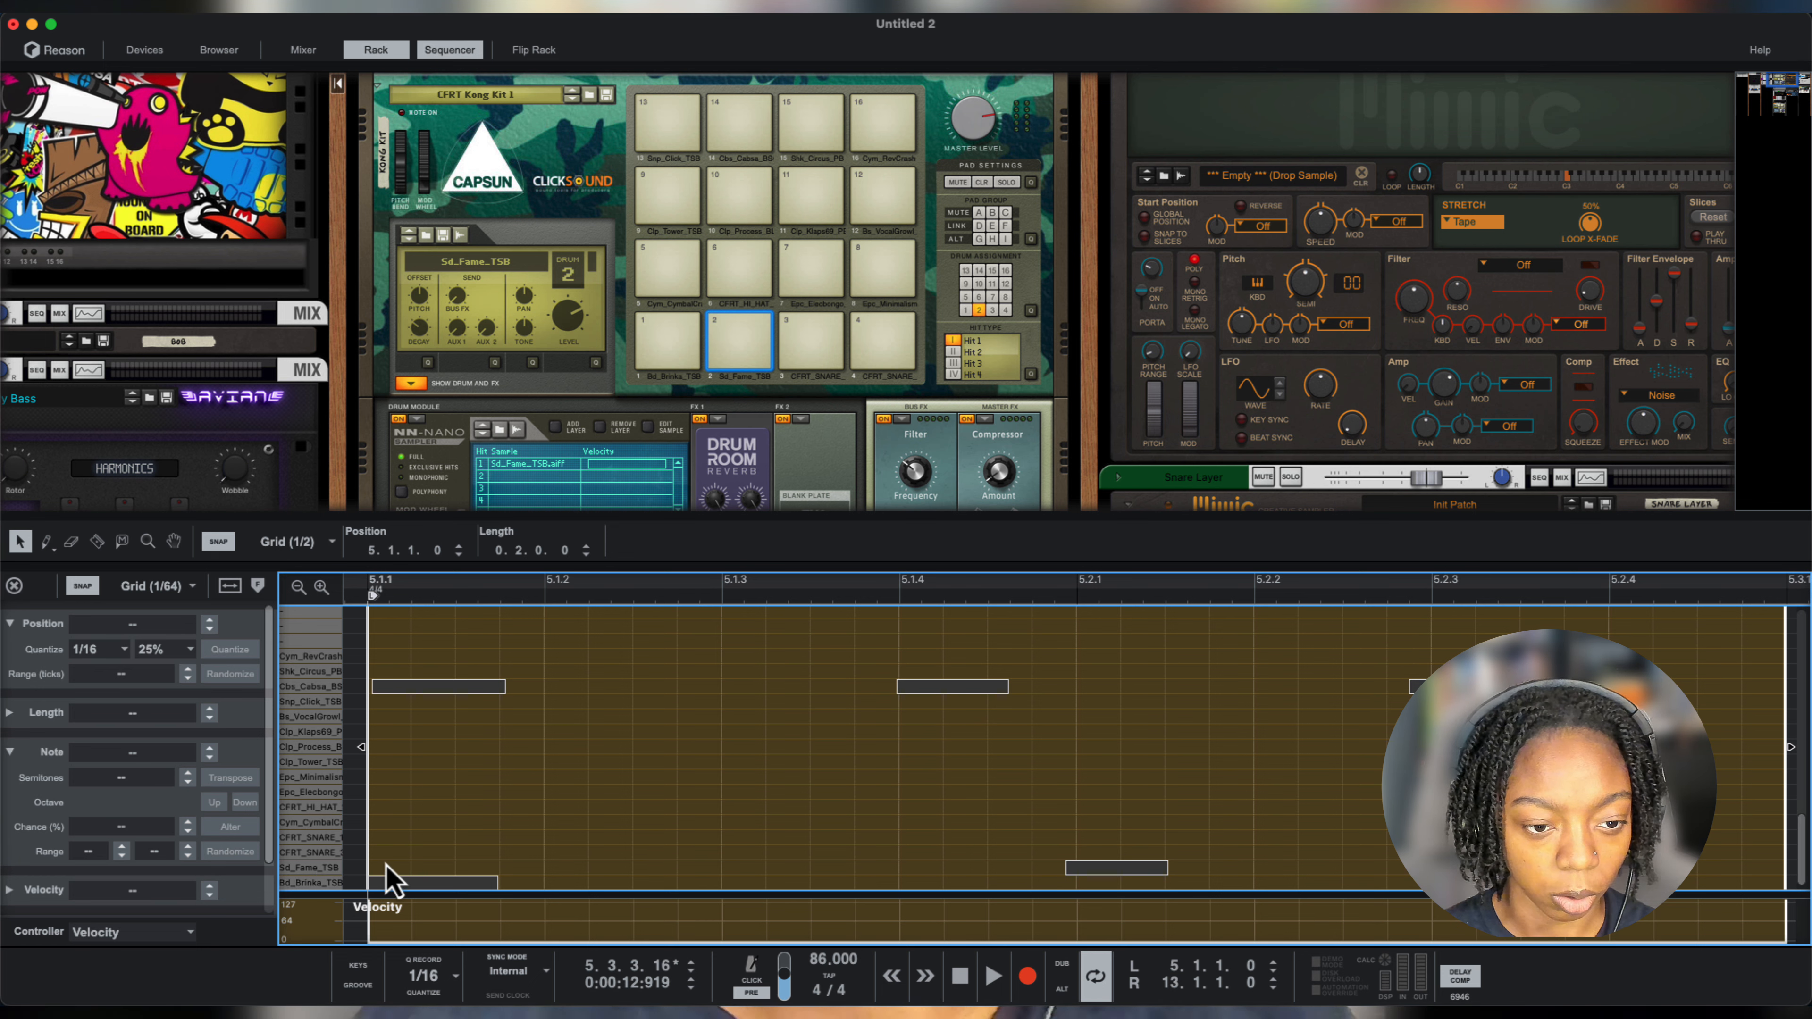
pyautogui.click(423, 868)
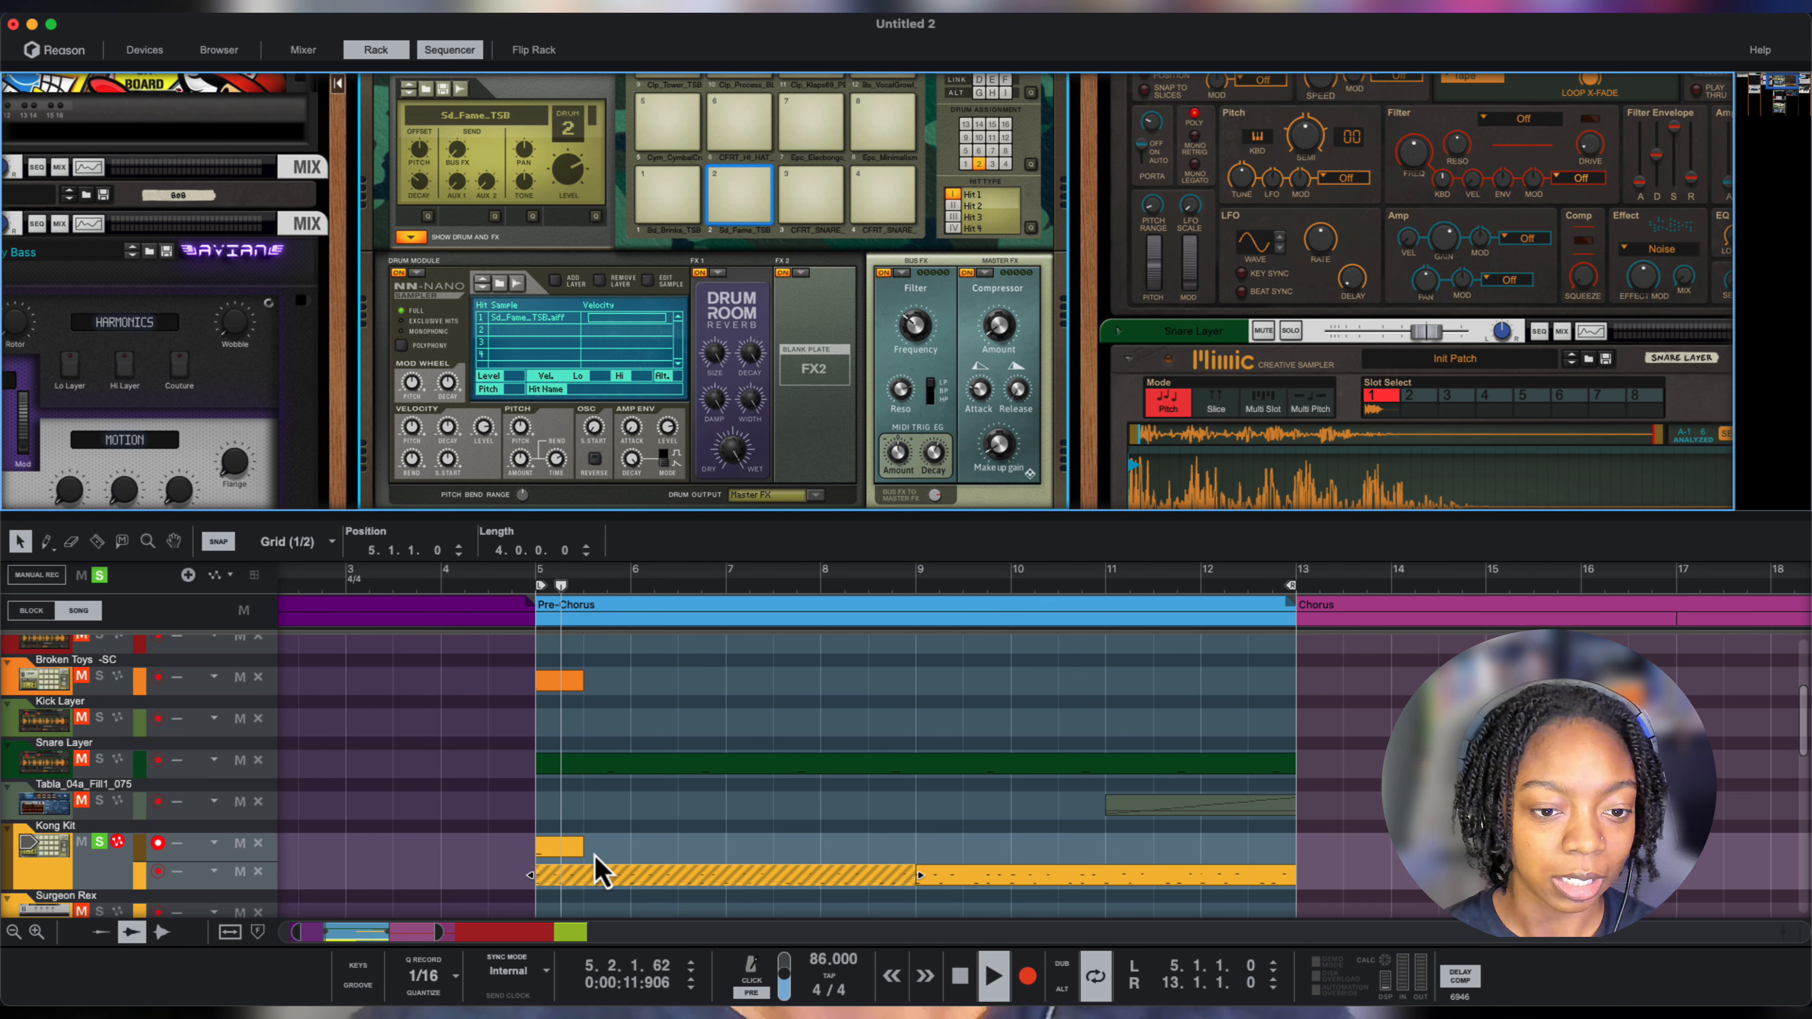
# Bounce the short Kong Kit clip to a new Kong Kit Bounced track and audition it near bar 8.
pyautogui.rightClick(600, 872)
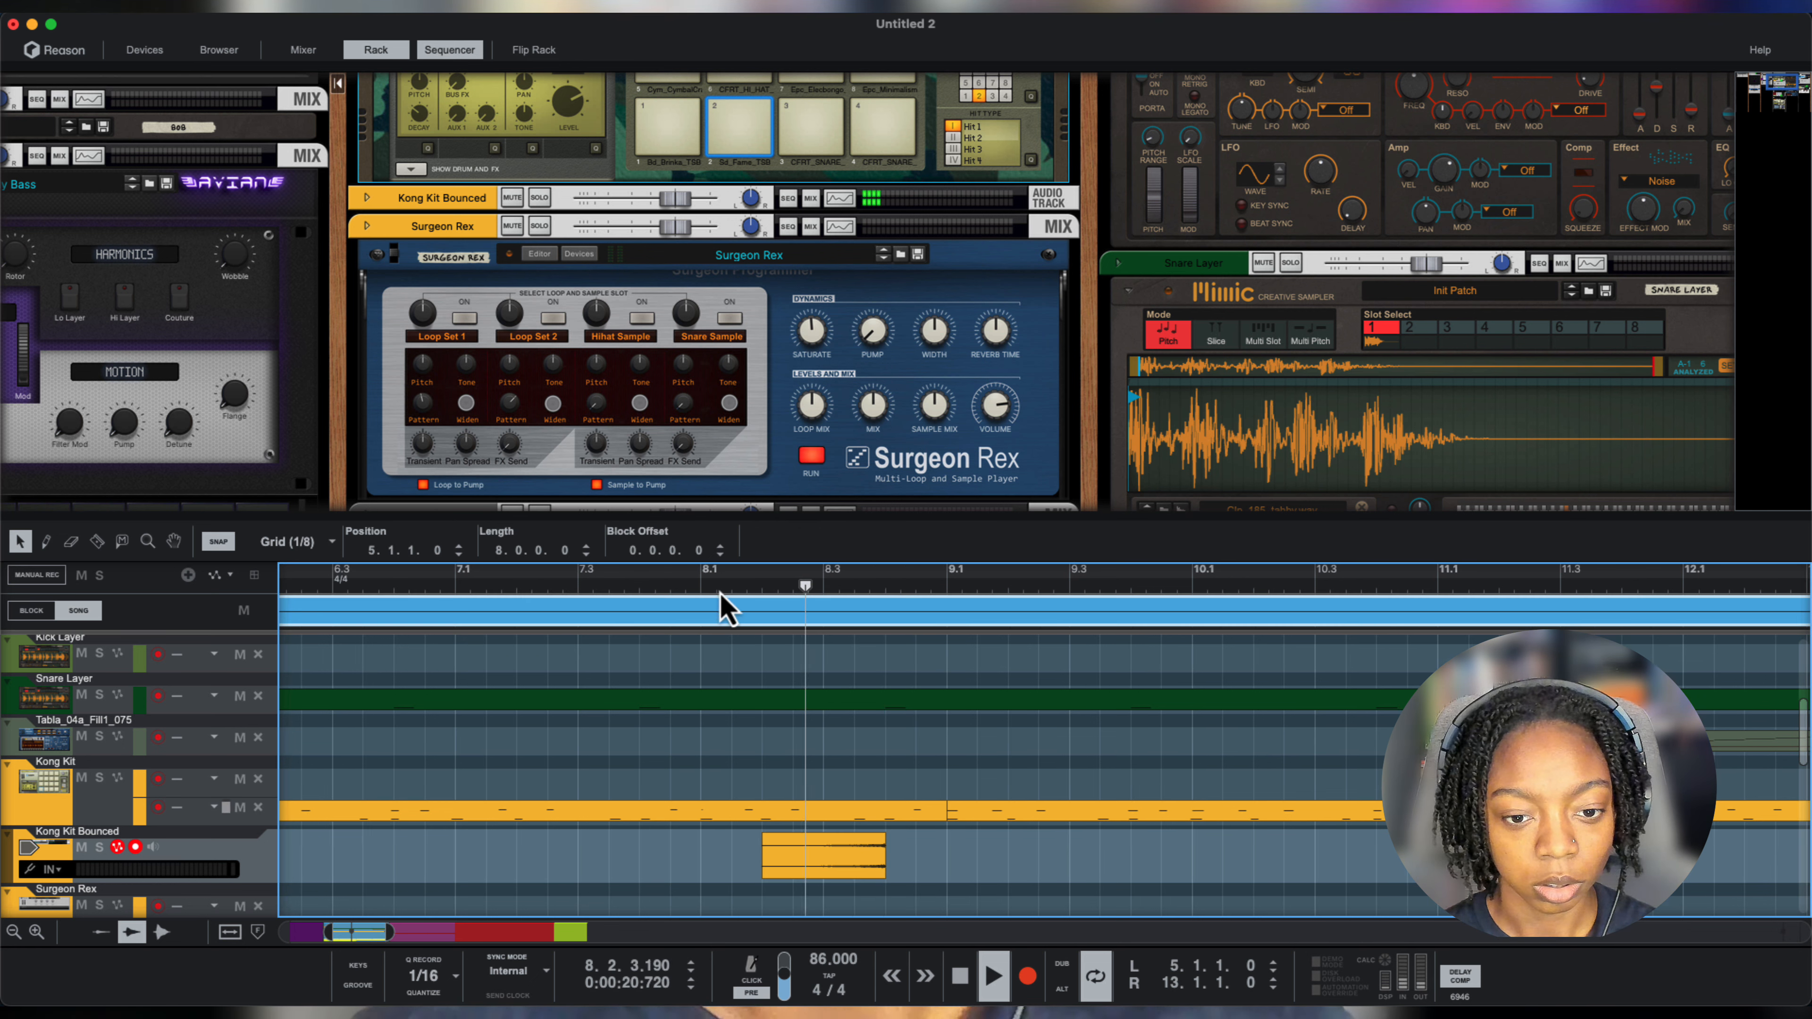
pyautogui.click(823, 862)
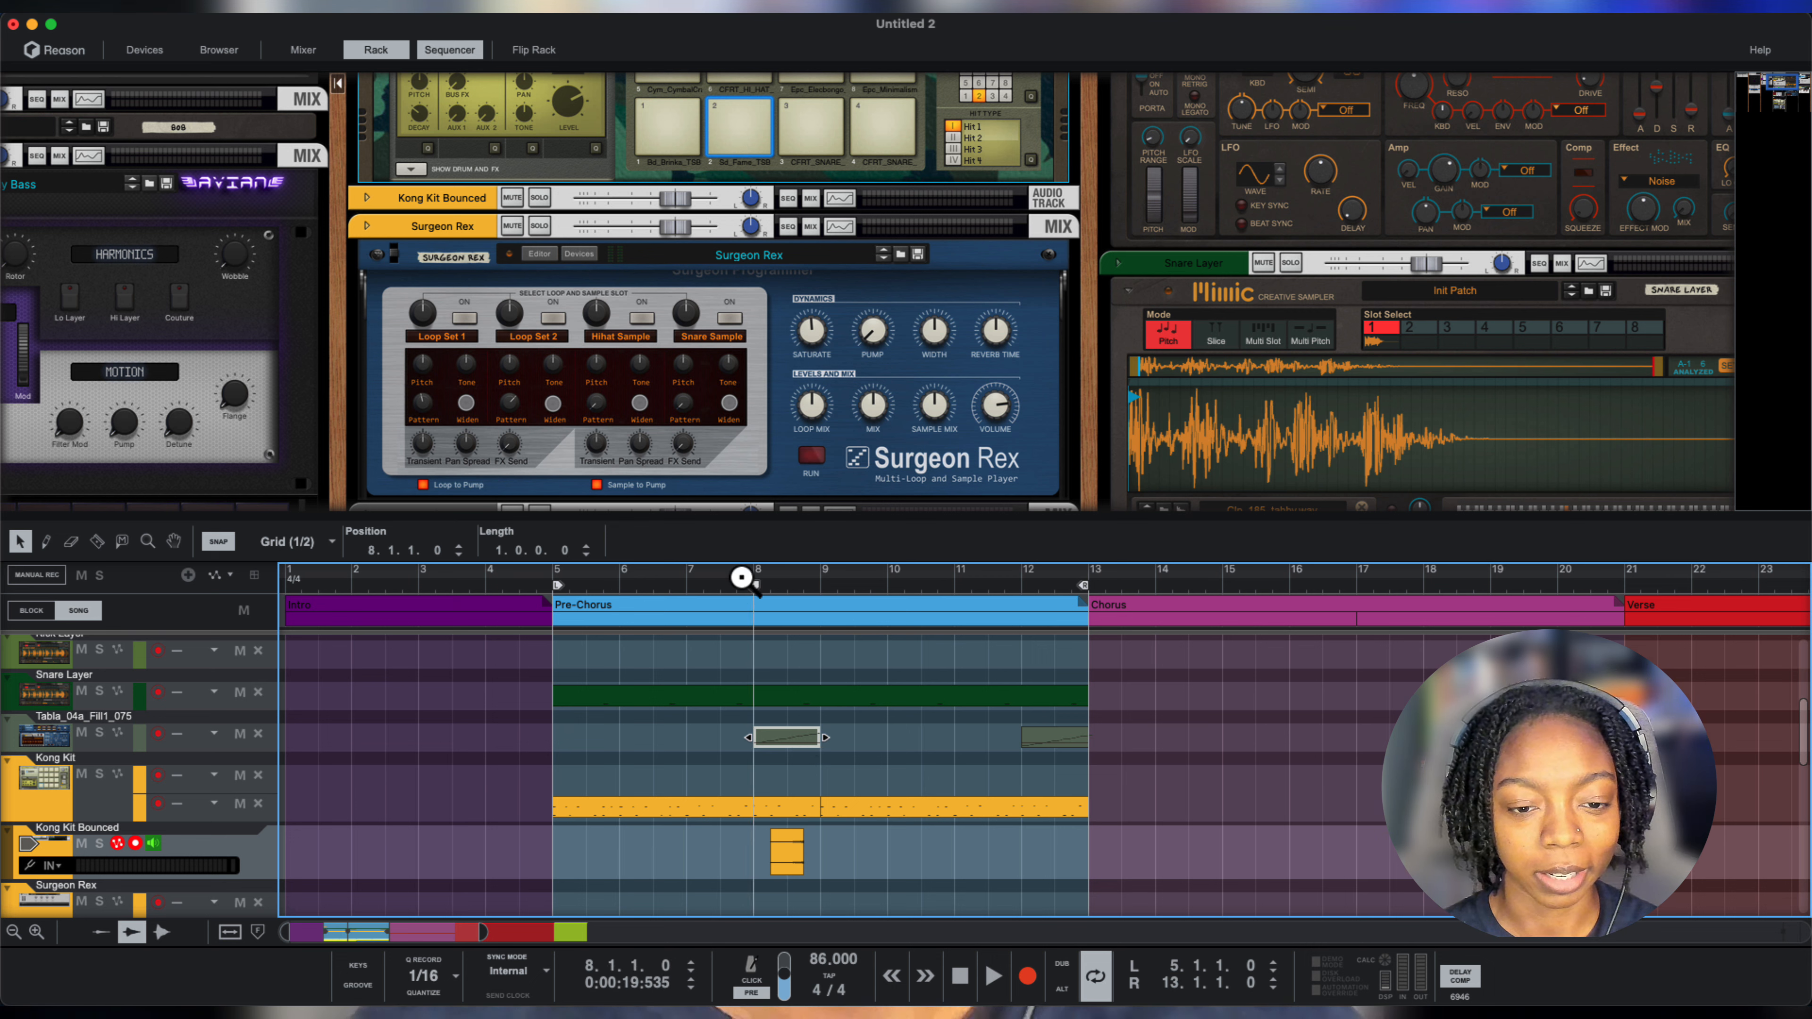
pyautogui.click(993, 976)
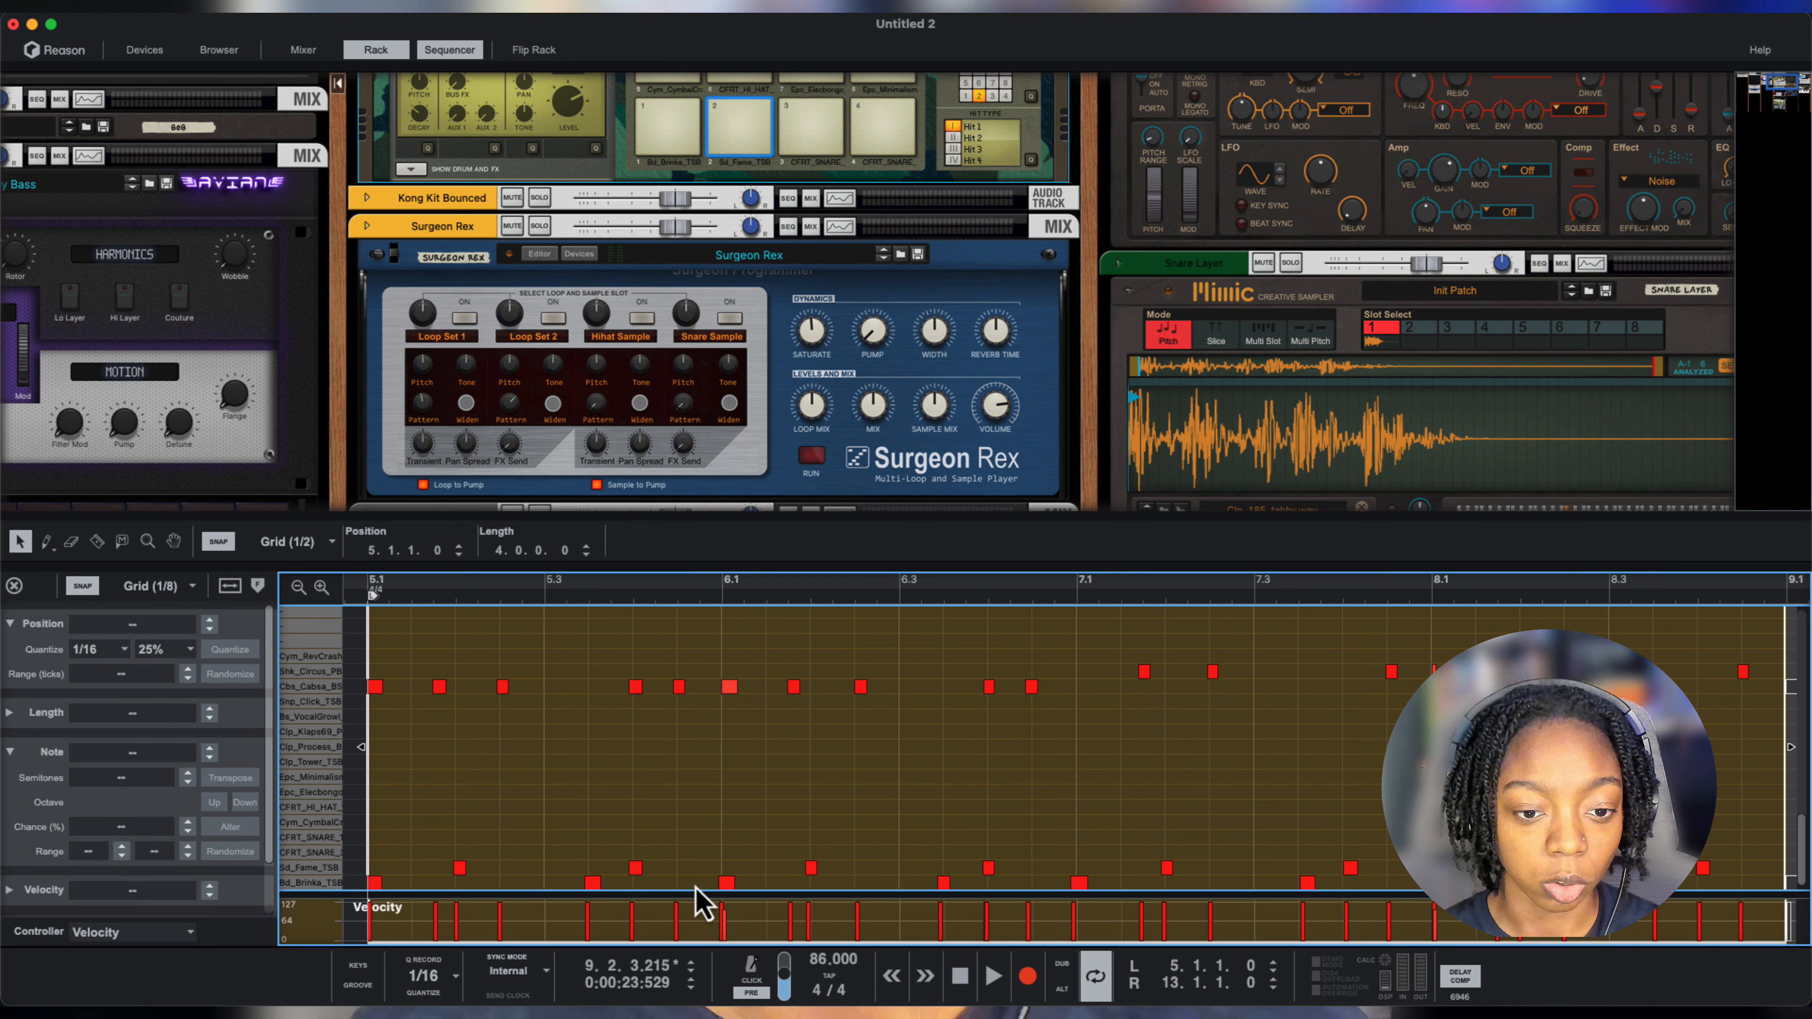
# Lower extra C1 kick notes to about velocity 41 as ghost notes in the Pre-Chorus pattern.
pyautogui.click(699, 887)
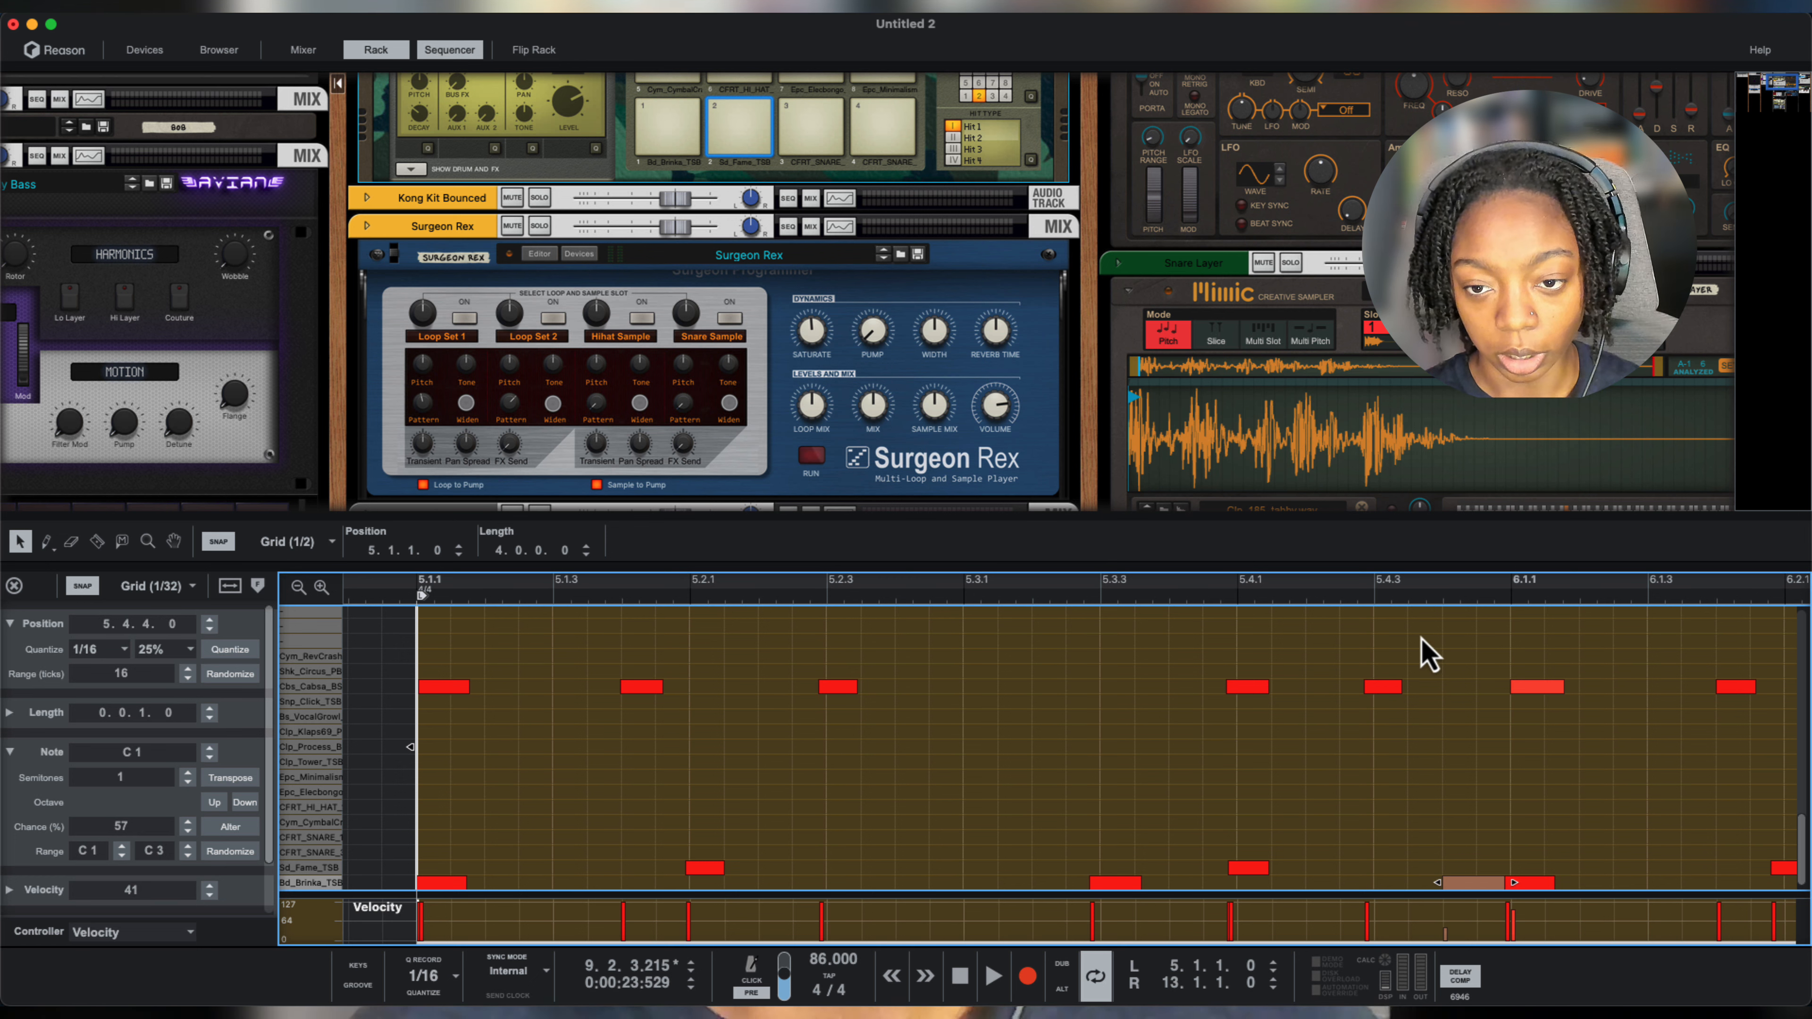
pyautogui.click(993, 975)
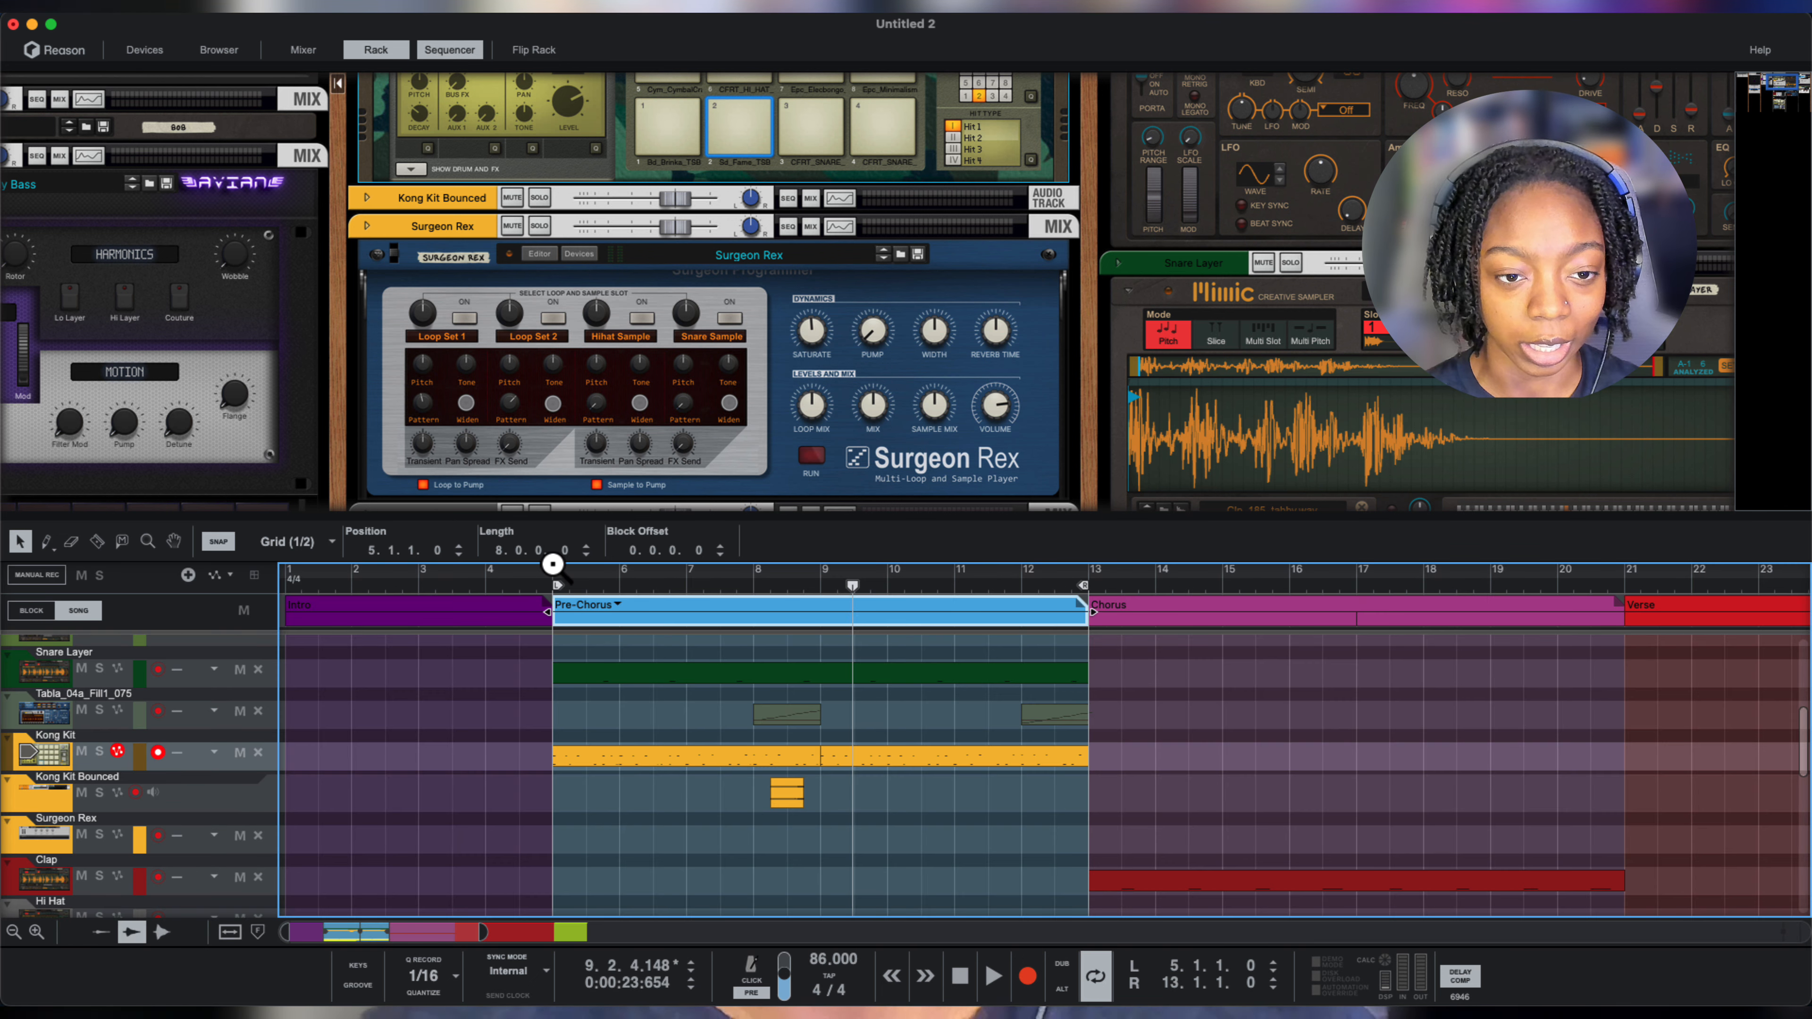
pyautogui.moveTo(856, 613)
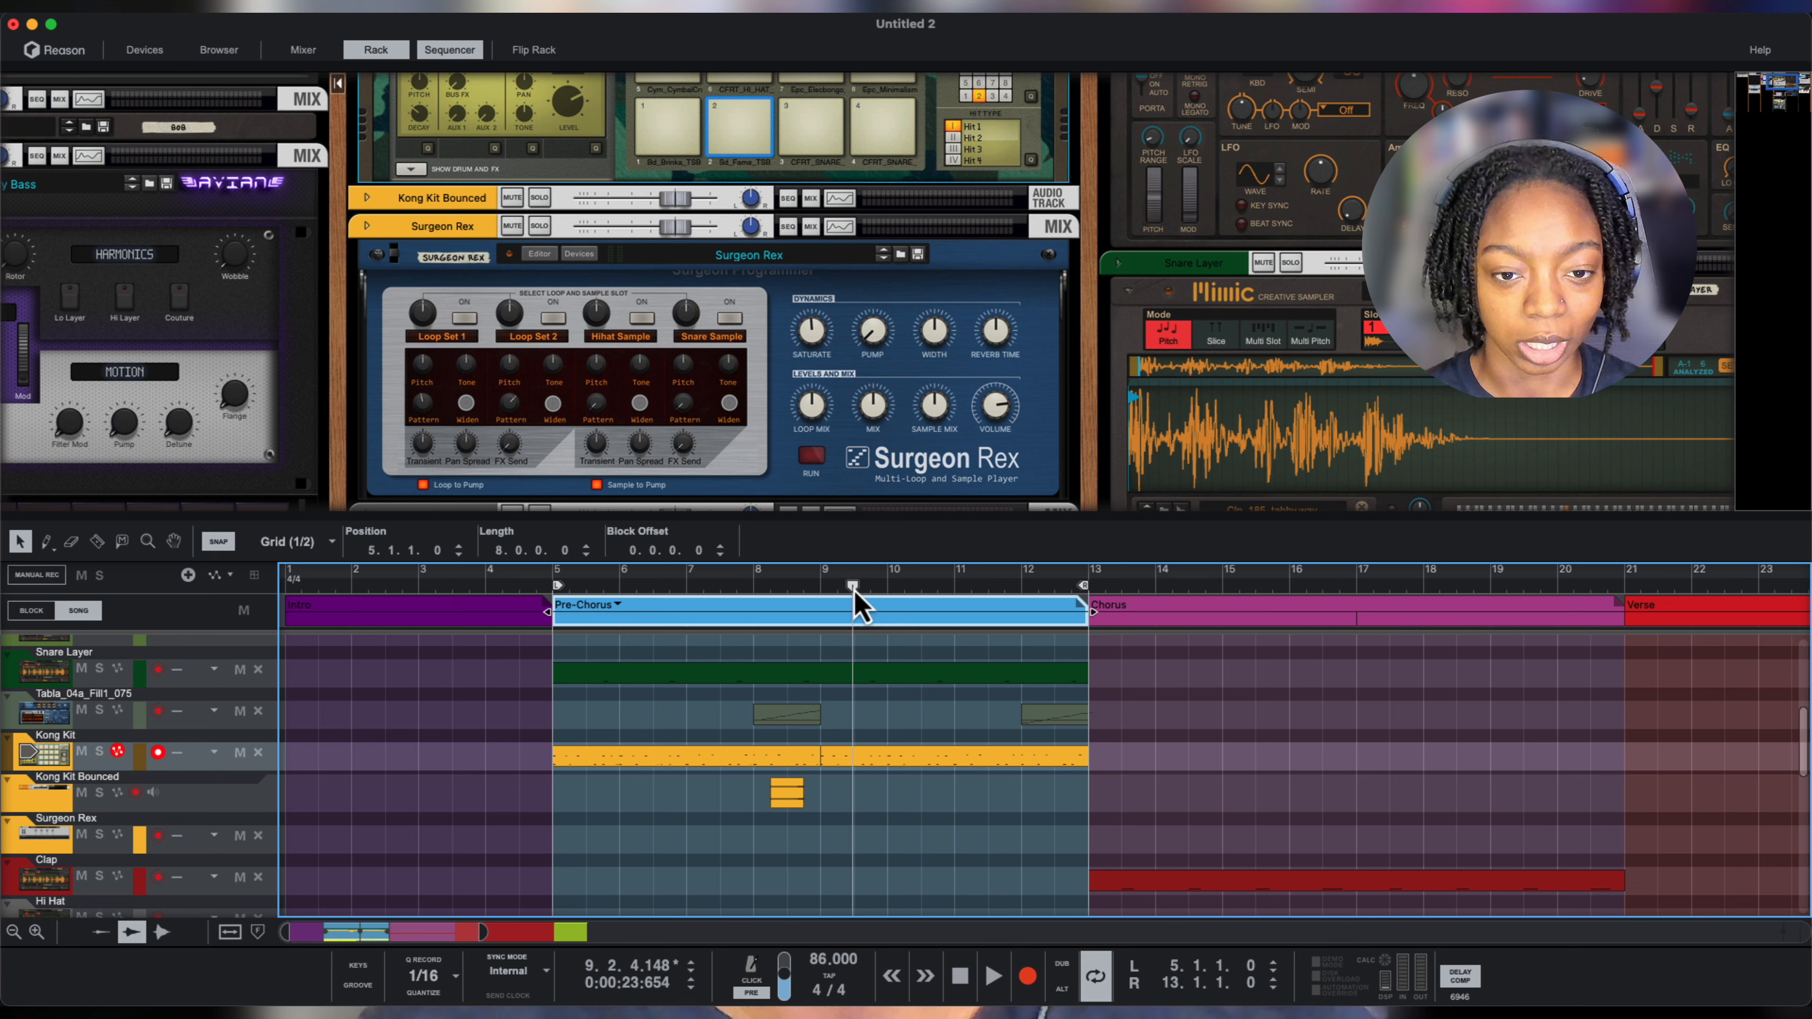
pyautogui.click(992, 975)
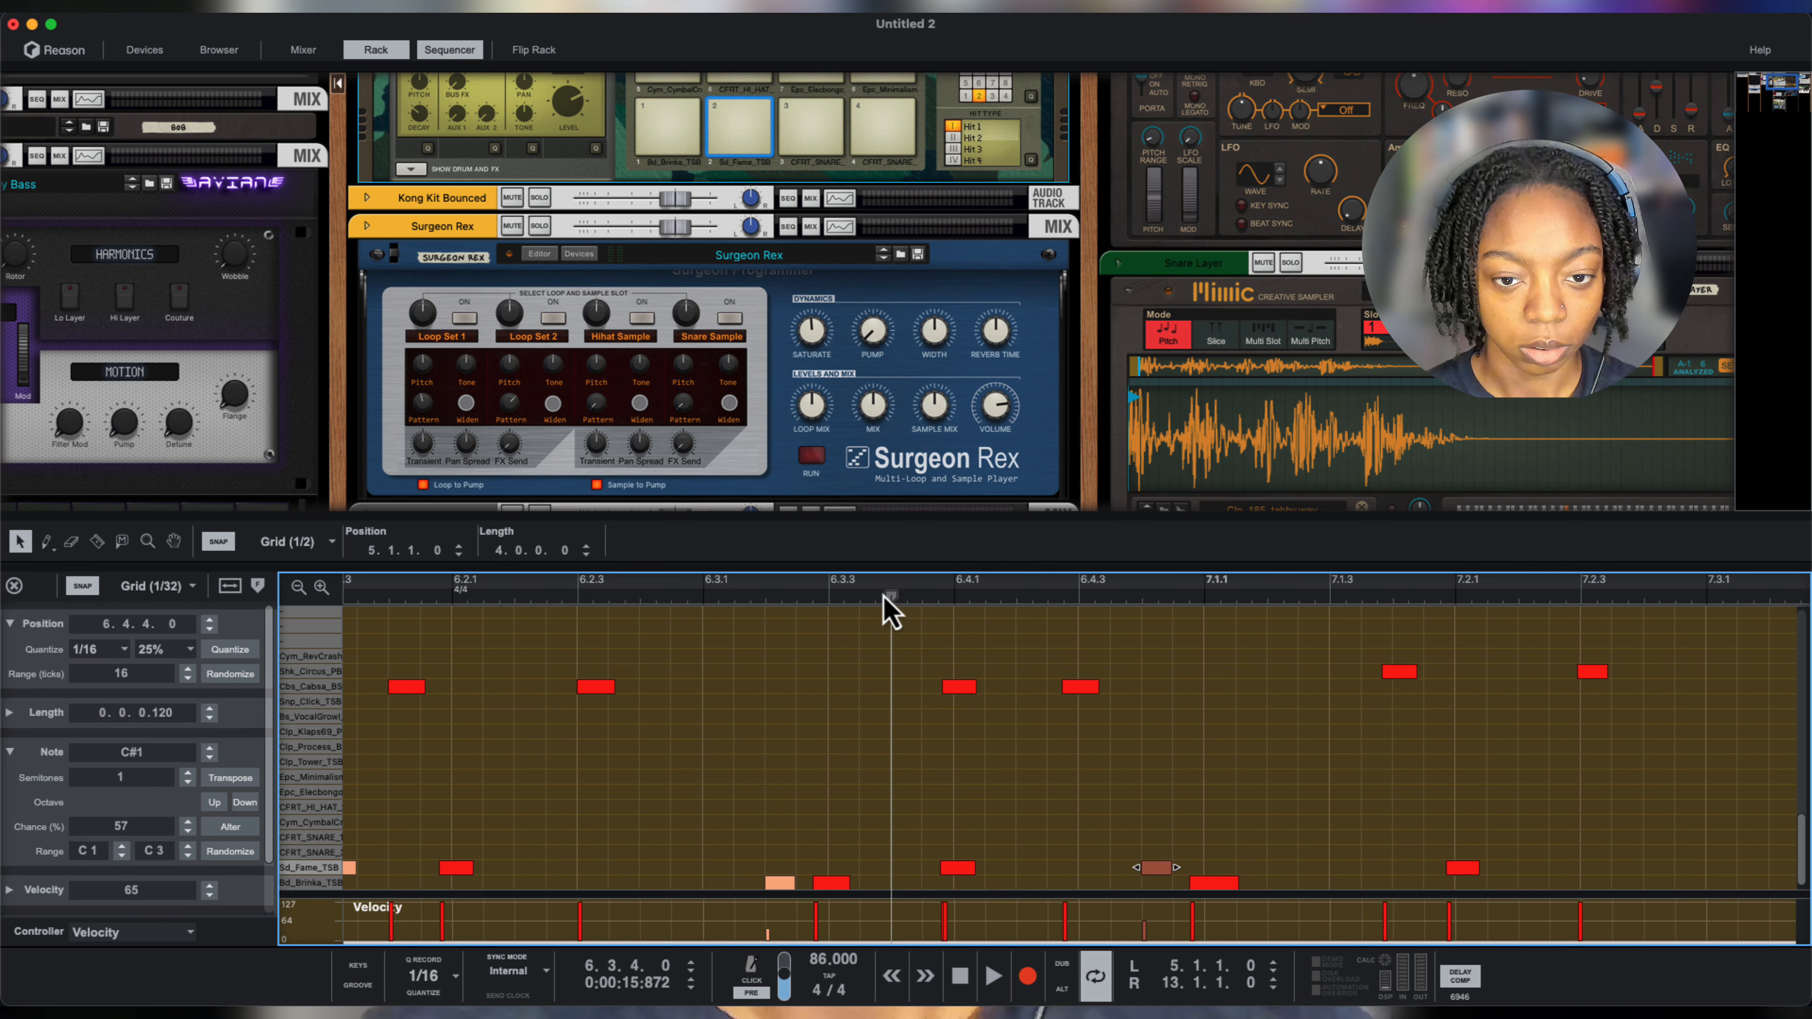
# Audition the C#1 ghost snare notes set around velocity 50–65.
pyautogui.click(993, 975)
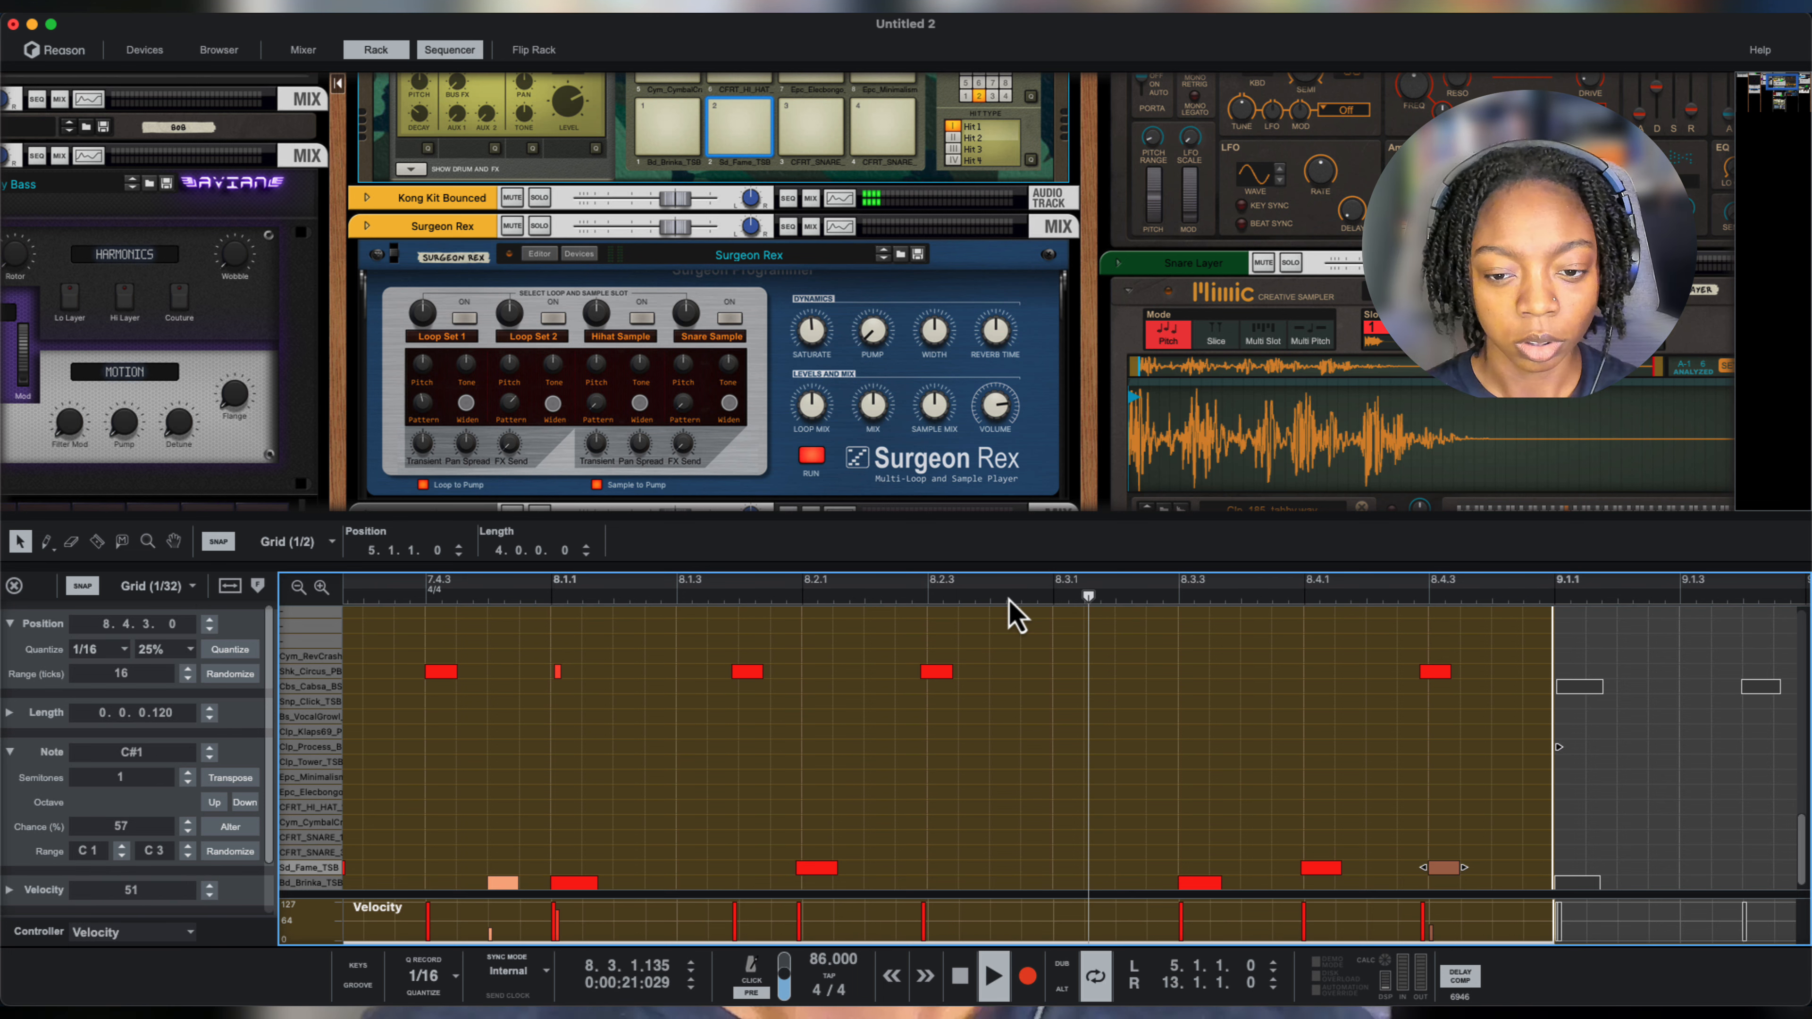
pyautogui.click(994, 976)
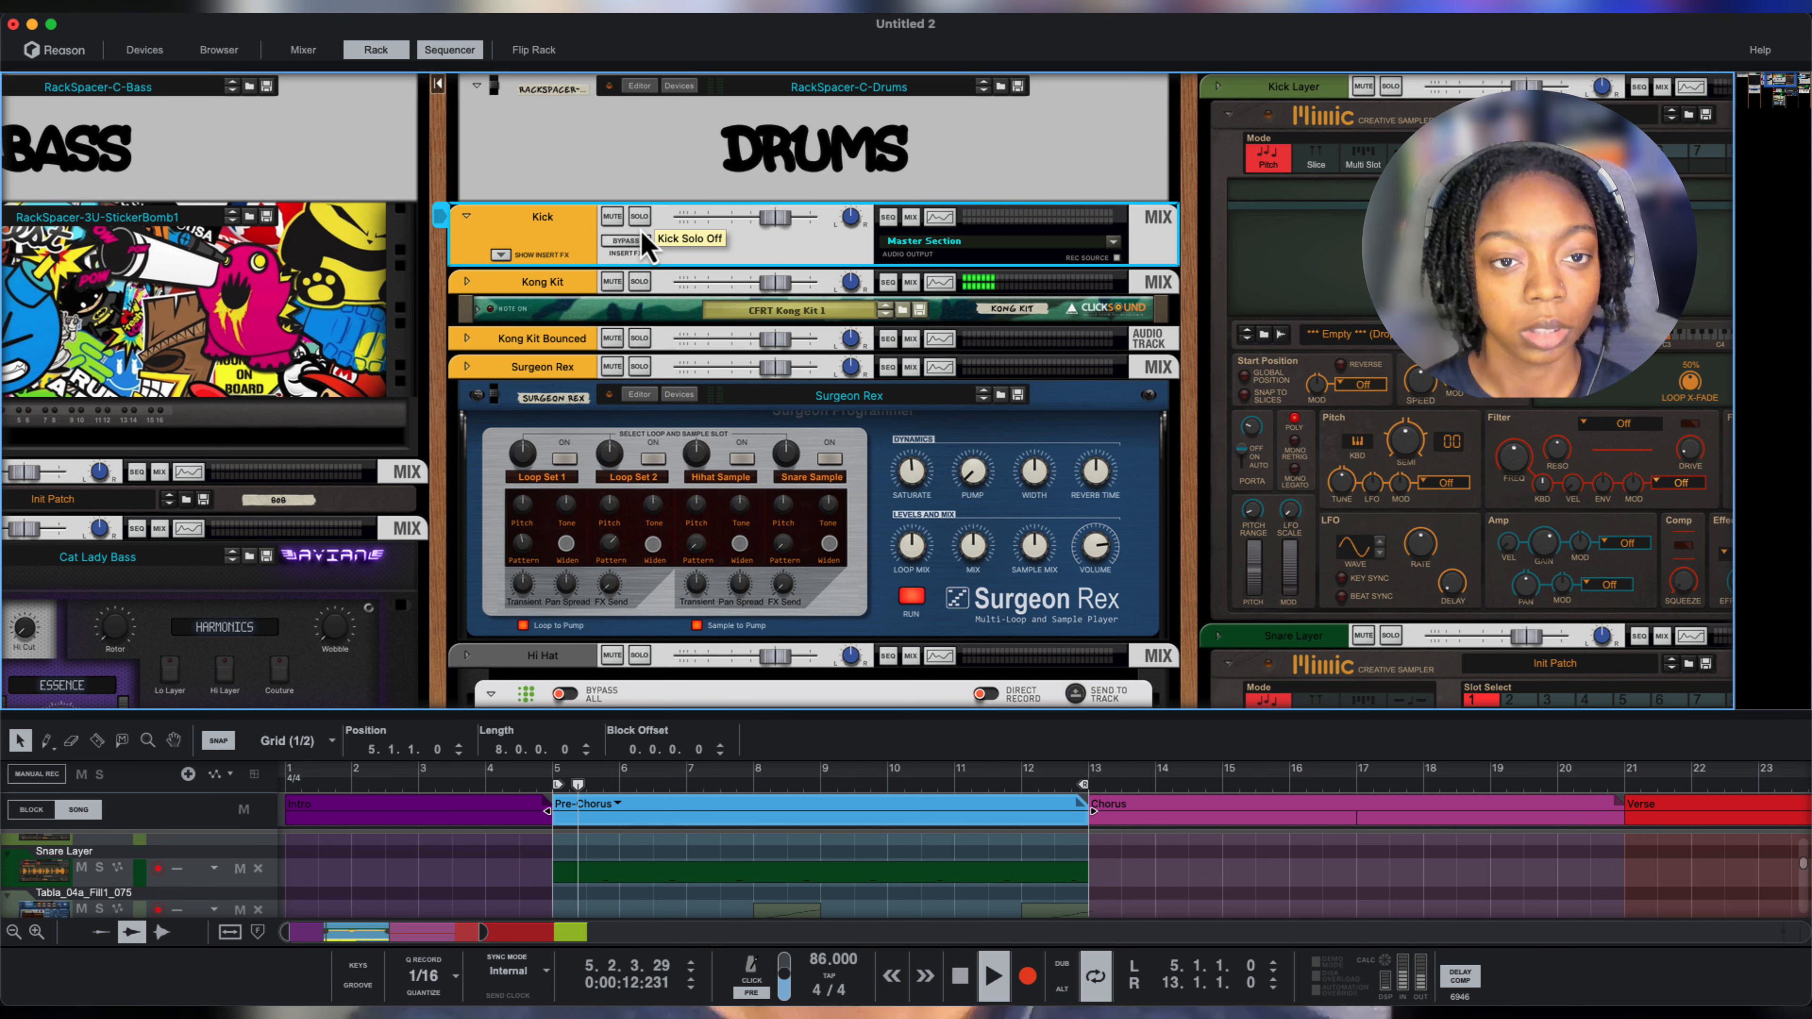
# Create a Mix Channel named Kick at the top of the Drums Combinator.
pyautogui.click(640, 217)
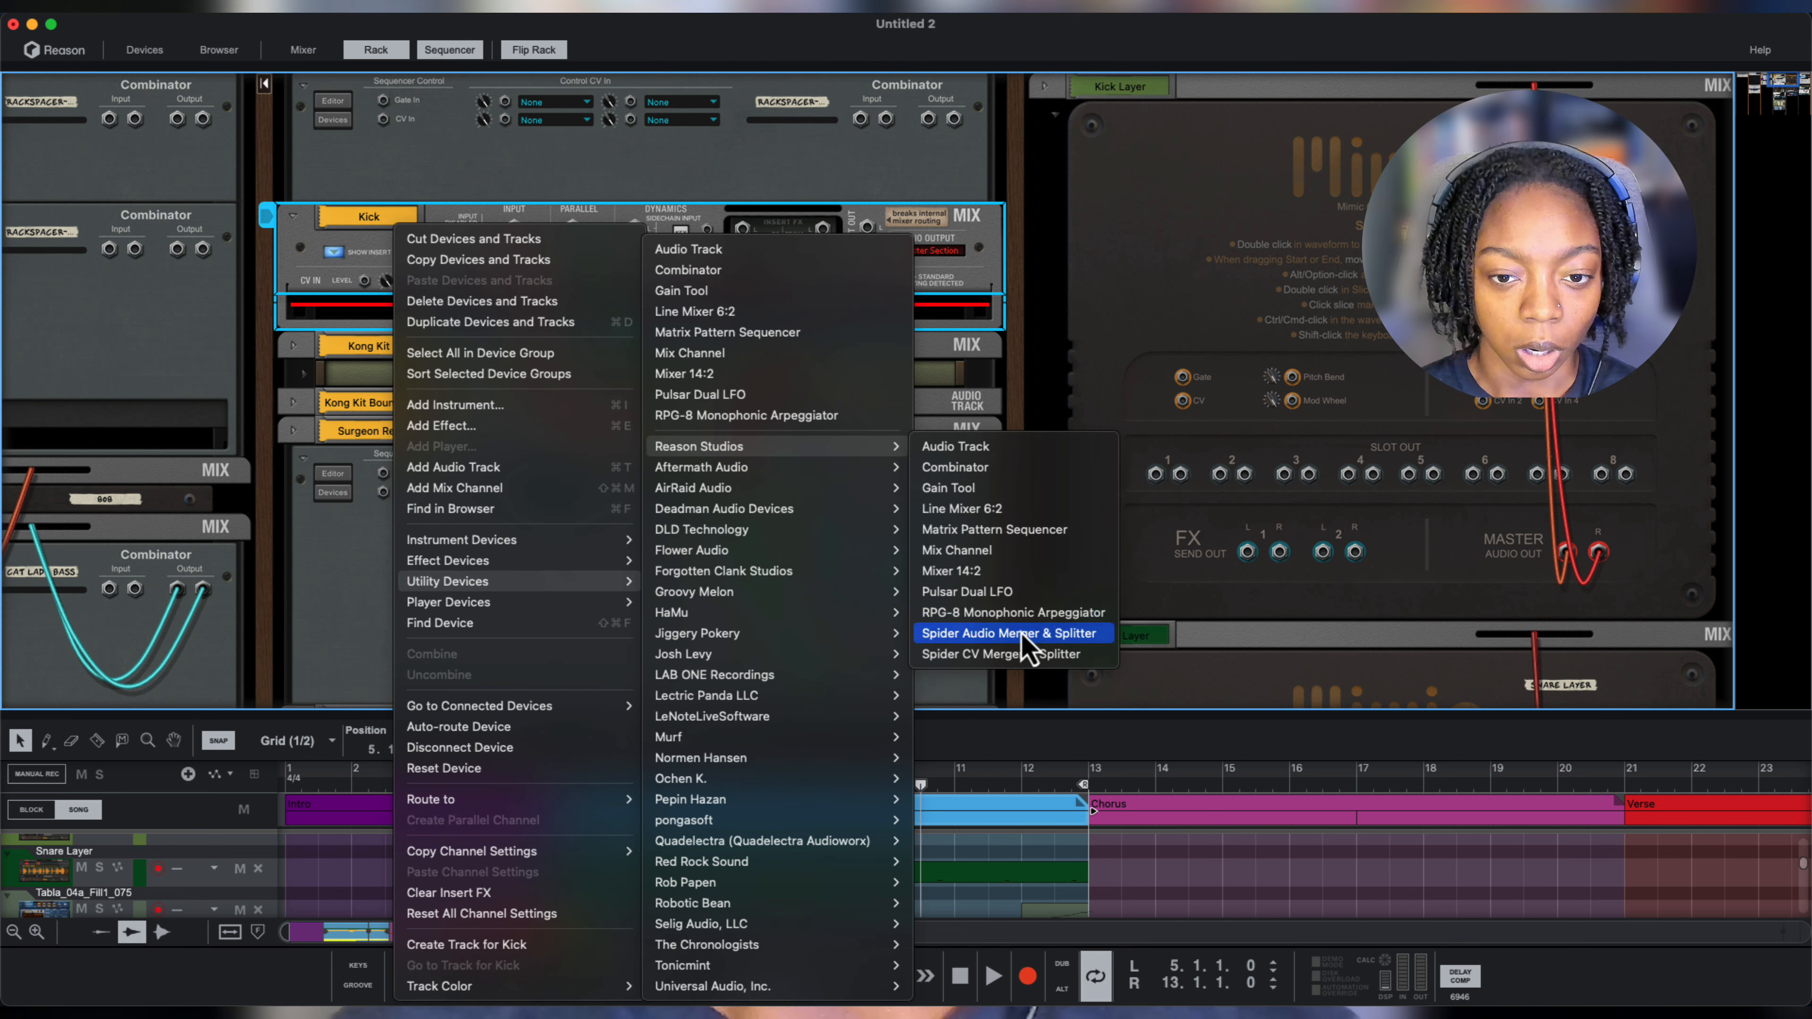
# Add a Spider Audio Merger & Splitter under the Kick channel and flip the rack to its front.
pyautogui.click(1007, 633)
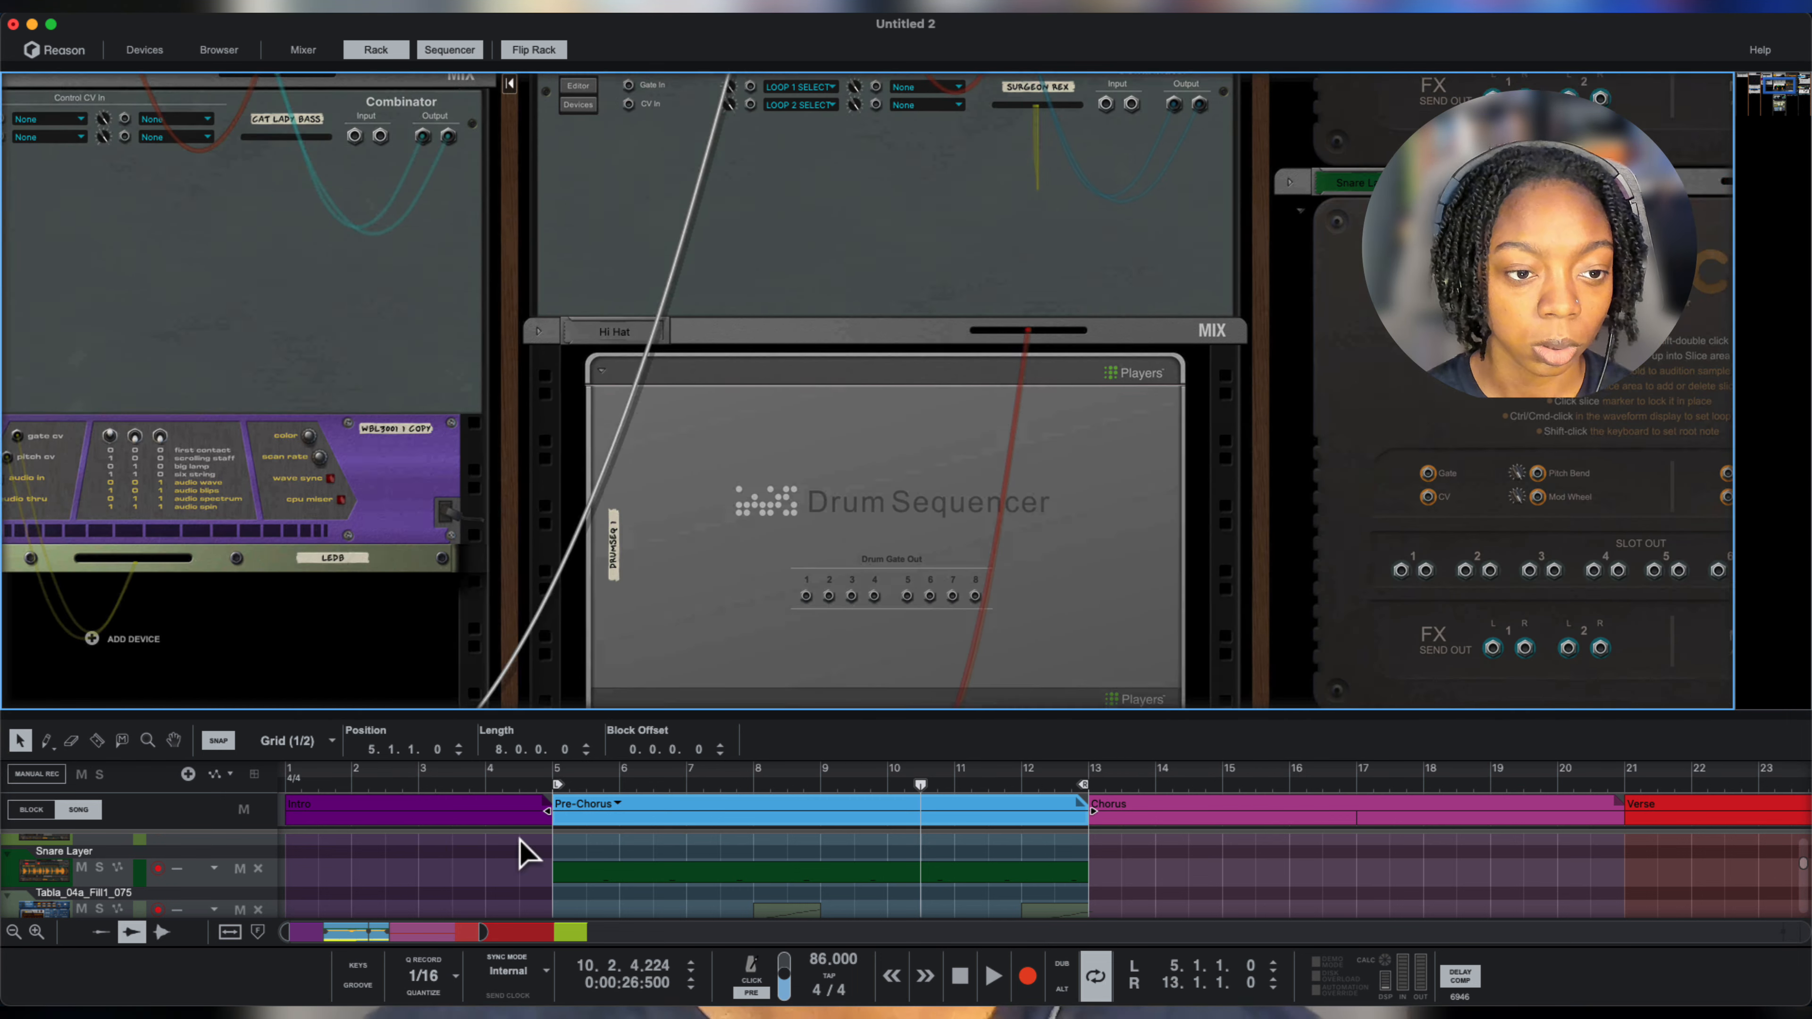
pyautogui.click(302, 49)
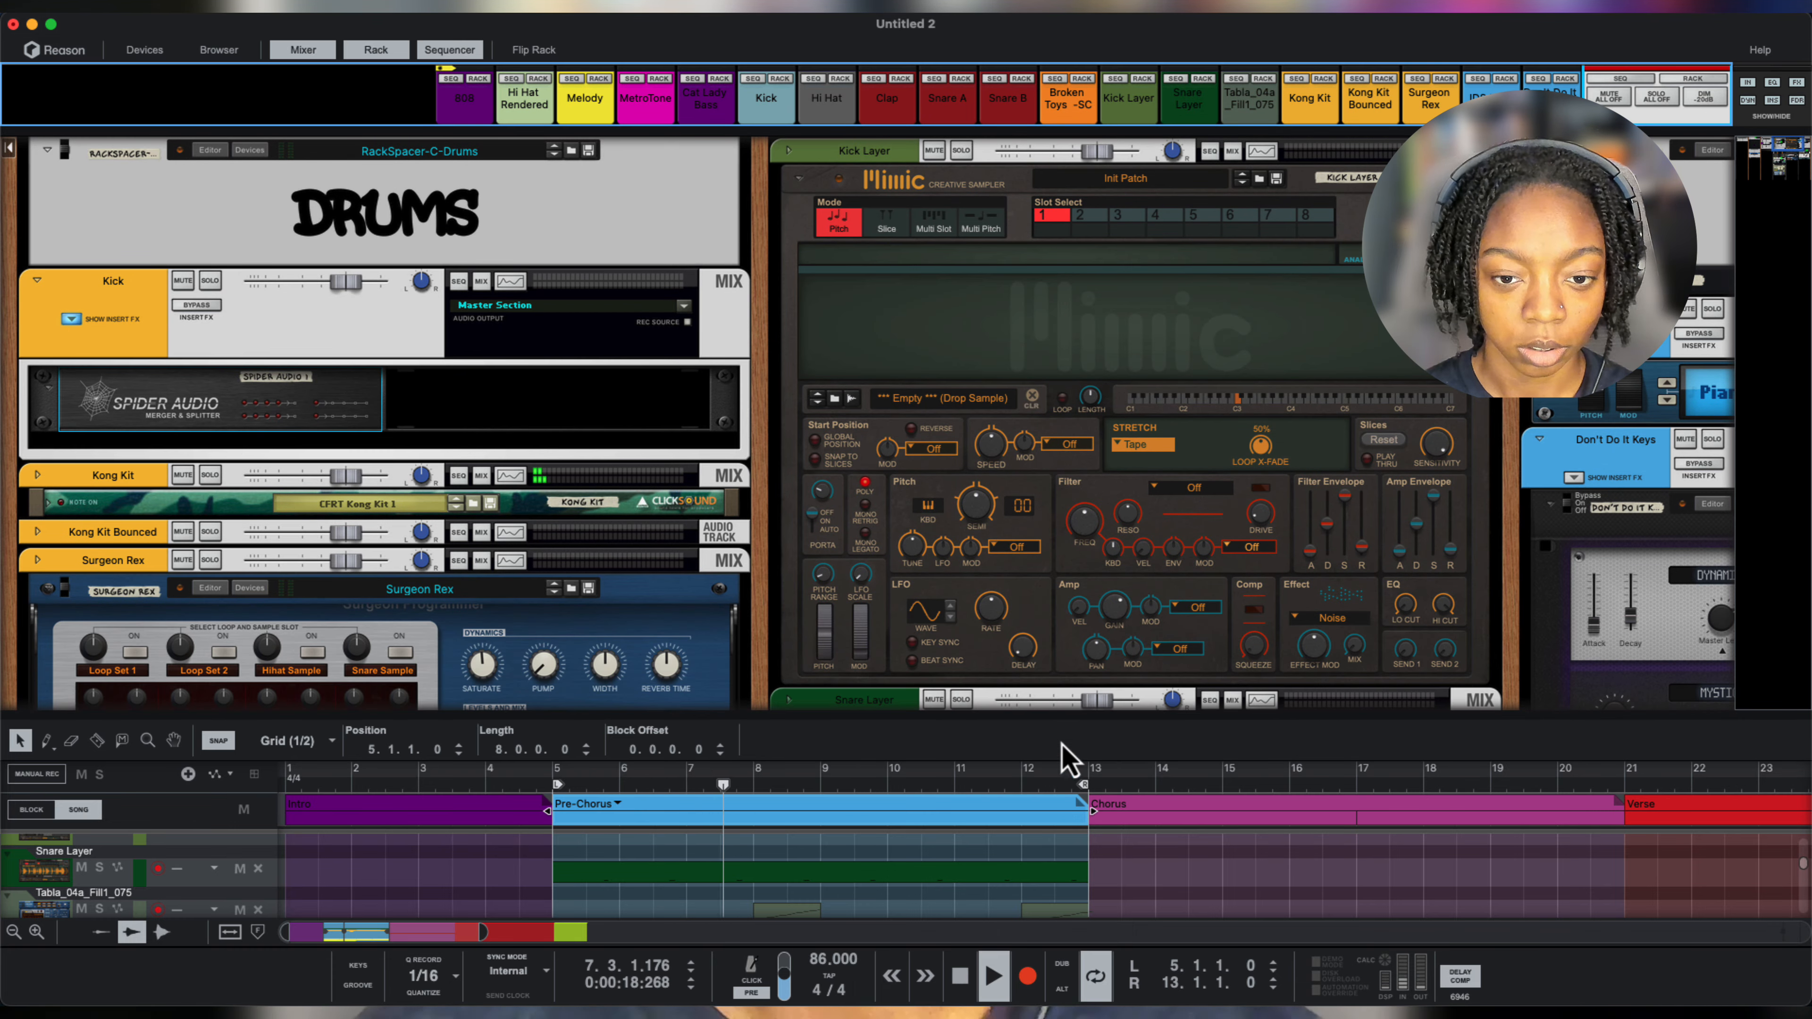
# Bring the Dr. Octo Rex tabla fill player into view in the rack via its track icon.
pyautogui.click(449, 49)
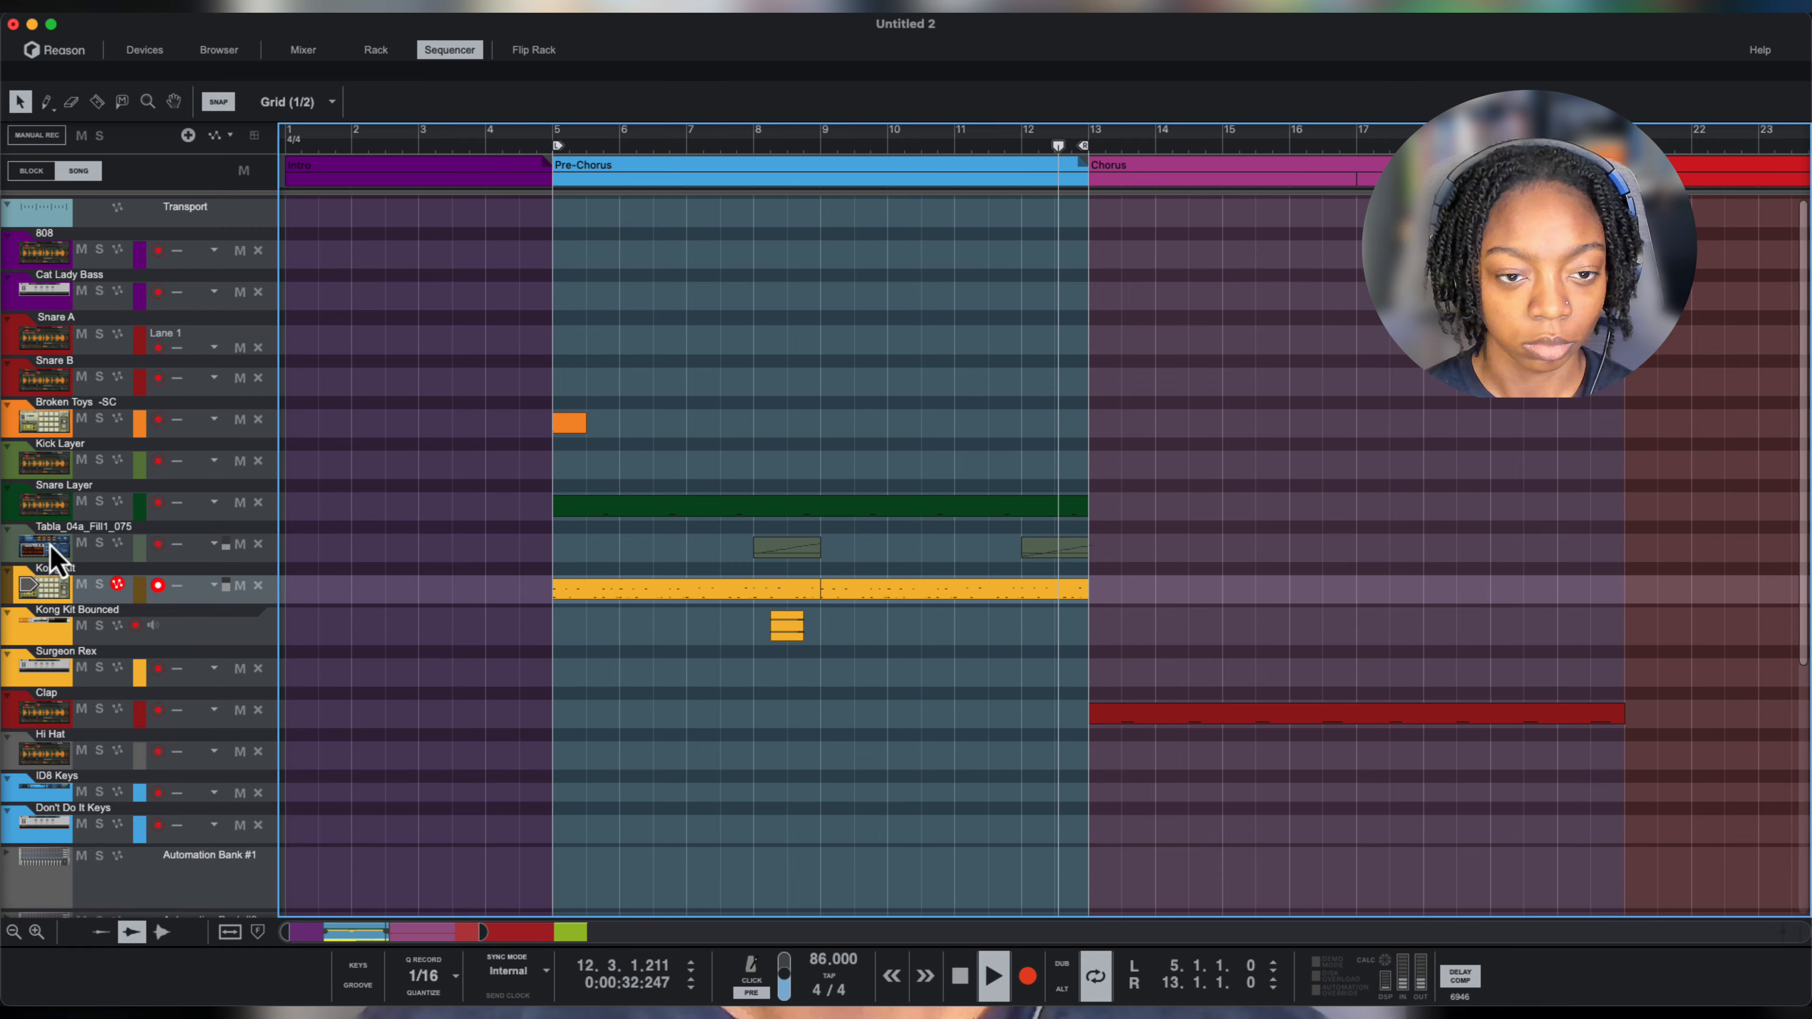
pyautogui.click(376, 49)
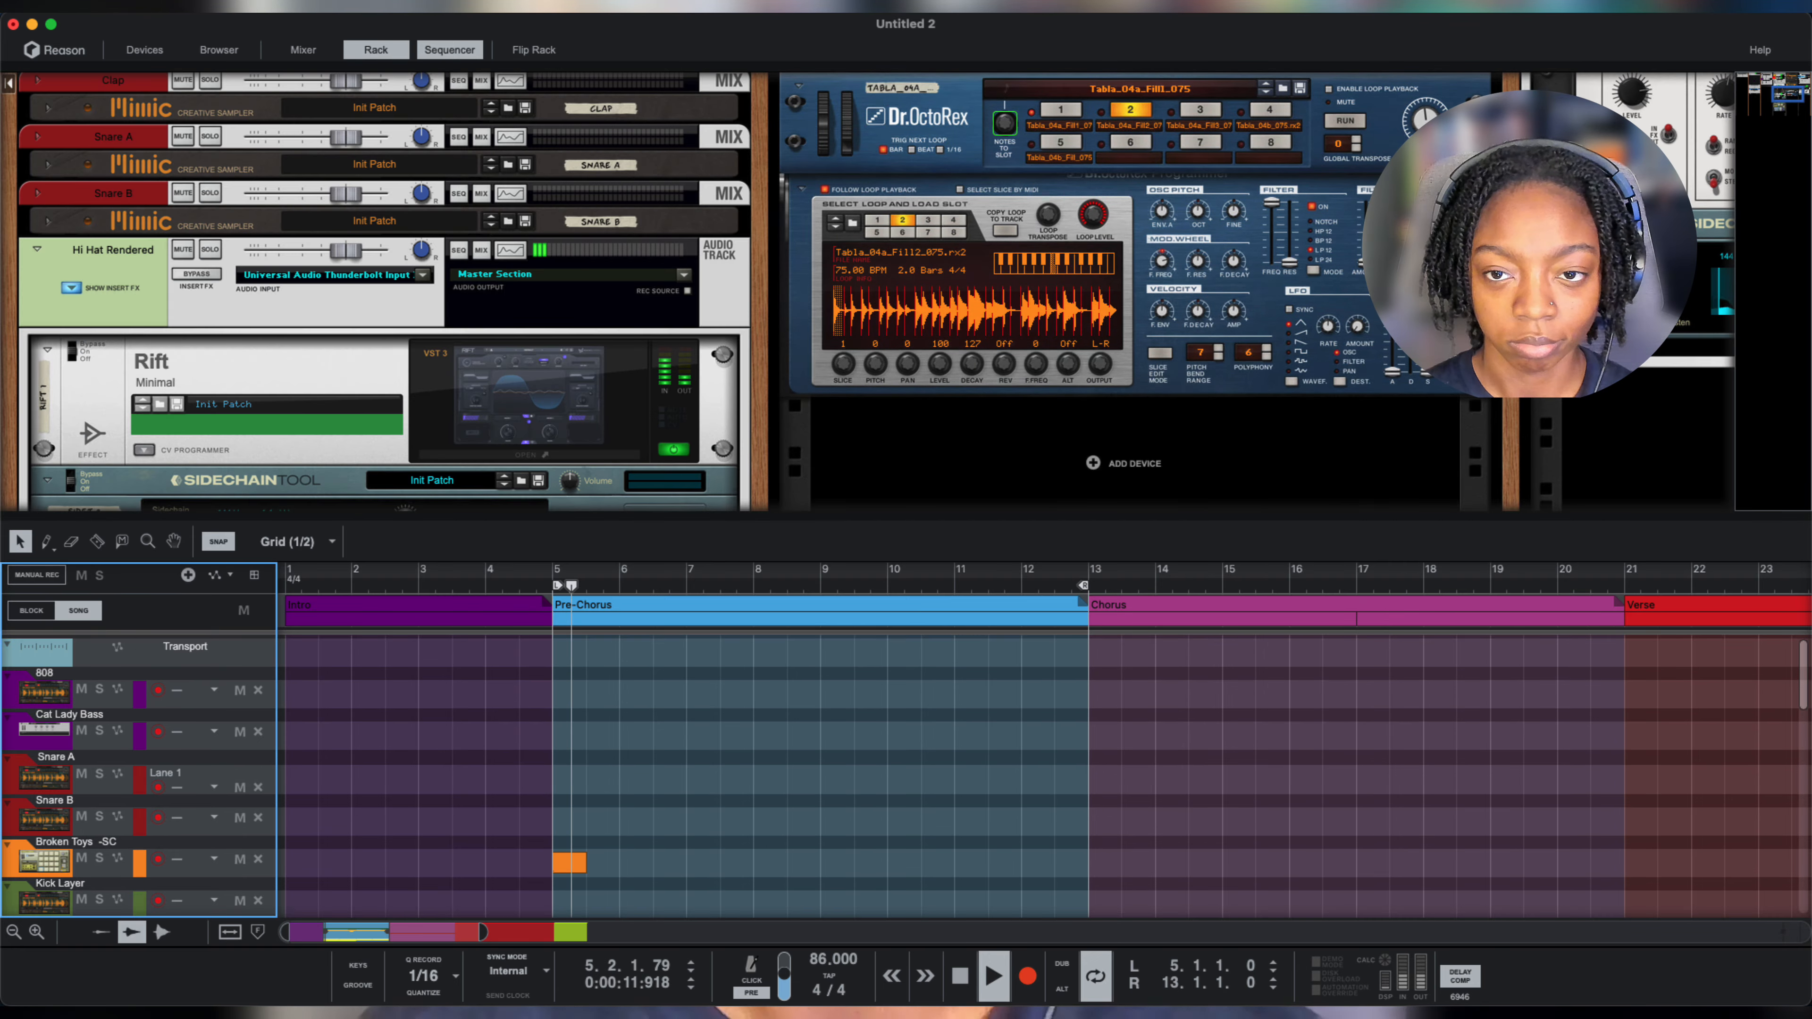